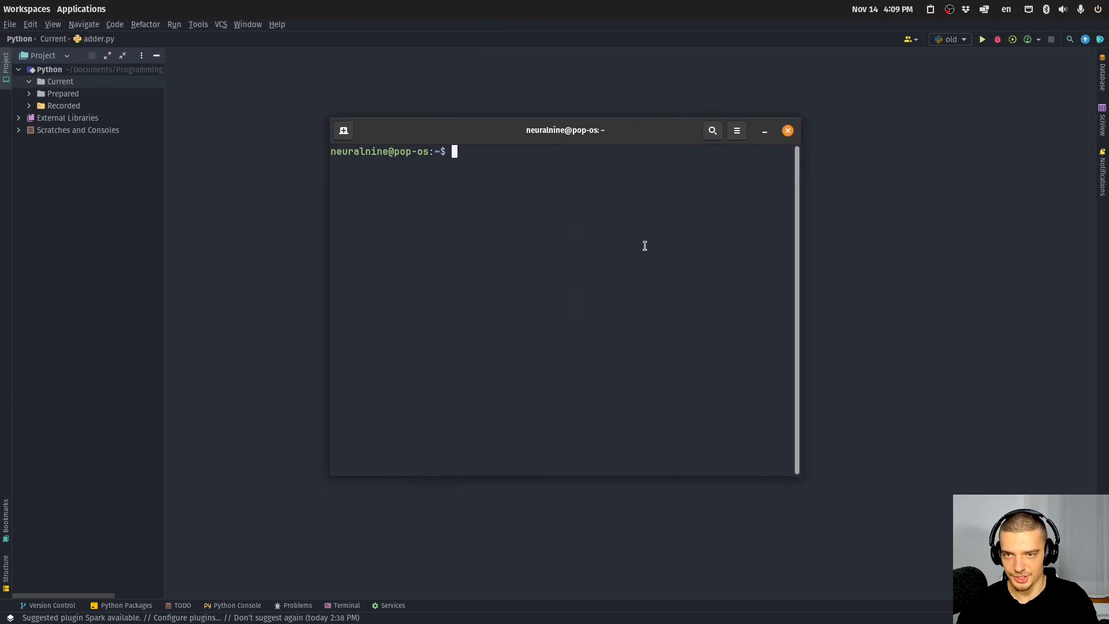
Step: Run grep and grep --help to view its help listing, then start curl --help
{"action": "type", "text": "grep"}
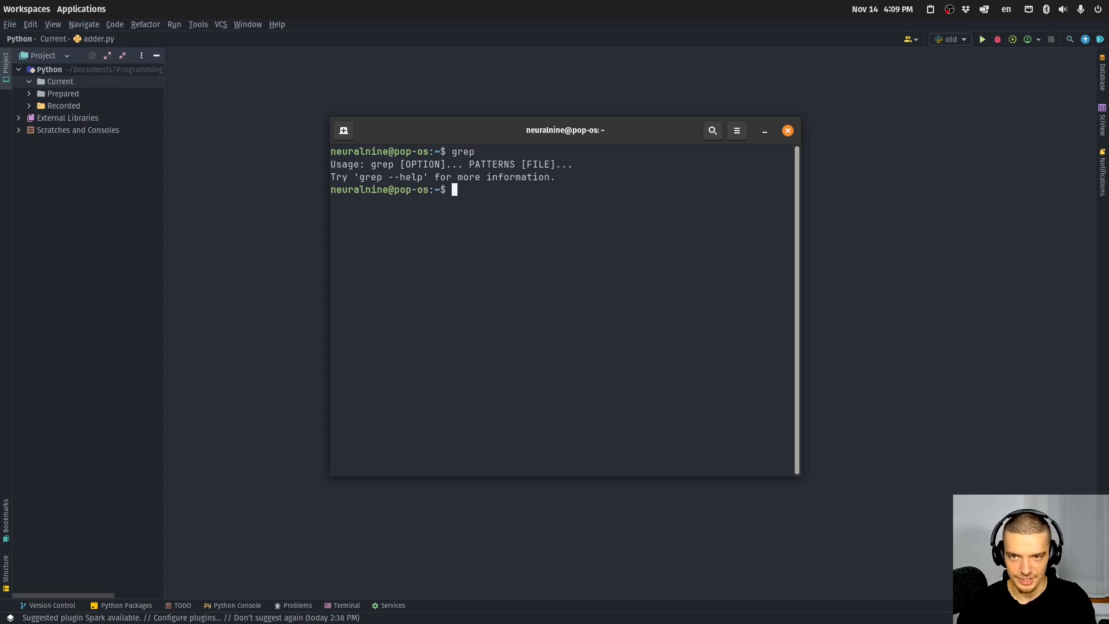
{"action": "type", "text": "grep"}
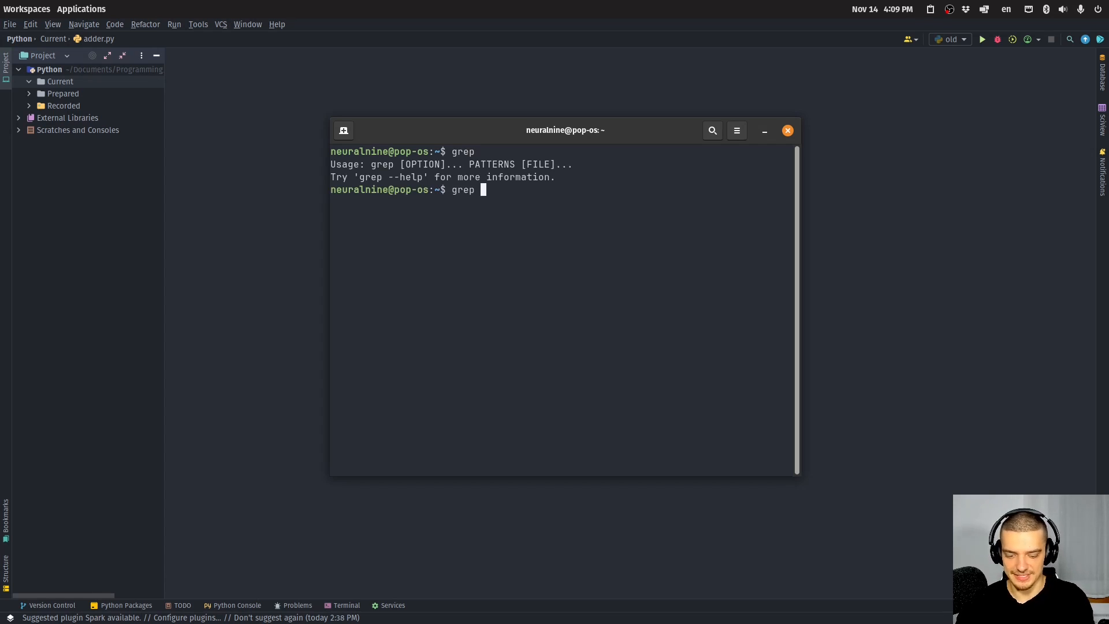
{"action": "key", "text": "Return"}
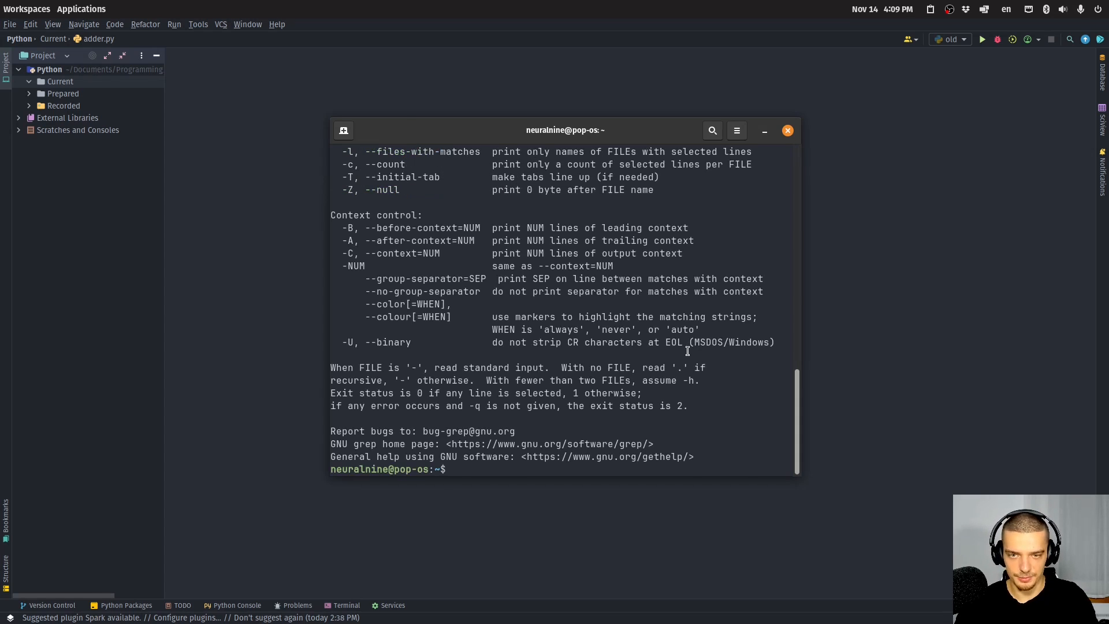
{"action": "scroll", "scroll_direction": "up", "scroll_amount": 3}
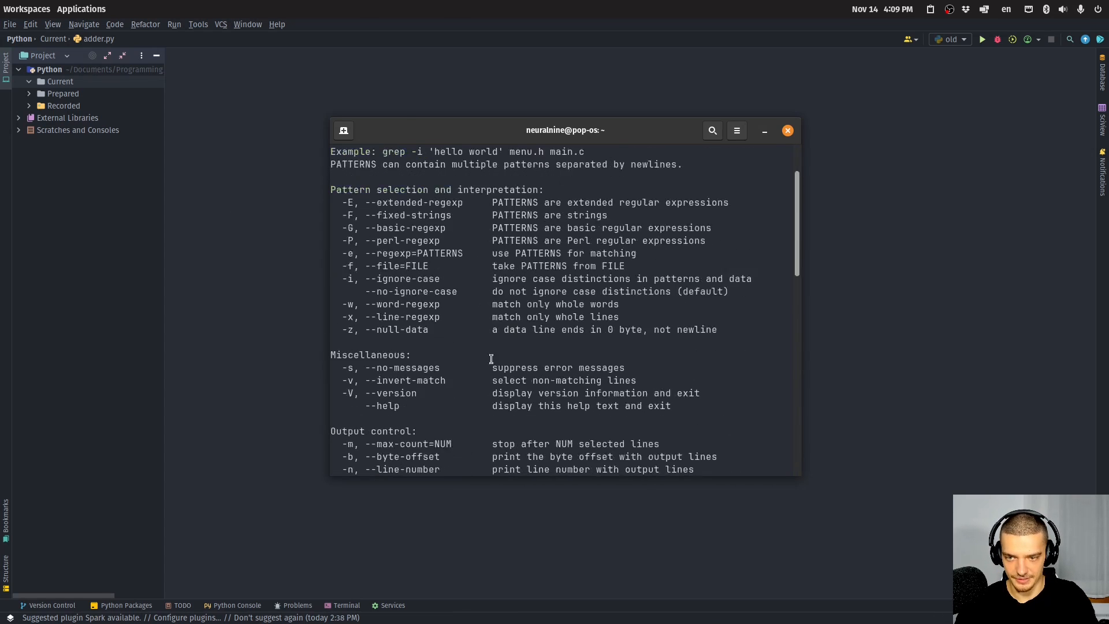
{"action": "scroll", "scroll_direction": "down", "scroll_amount": 3}
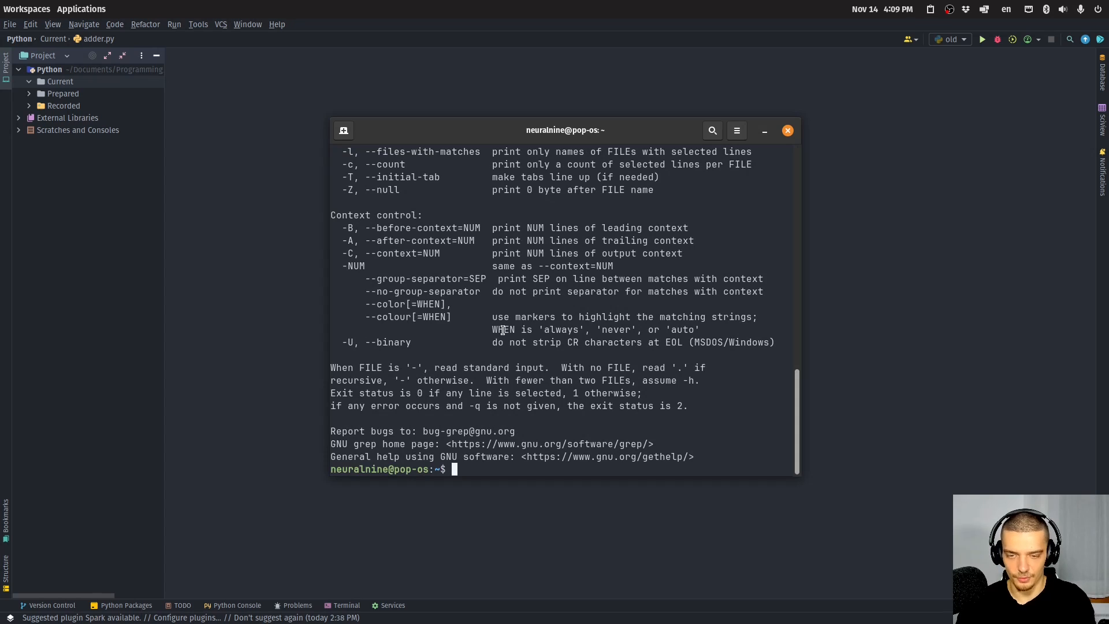
{"action": "type", "text": "curl --help"}
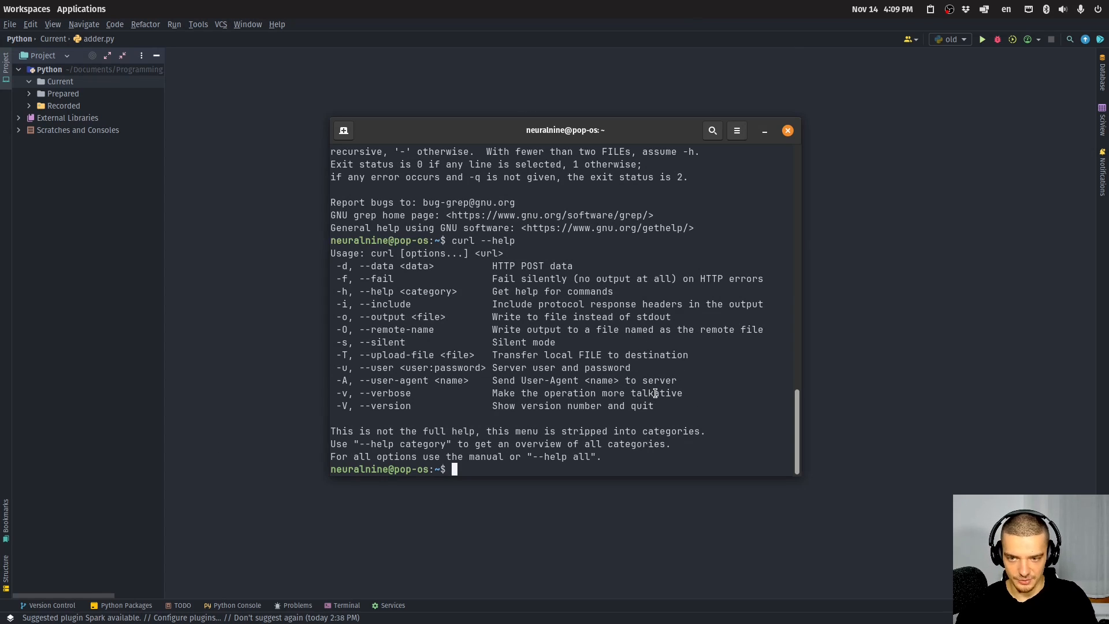
{"action": "mouse_move", "coordinate": [581, 198]}
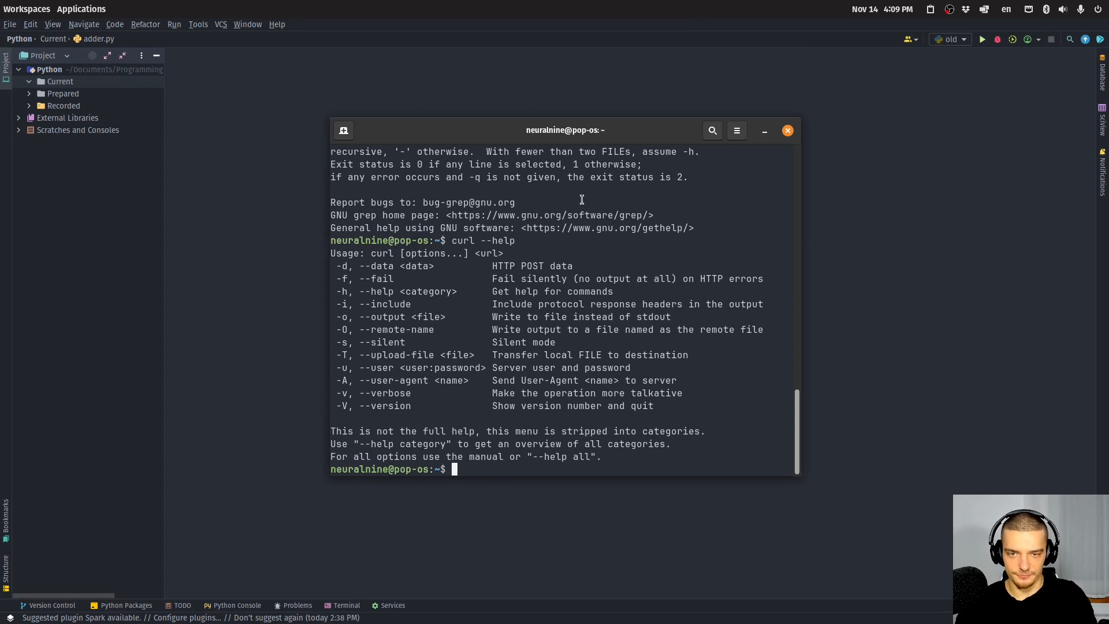
Step: Create a new Python file adder.py in the Current folder and focus the editor
{"action": "left_click", "coordinate": [764, 130]}
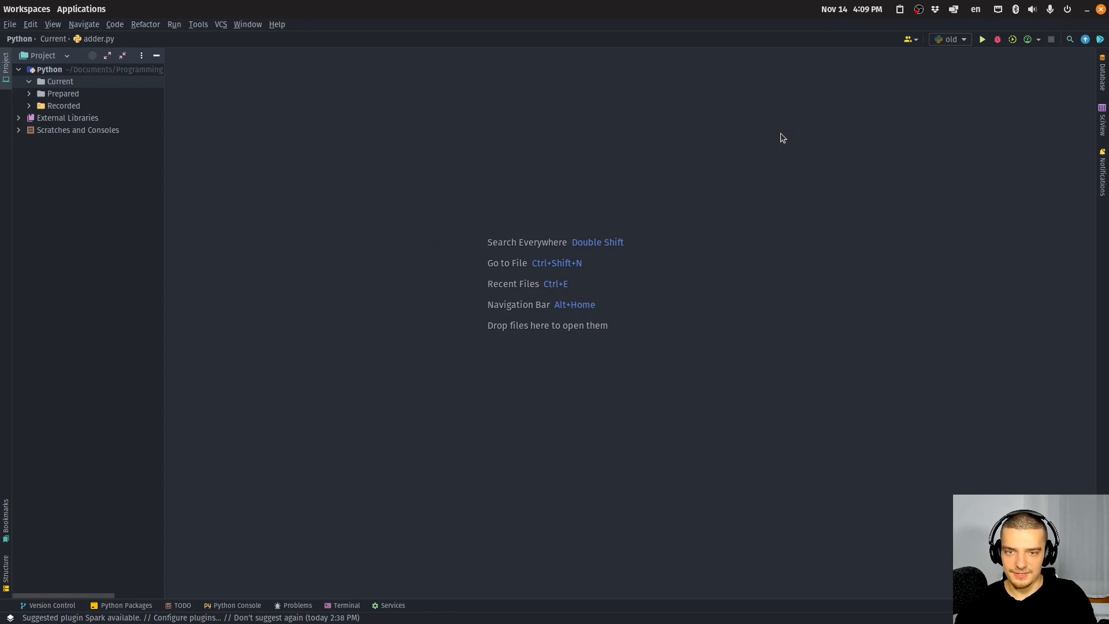
{"action": "mouse_move", "coordinate": [774, 164]}
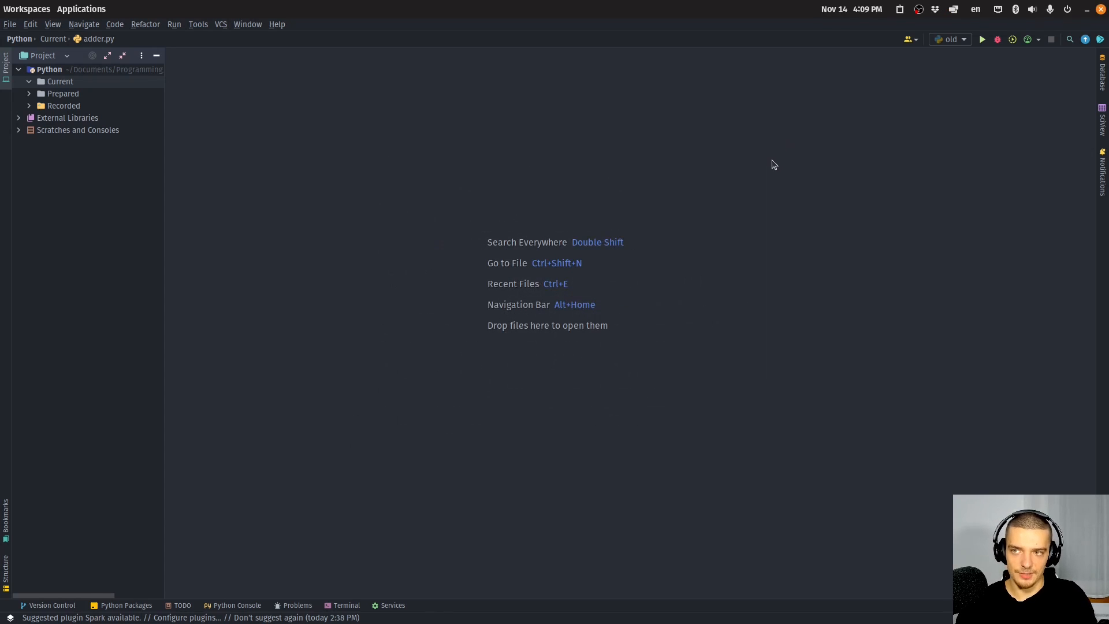
{"action": "mouse_move", "coordinate": [767, 167]}
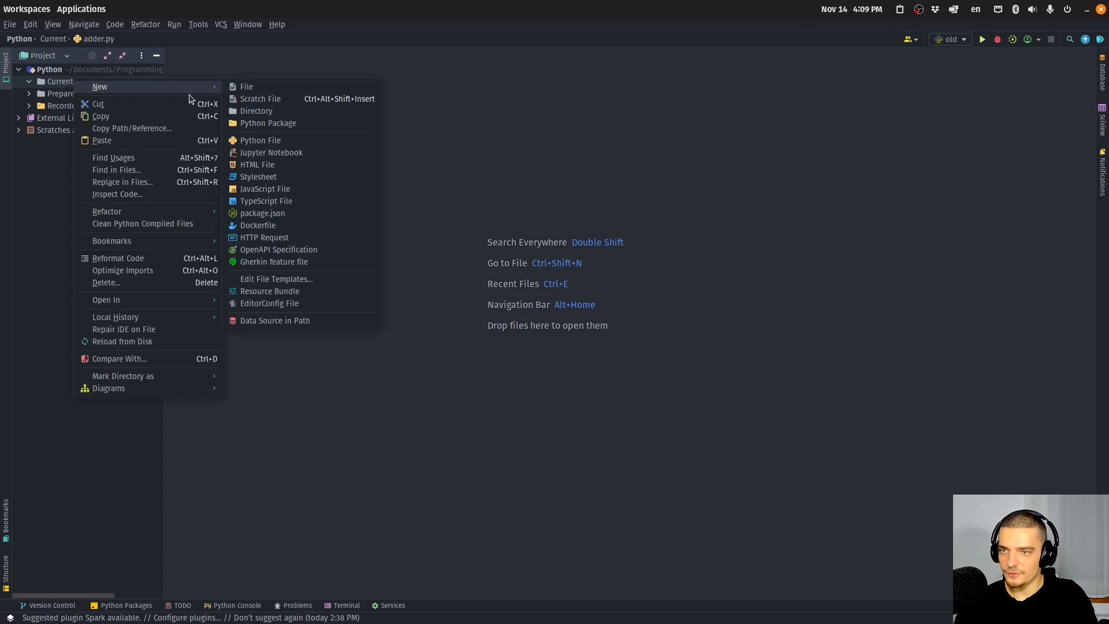
{"action": "left_click", "coordinate": [260, 139]}
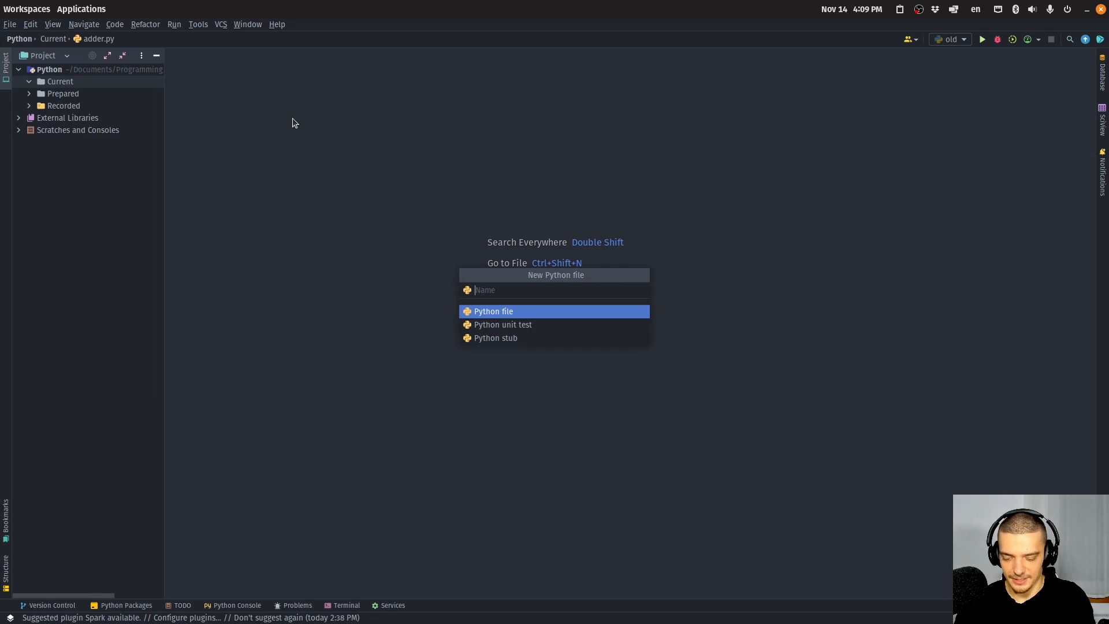
{"action": "type", "text": "adder.p"}
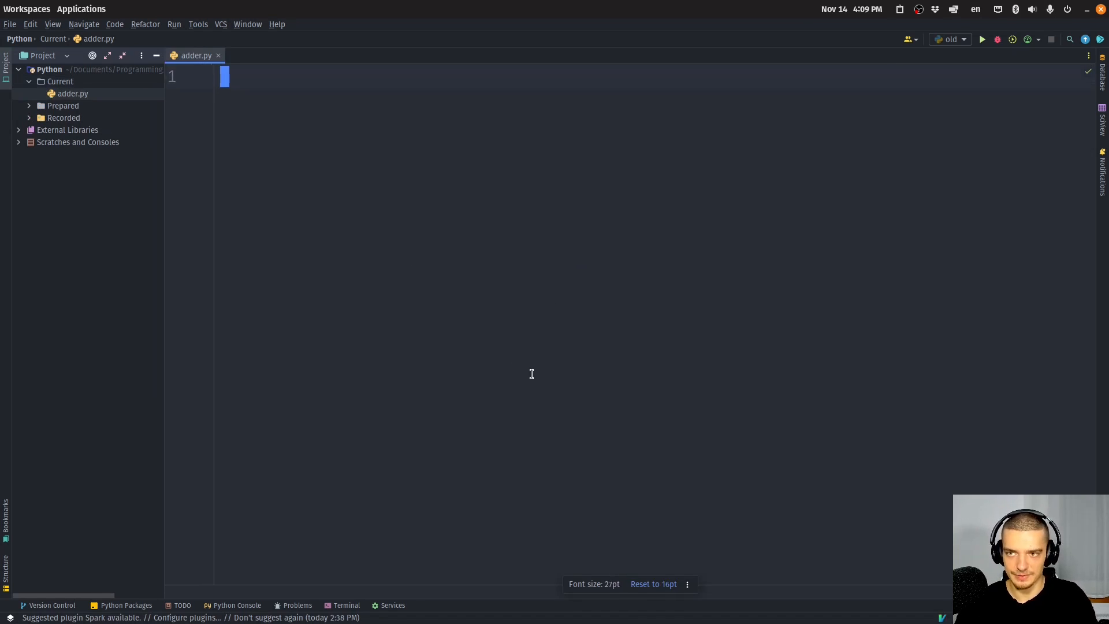
{"action": "mouse_move", "coordinate": [528, 381]}
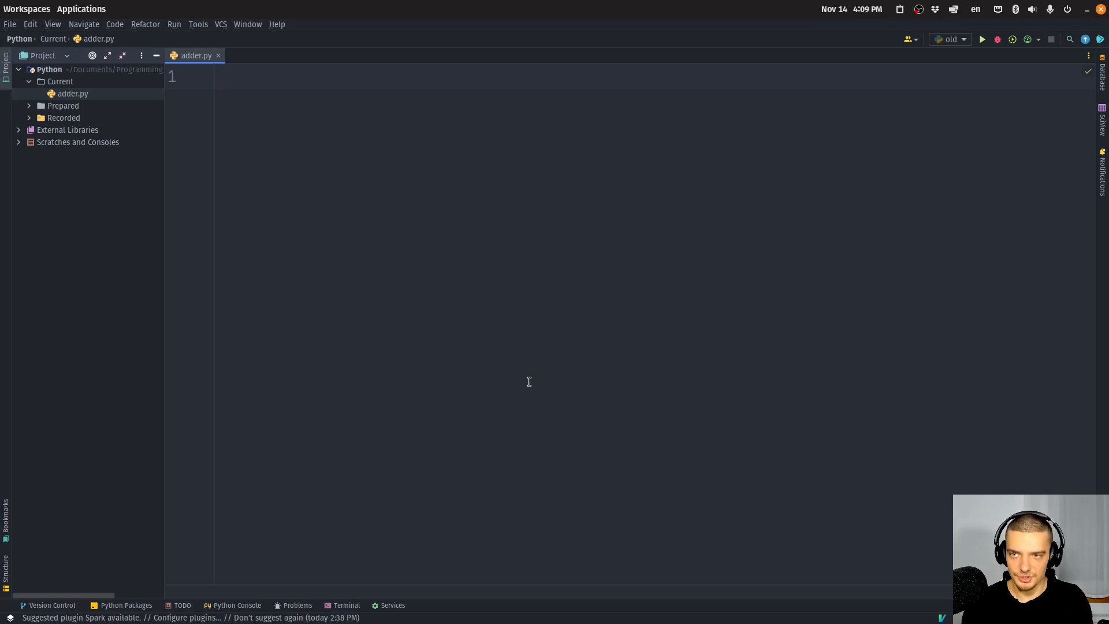
{"action": "left_click", "coordinate": [223, 76]}
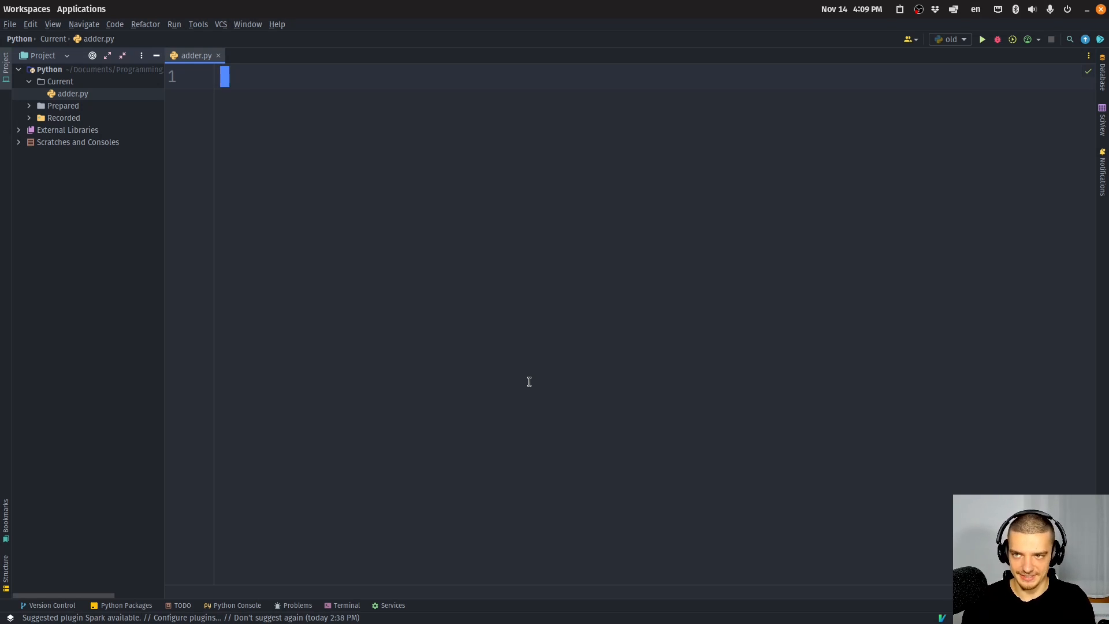
Step: Write import argparse and parser = argparse.ArgumentParser() in adder.py
{"action": "type", "text": "import"}
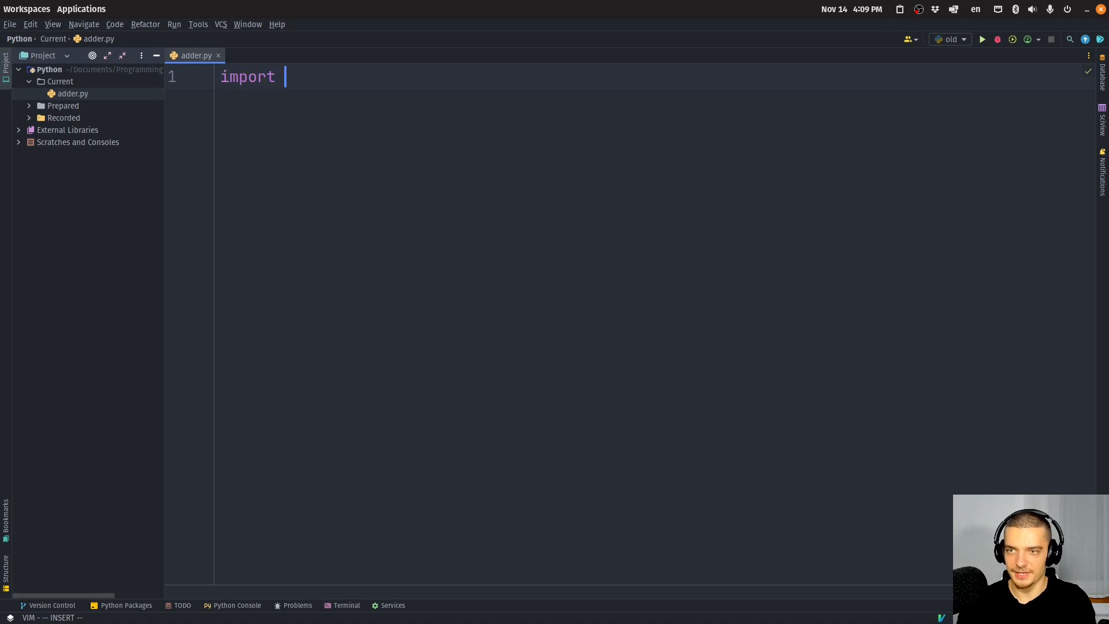
{"action": "type", "text": "argparse"}
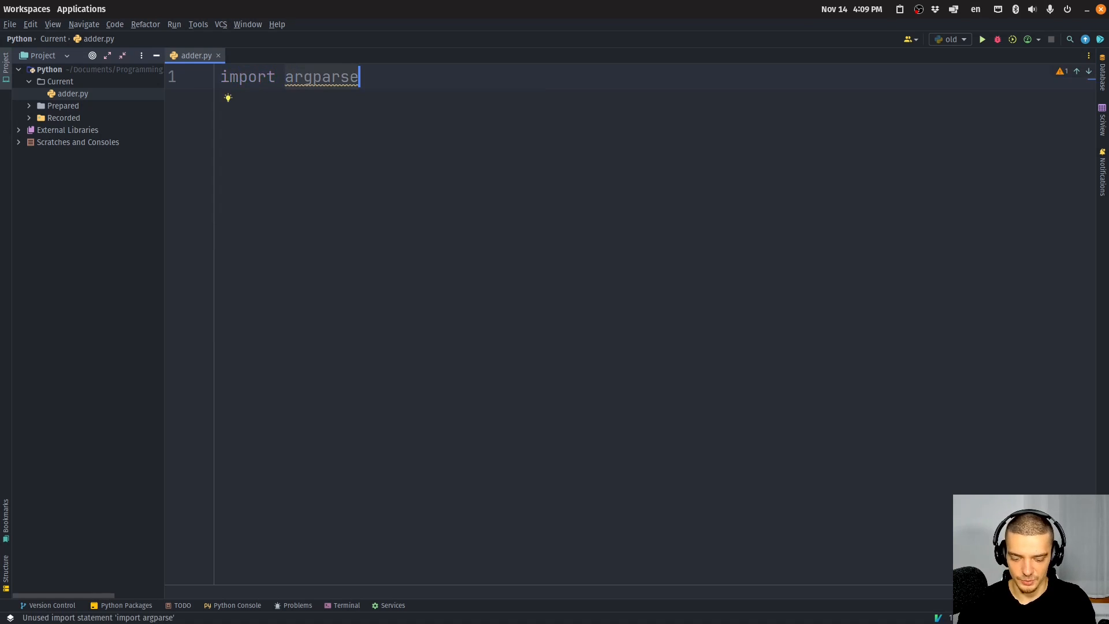
{"action": "key", "text": "Return"}
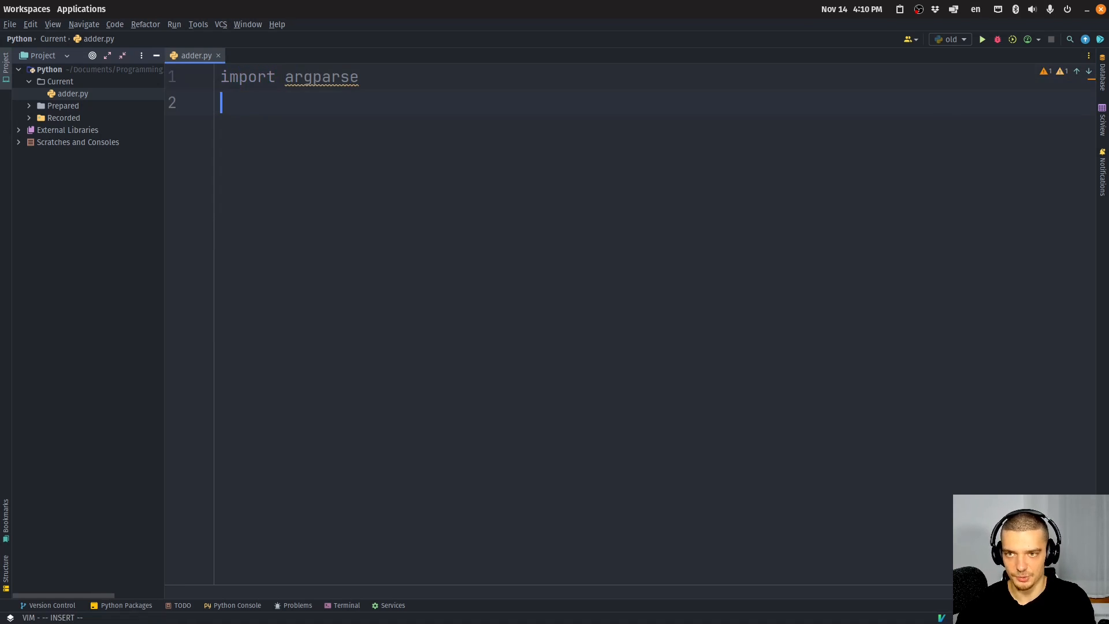
{"action": "key", "text": "Return"}
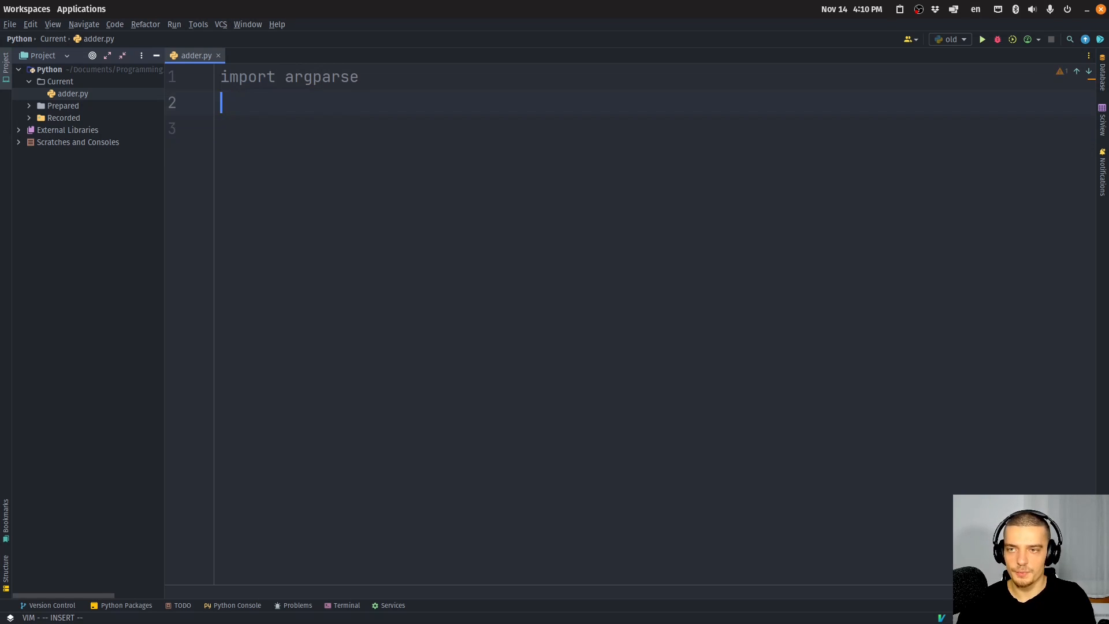
{"action": "type", "text": "parser"}
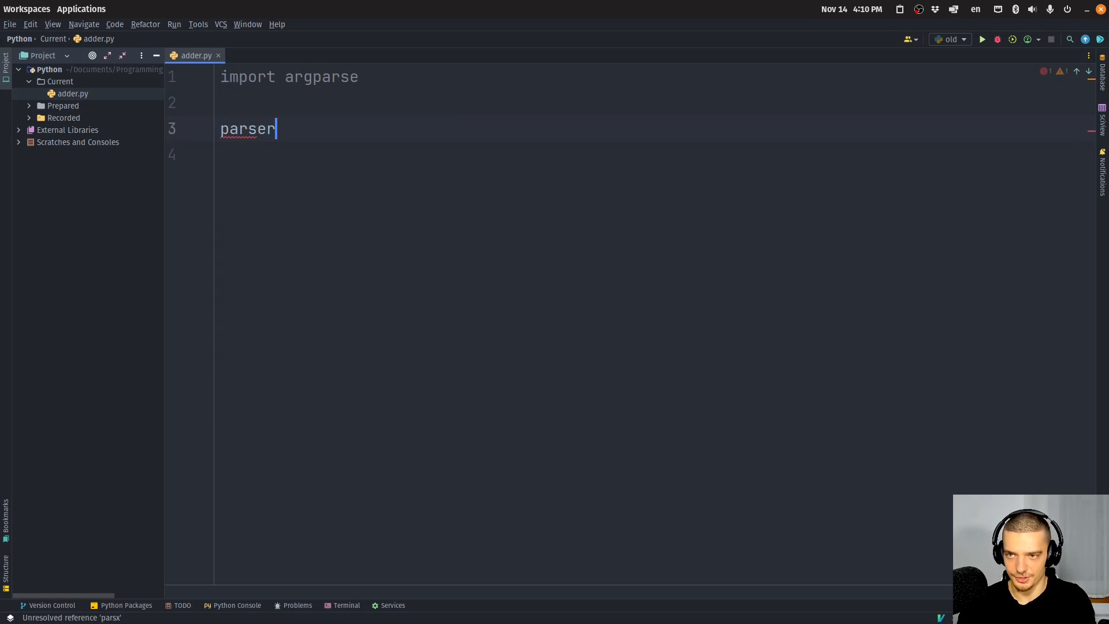
{"action": "type", "text": "= A"}
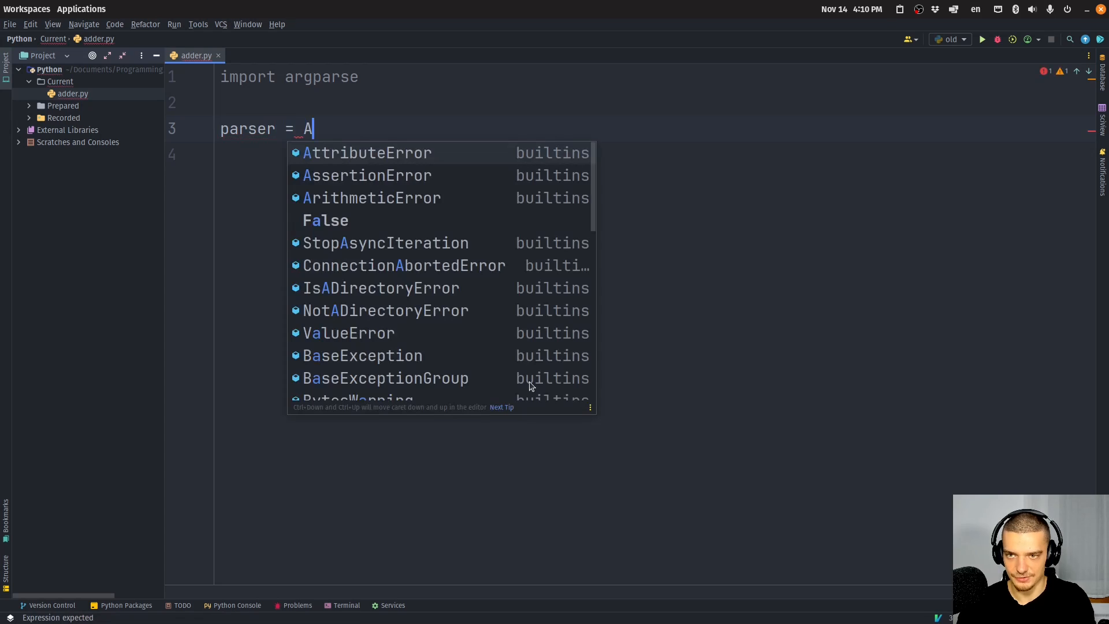
{"action": "type", "text": "rgparse"}
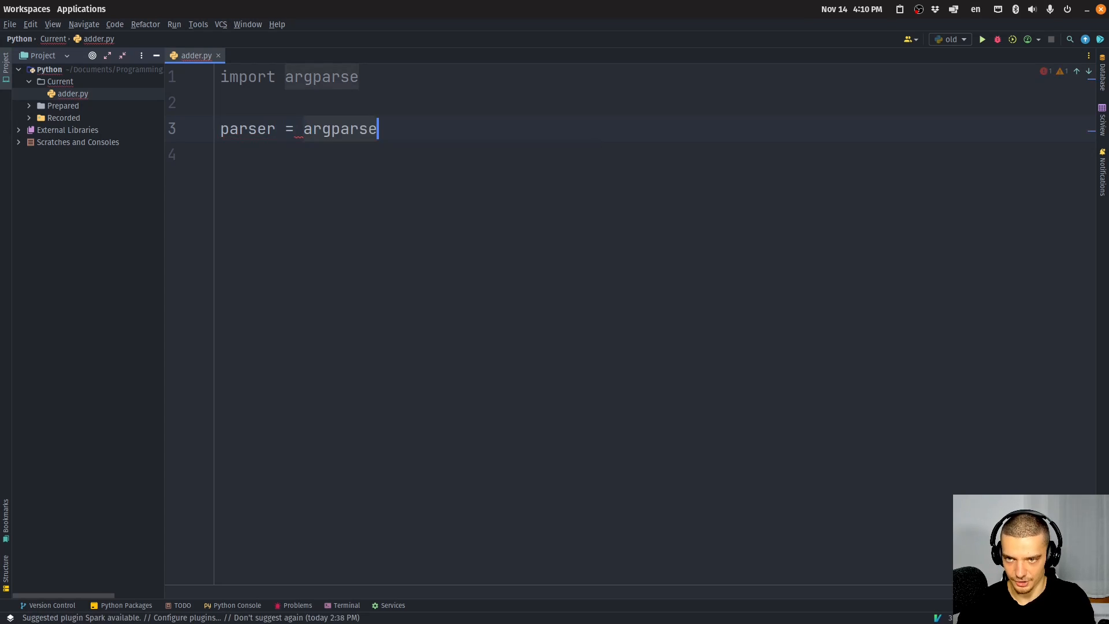
{"action": "type", "text": ".ArgumentParser()"}
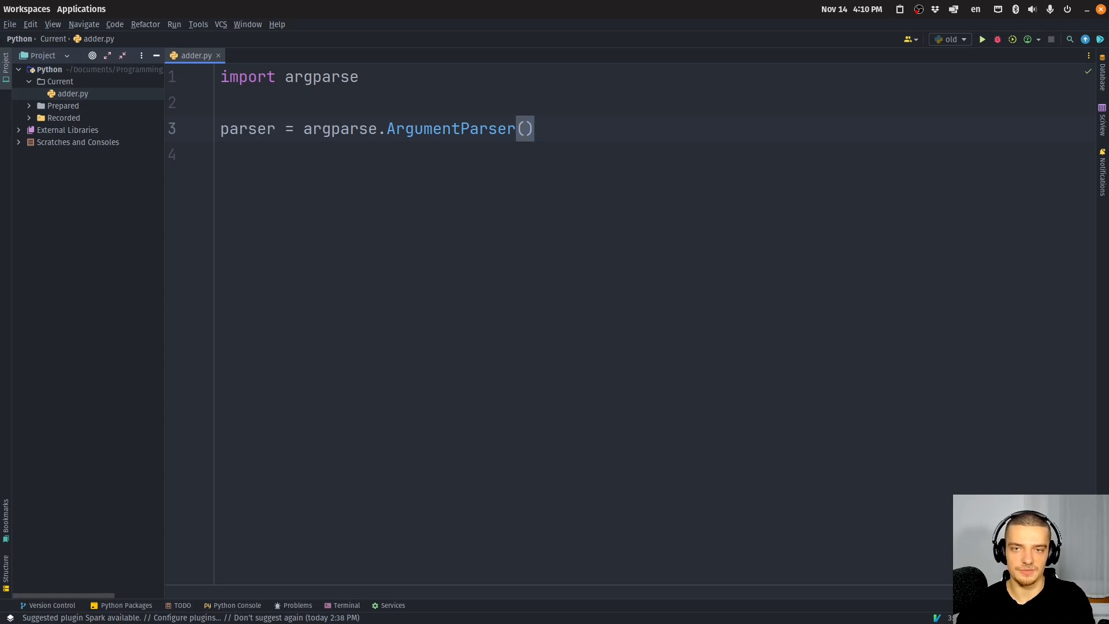
Step: Add parser.add_argument('greeting', help='The greeting message displayed')
{"action": "type", "text": "parser."}
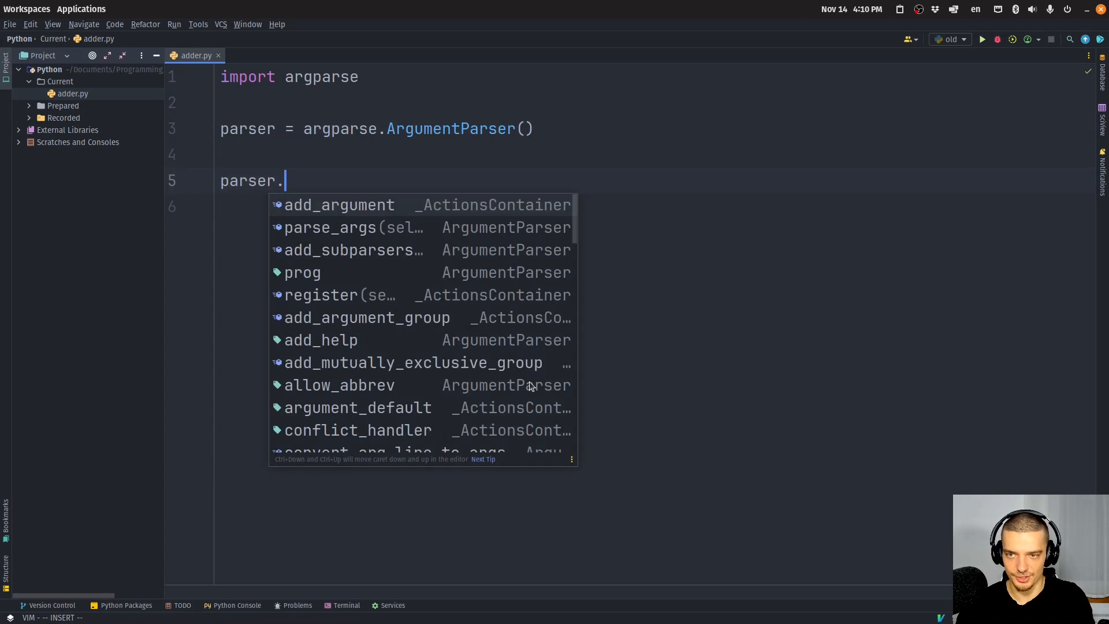
{"action": "left_click", "coordinate": [339, 205]}
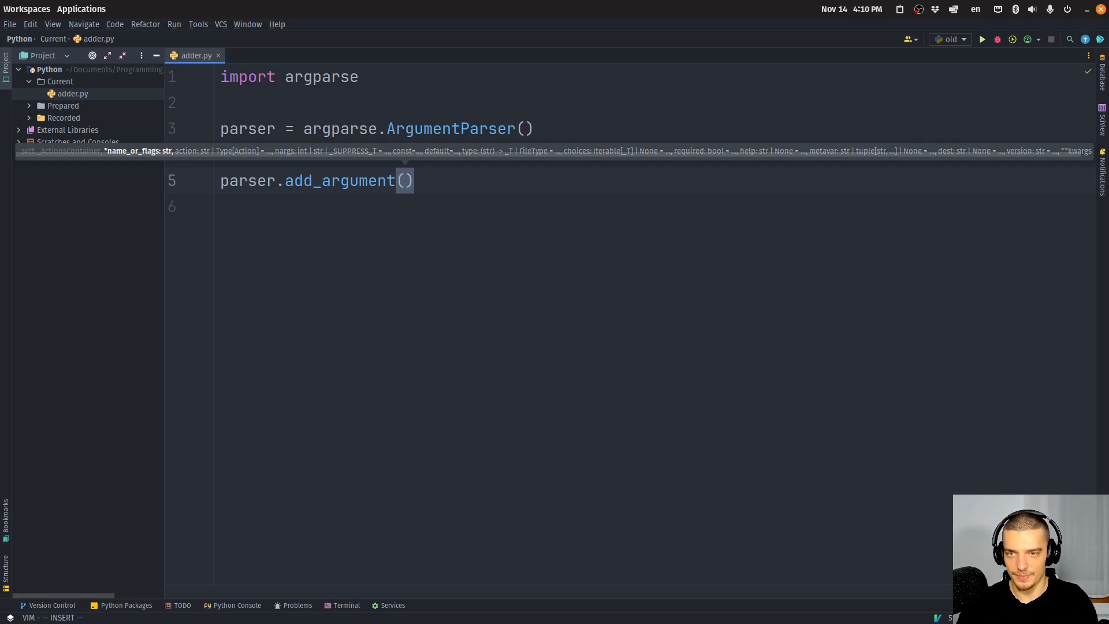
{"action": "type", "text": "'"}
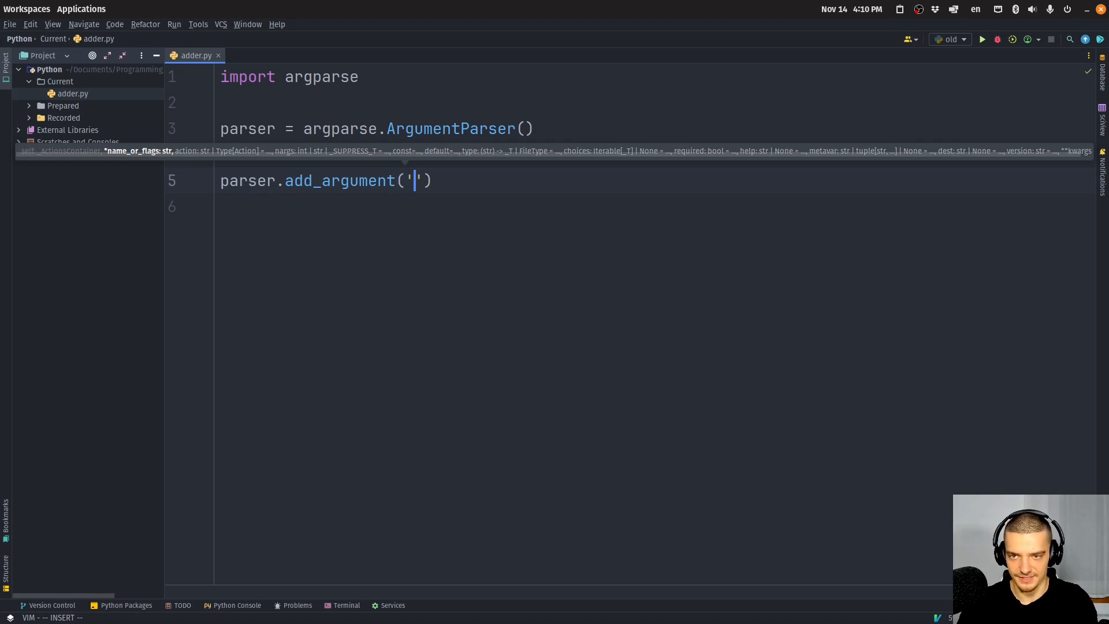
{"action": "type", "text": "gre"}
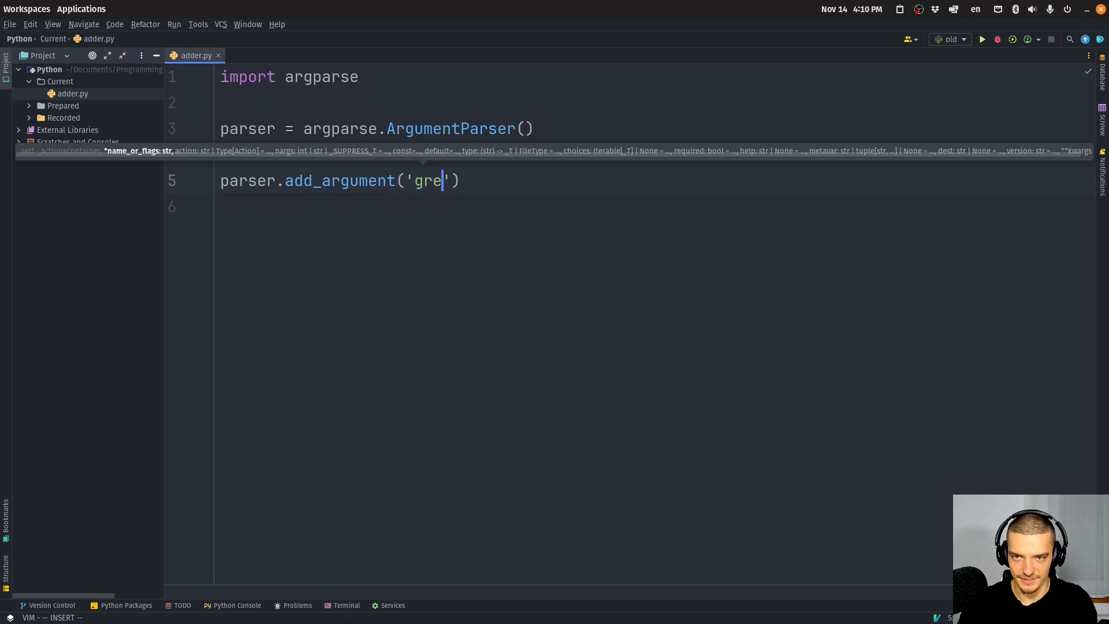
{"action": "type", "text": "eting"}
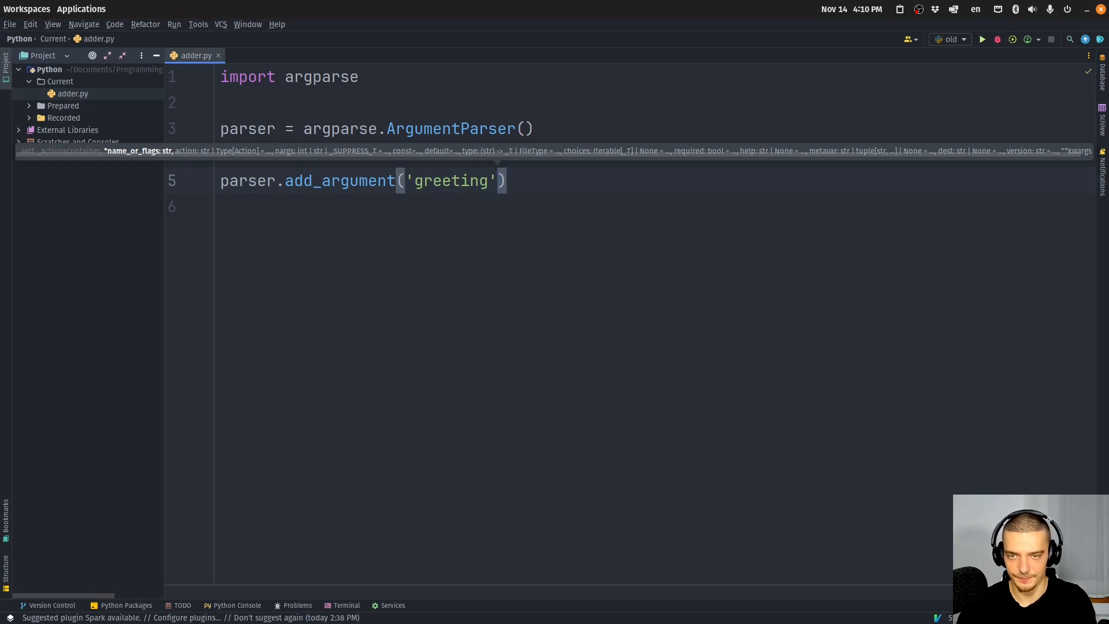
{"action": "type", "text": ","}
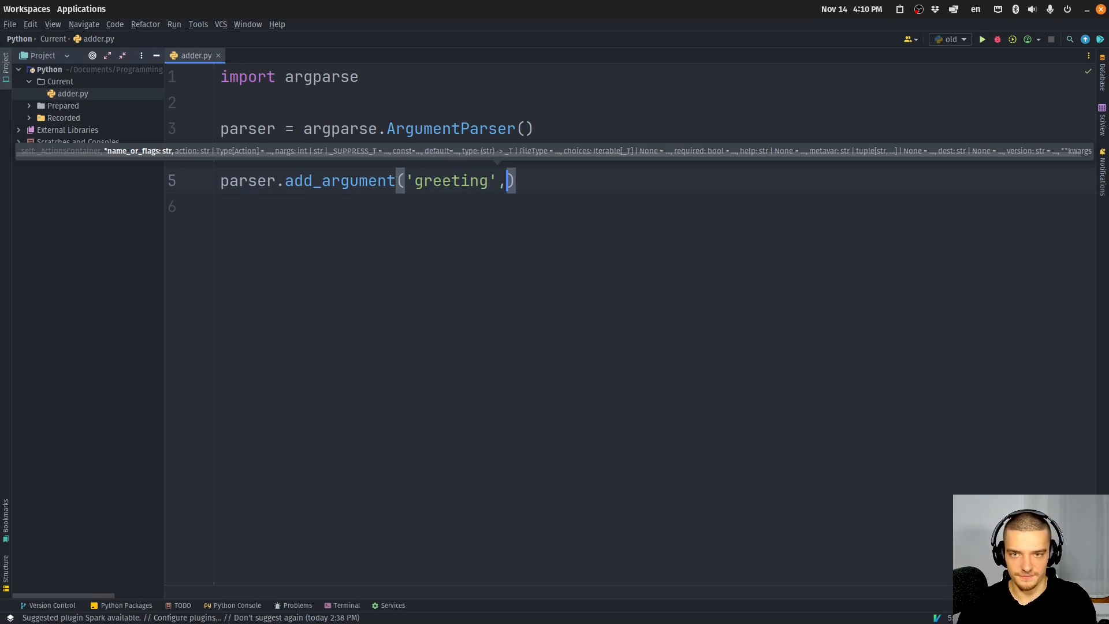
{"action": "type", "text": "h"}
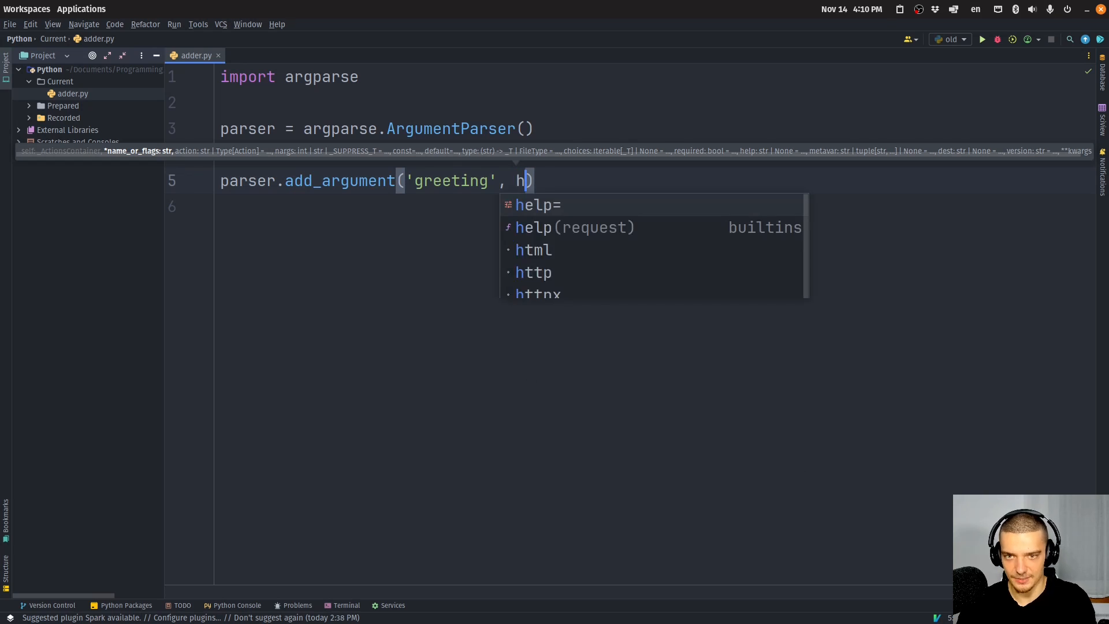
{"action": "left_click", "coordinate": [537, 204]}
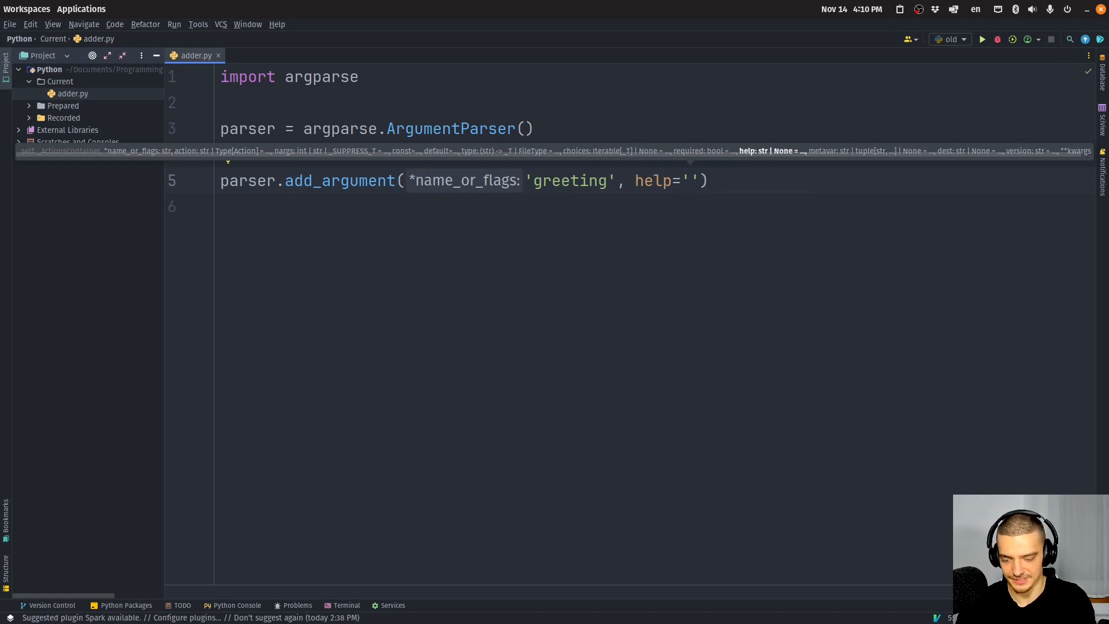
{"action": "type", "text": "The gre"}
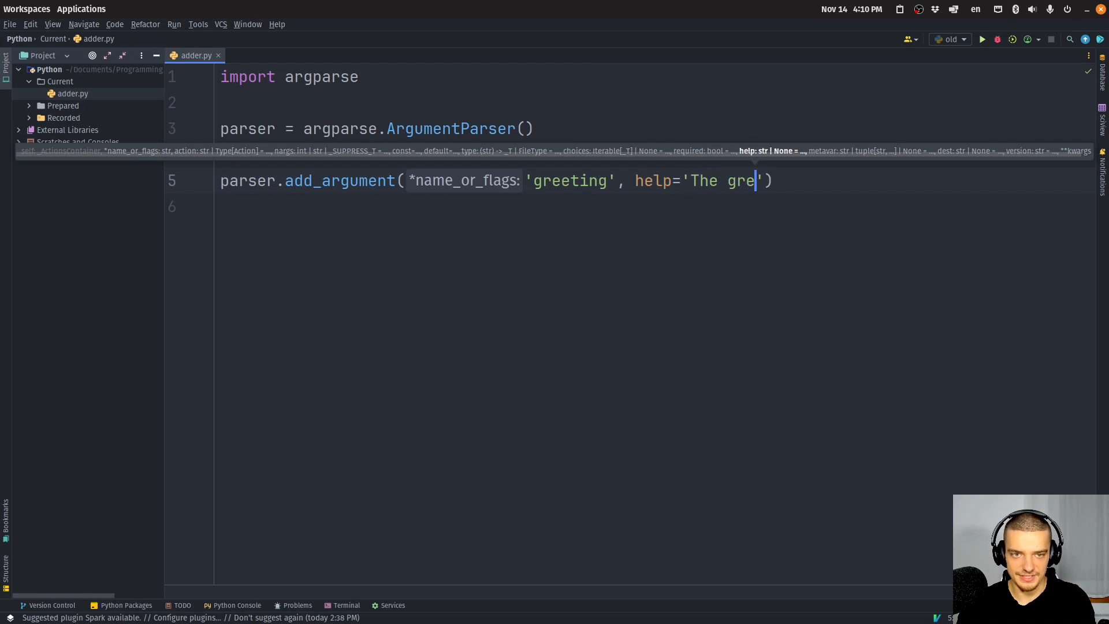
{"action": "type", "text": "eting message di"}
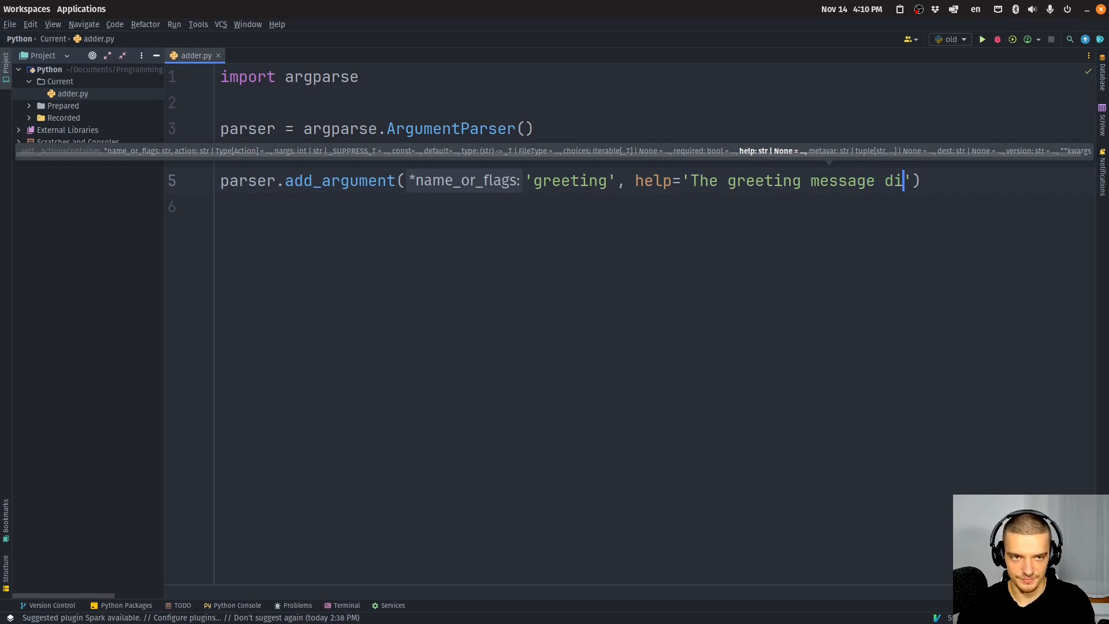
{"action": "type", "text": "splayed"}
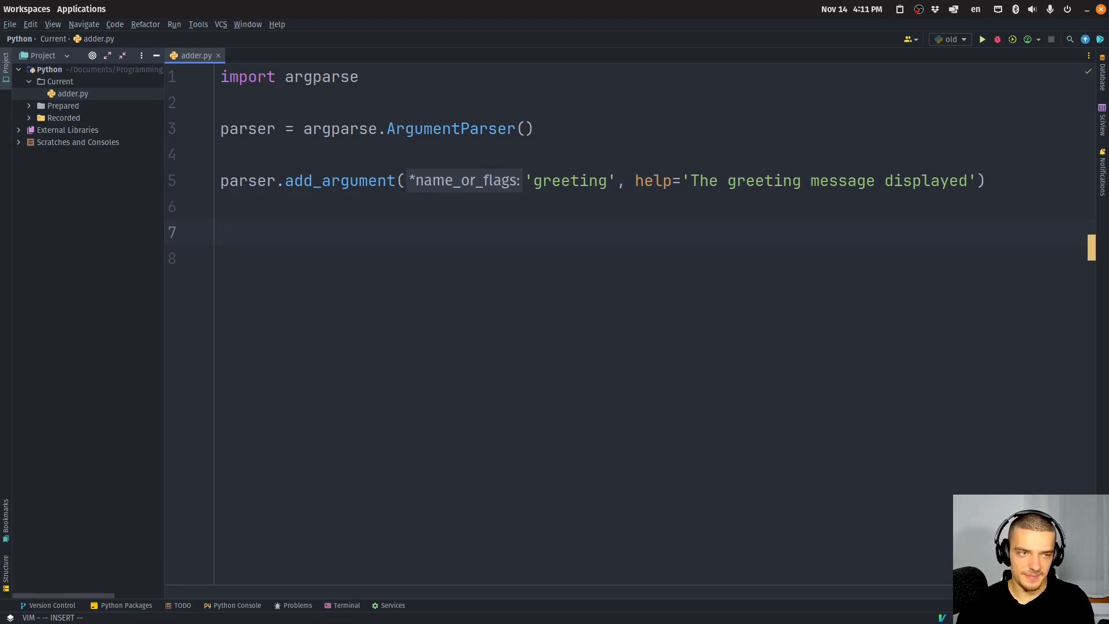
Step: Write args = parser.parse_args() followed by print(args) and print(args.greeting)
{"action": "type", "text": "a"}
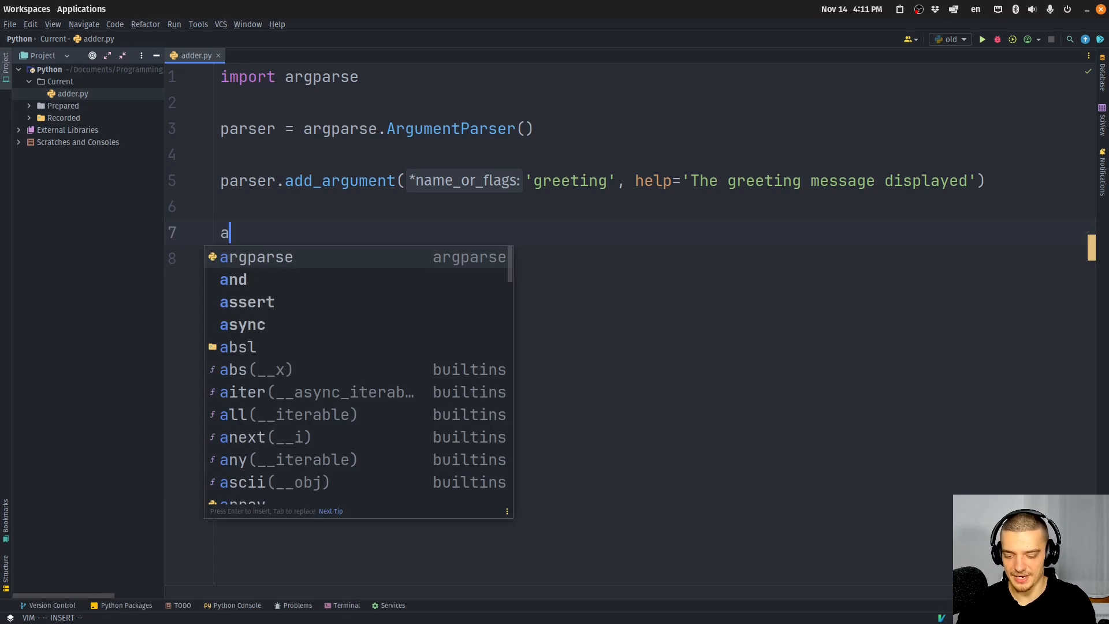
{"action": "type", "text": "rgs = parser.parse_args("}
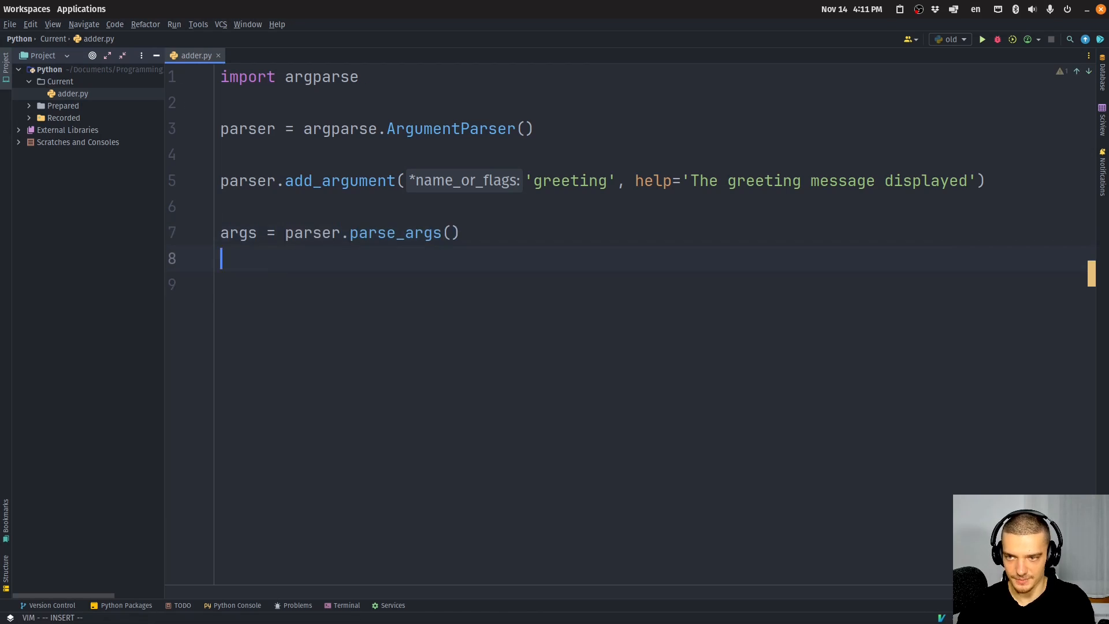
{"action": "type", "text": "print(args"}
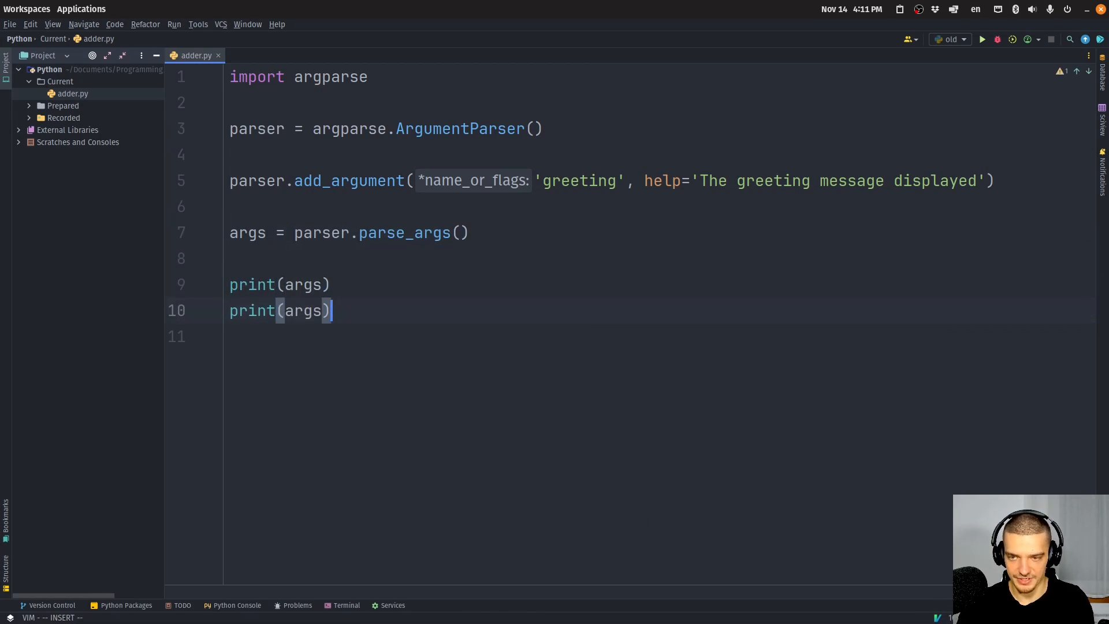
{"action": "type", "text": "."}
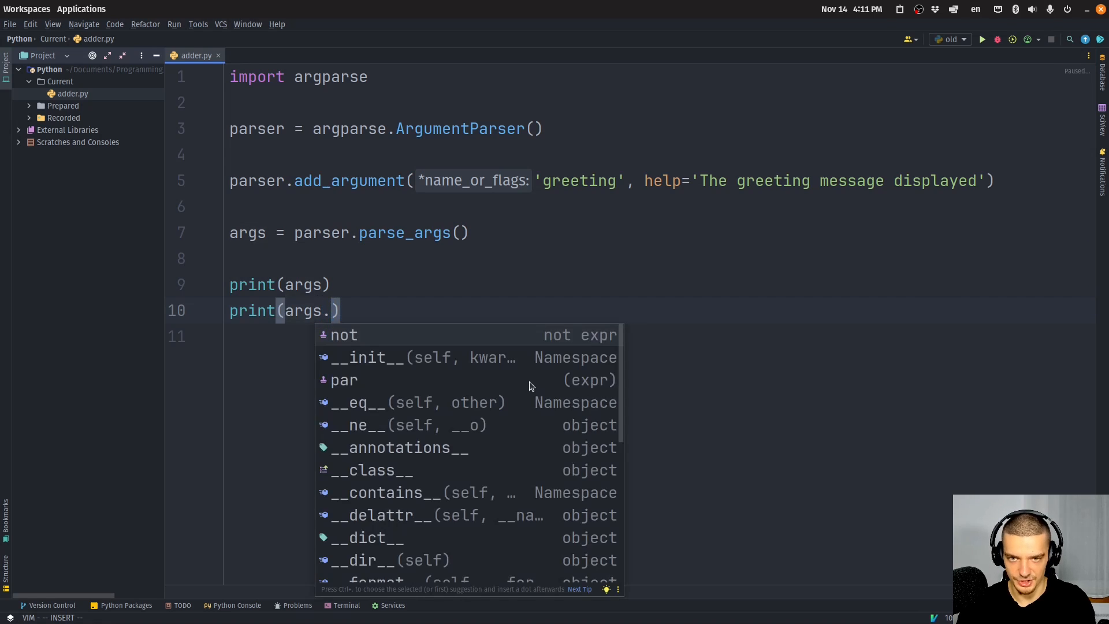
{"action": "type", "text": "greeting"}
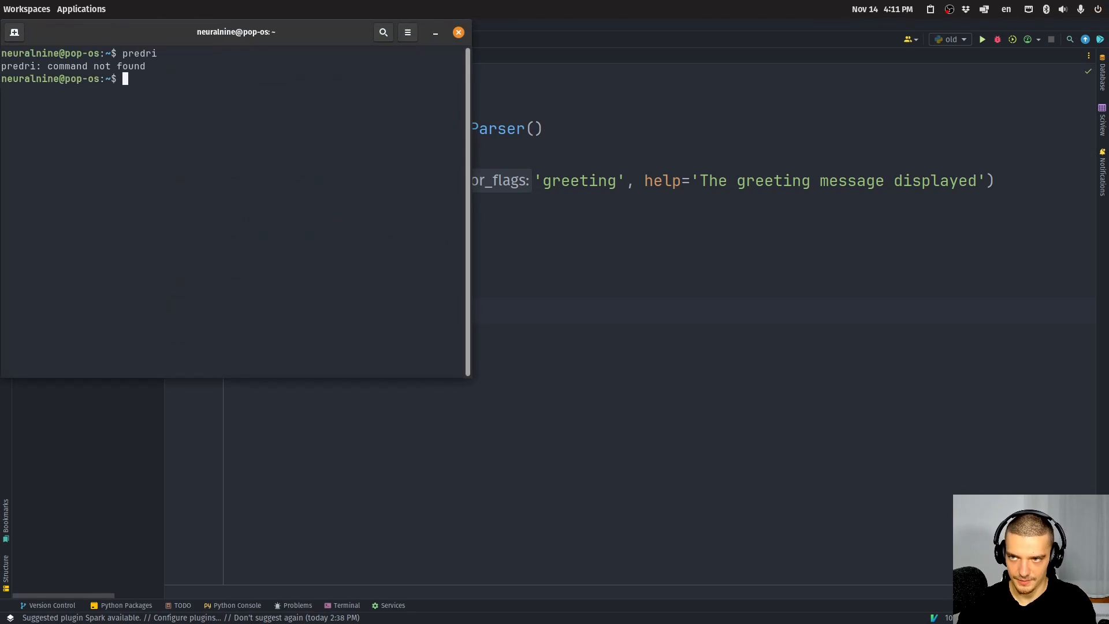
Step: Change to the project directory and run python3 adder.py without a greeting
{"action": "type", "text": "prepdir"}
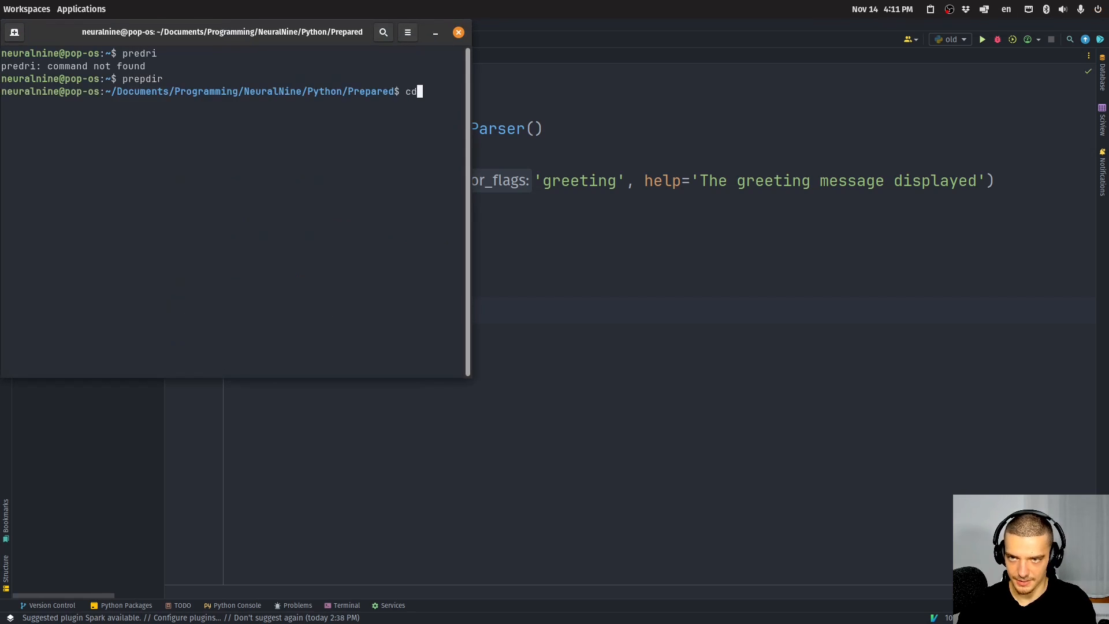
{"action": "type", "text": " .."}
{"action": "key", "text": "Return"}
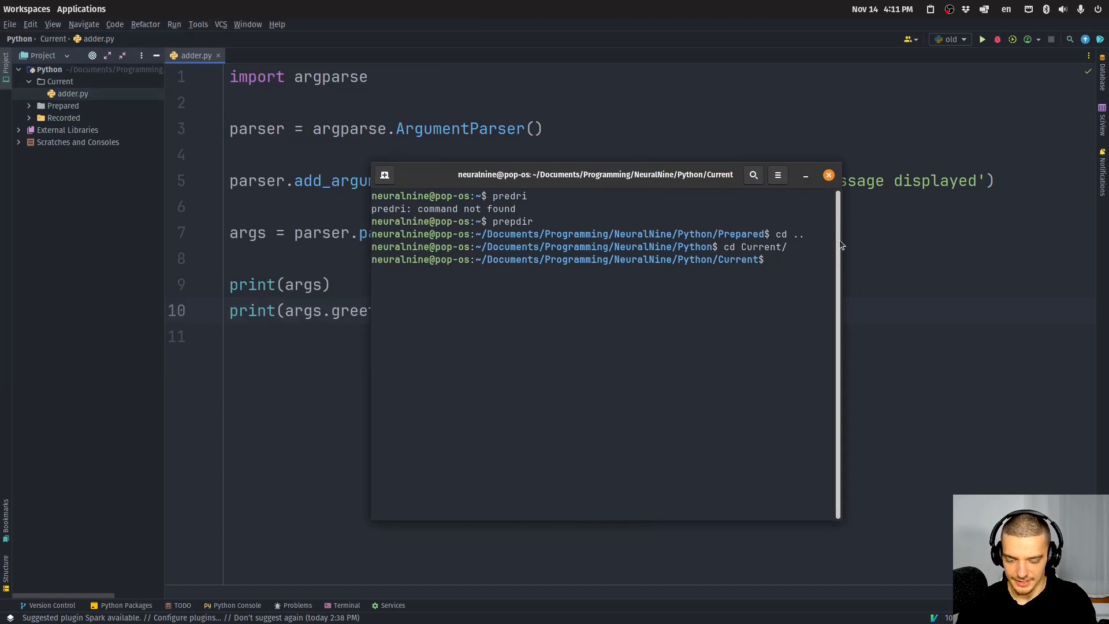
{"action": "type", "text": "python3"}
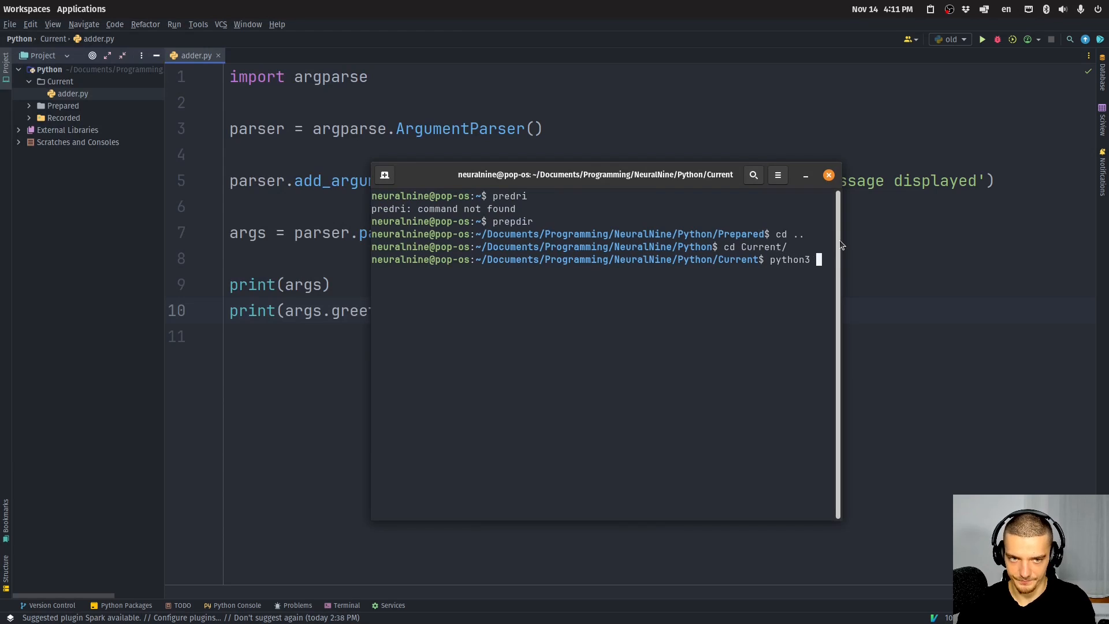
{"action": "type", "text": "adder.py"}
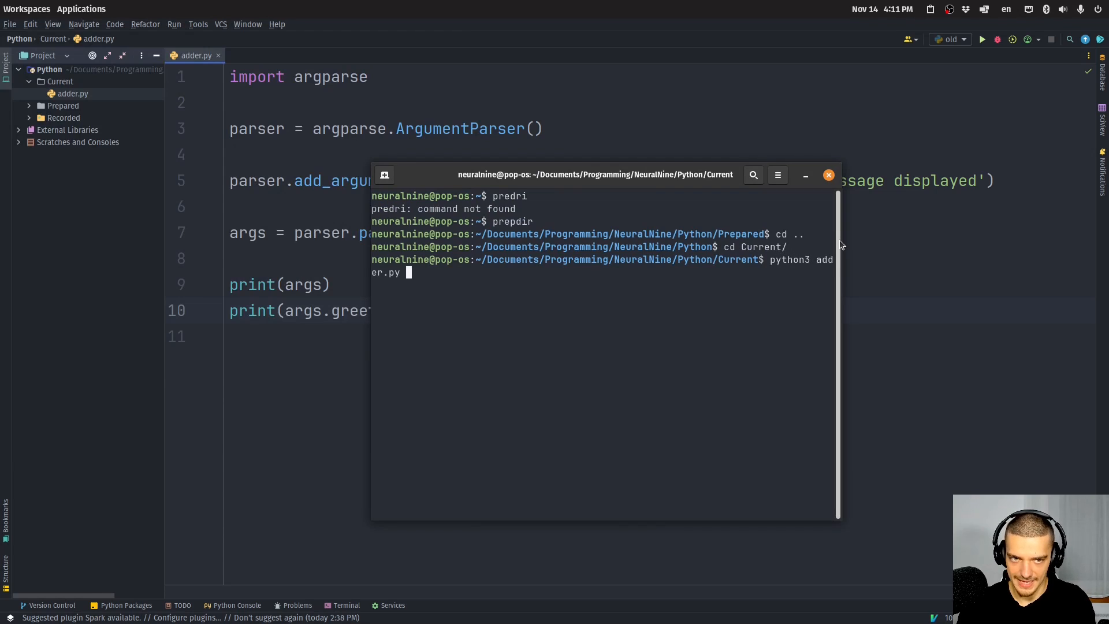
{"action": "key", "text": "Return"}
{"action": "type", "text": "python3 adder.py h"}
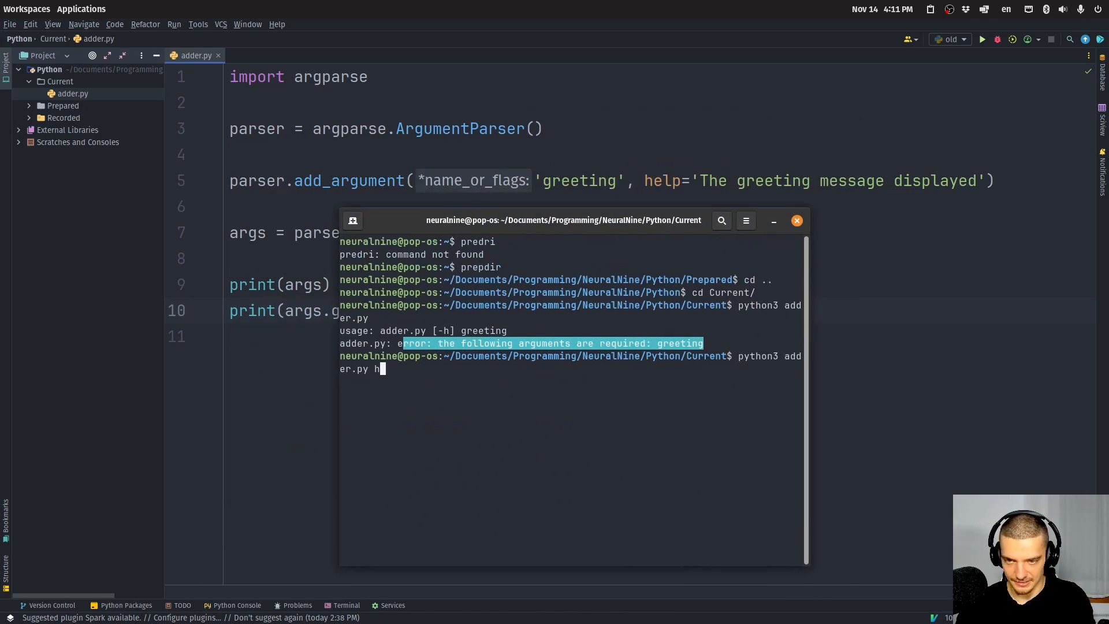
Step: Run python3 adder.py hello, clear the terminal and hide it
{"action": "key", "text": "Return"}
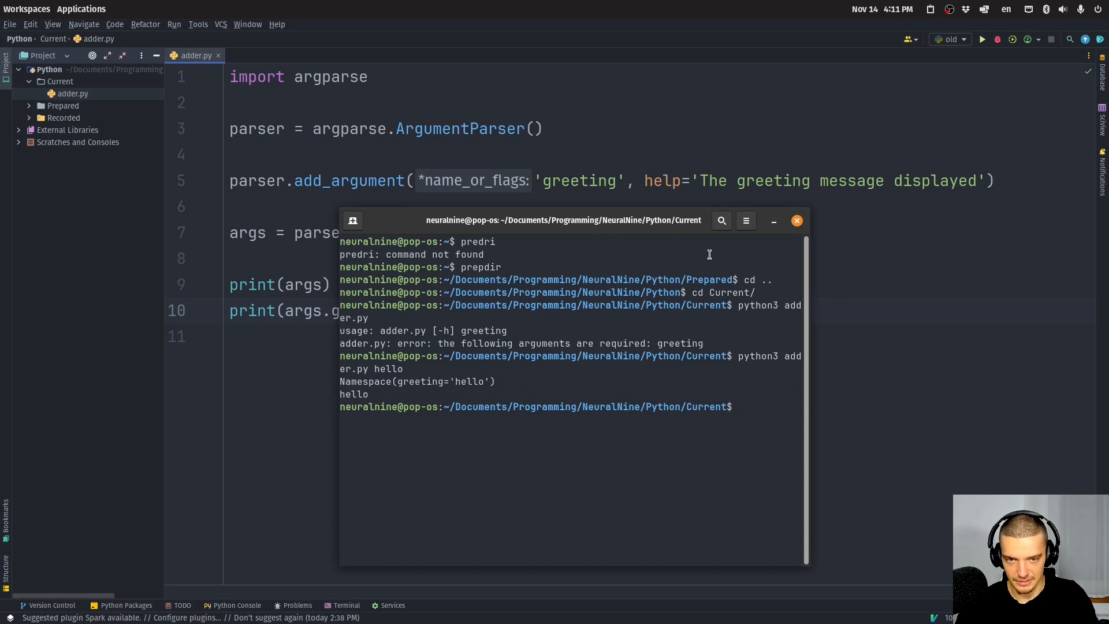
{"action": "type", "text": "python3 adder.py hello"}
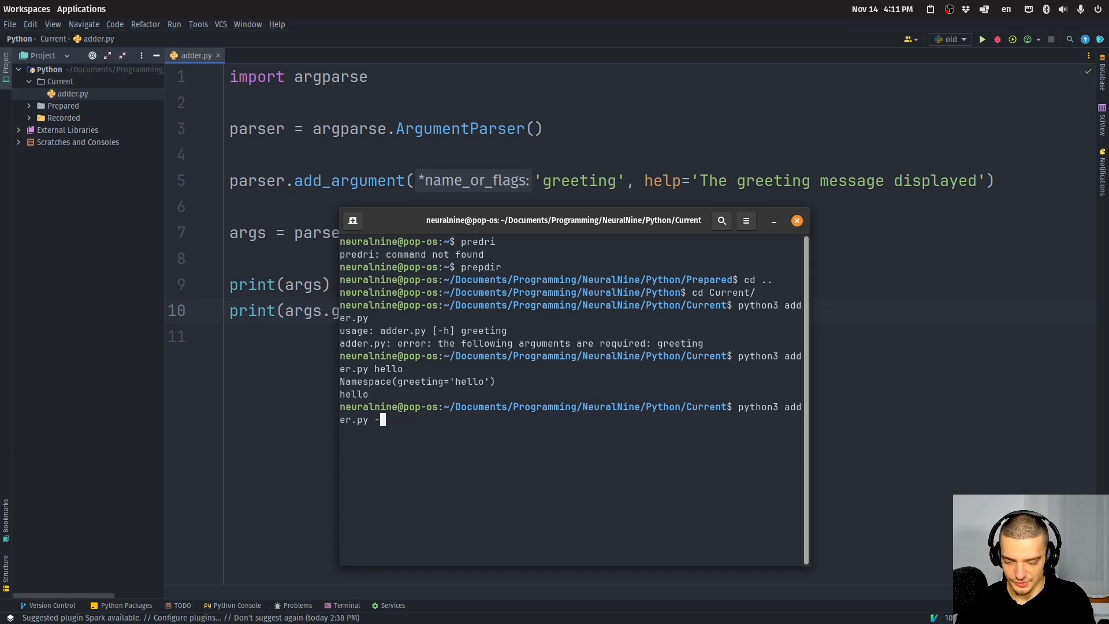
{"action": "key", "text": "Return"}
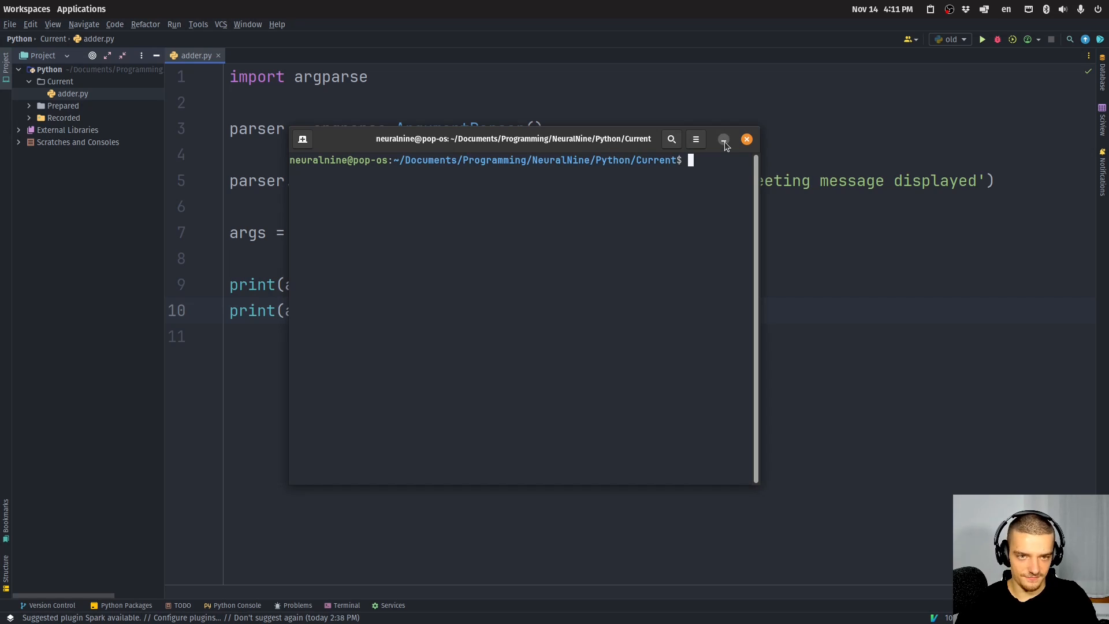
{"action": "left_click", "coordinate": [723, 139]}
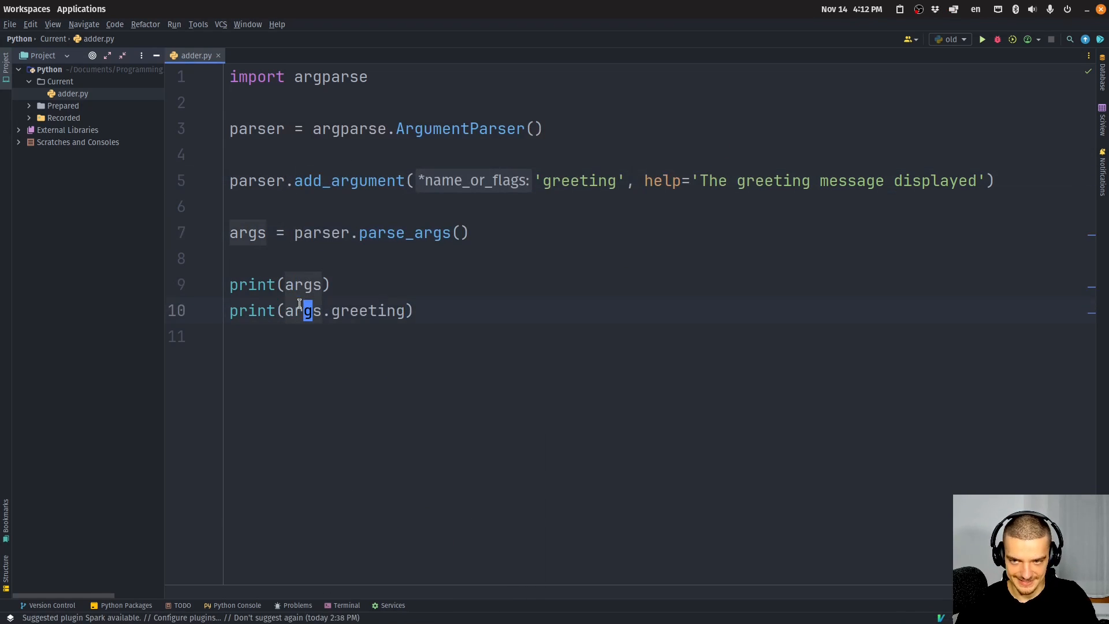
Step: Add an argument '-n', '--numbers' with type=float
{"action": "left_click", "coordinate": [364, 309]}
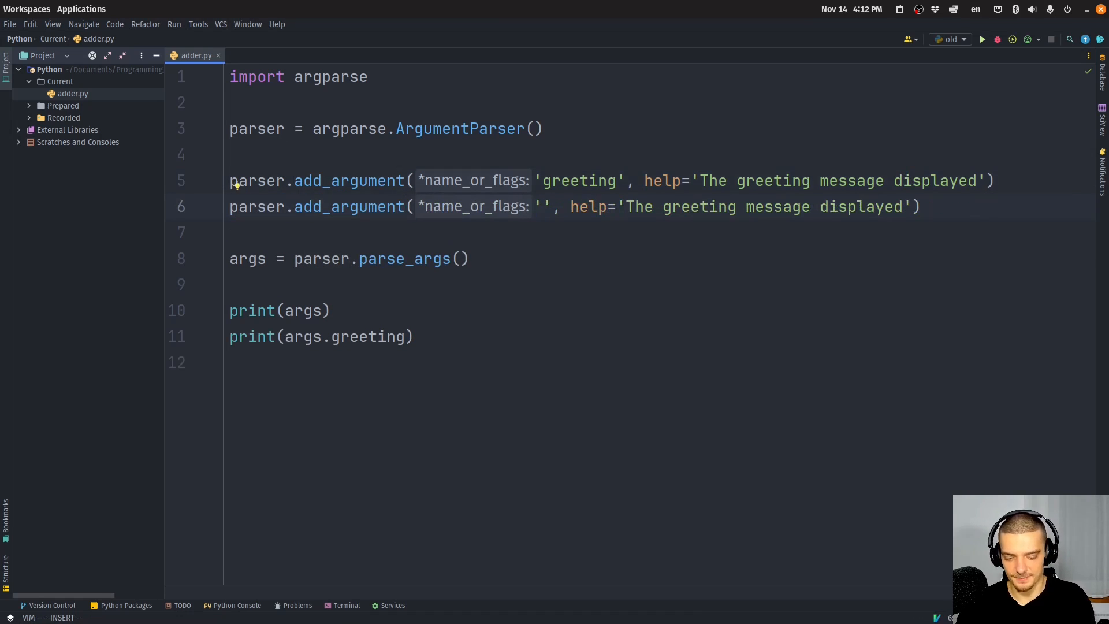
{"action": "type", "text": "-"}
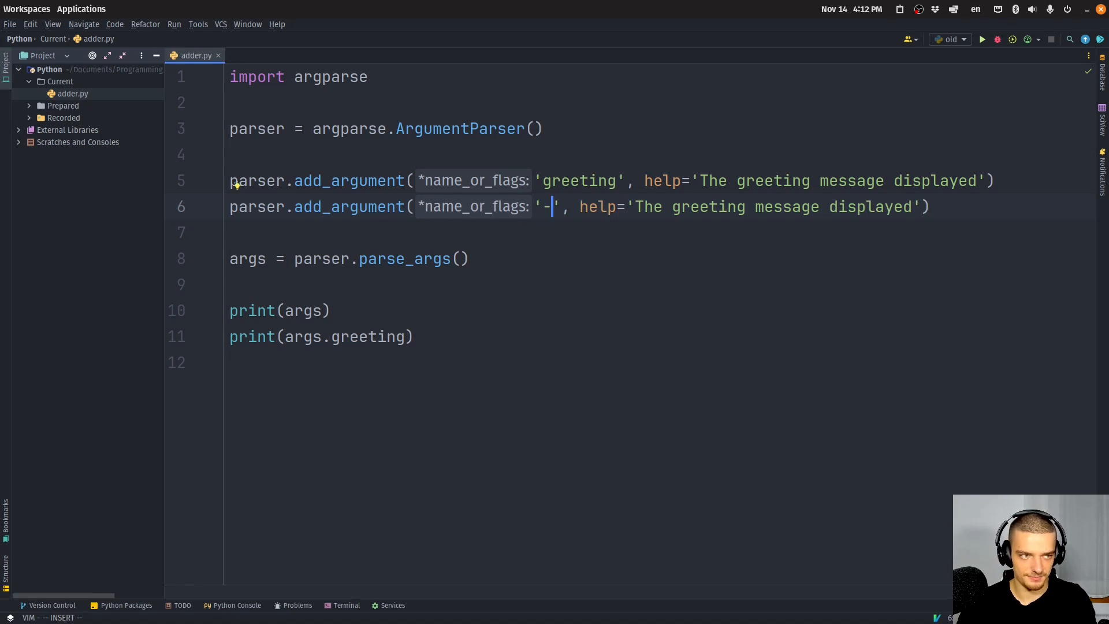
{"action": "type", "text": "nt('-n',"}
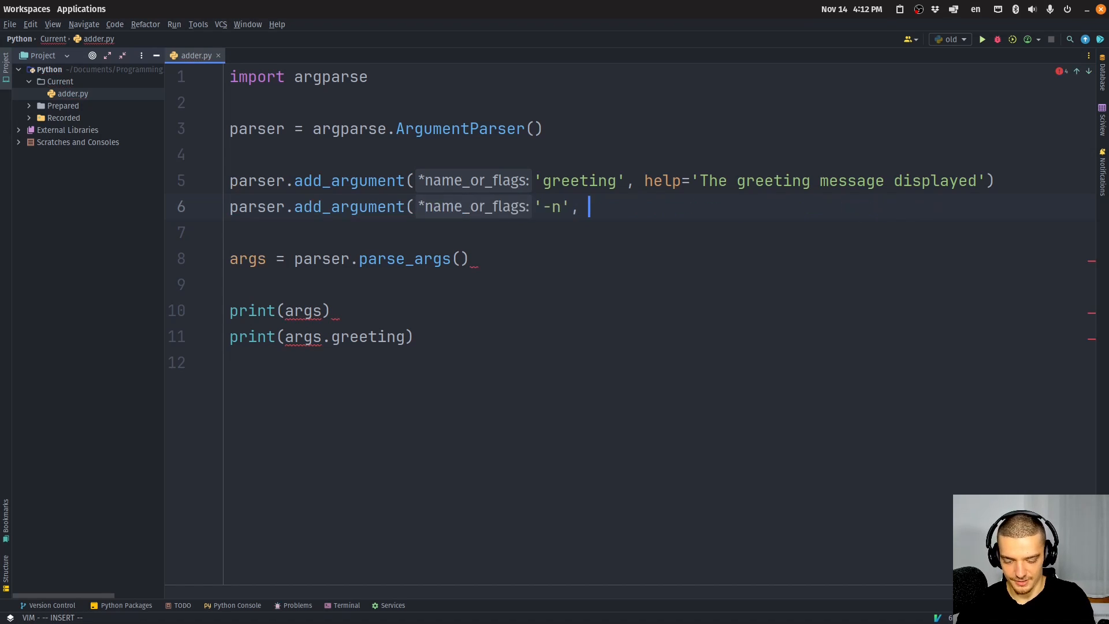
{"action": "type", "text": "'"}
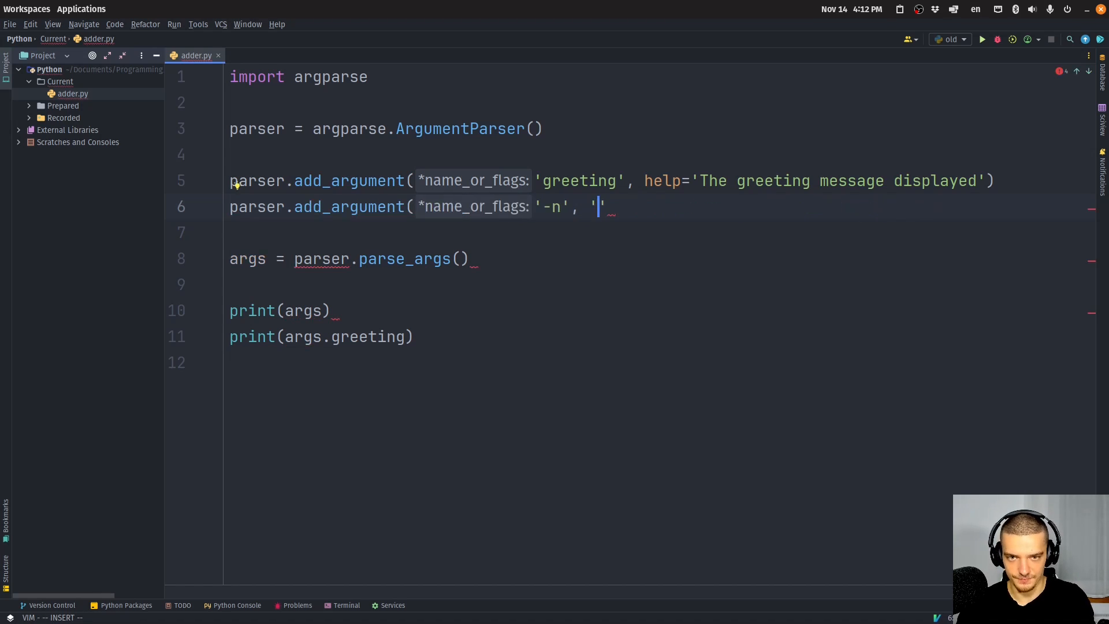
{"action": "type", "text": "--"}
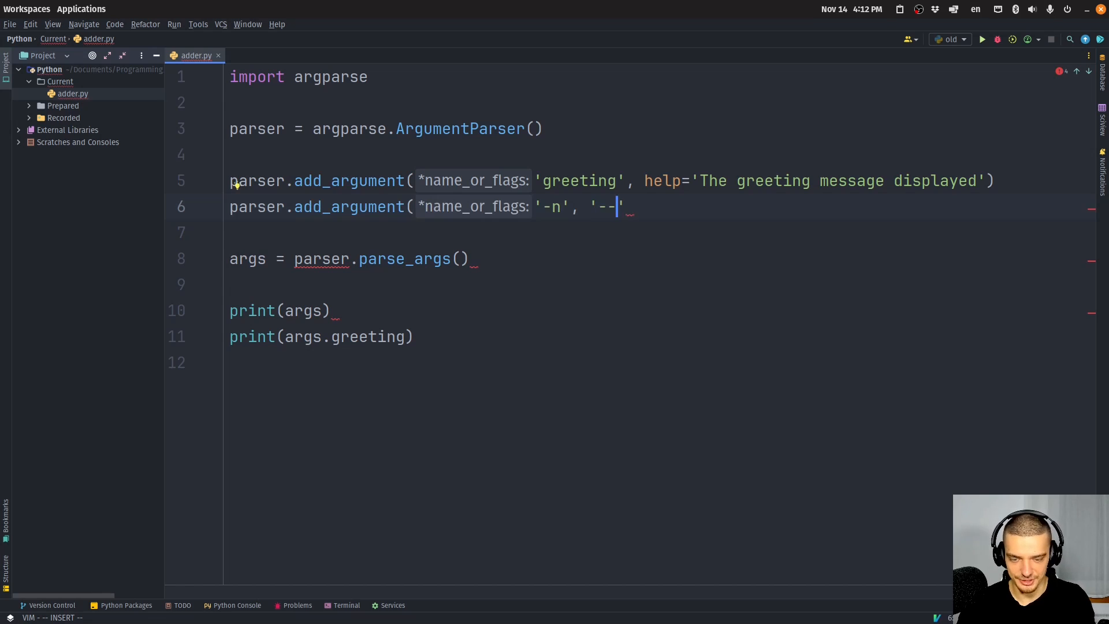
{"action": "type", "text": "nu"}
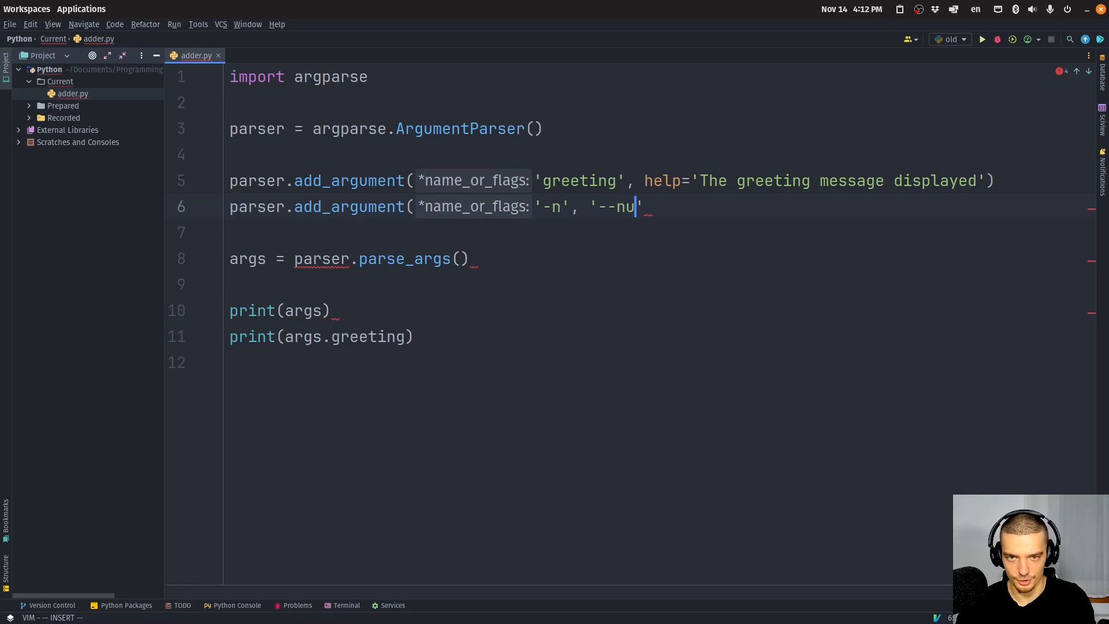
{"action": "type", "text": "mbers"}
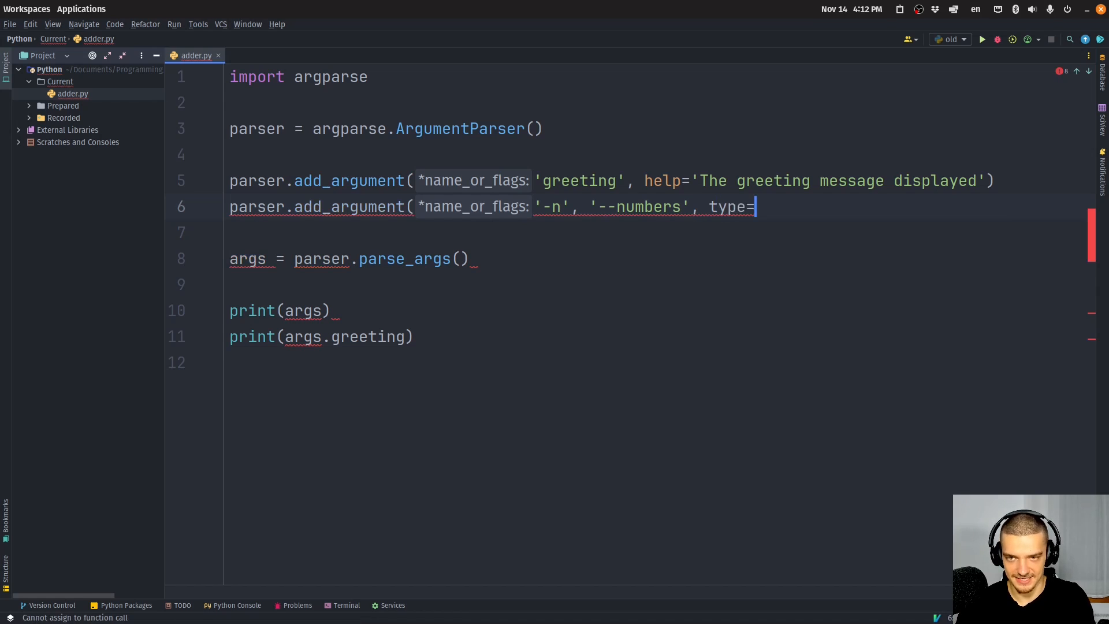
{"action": "type", "text": "f"}
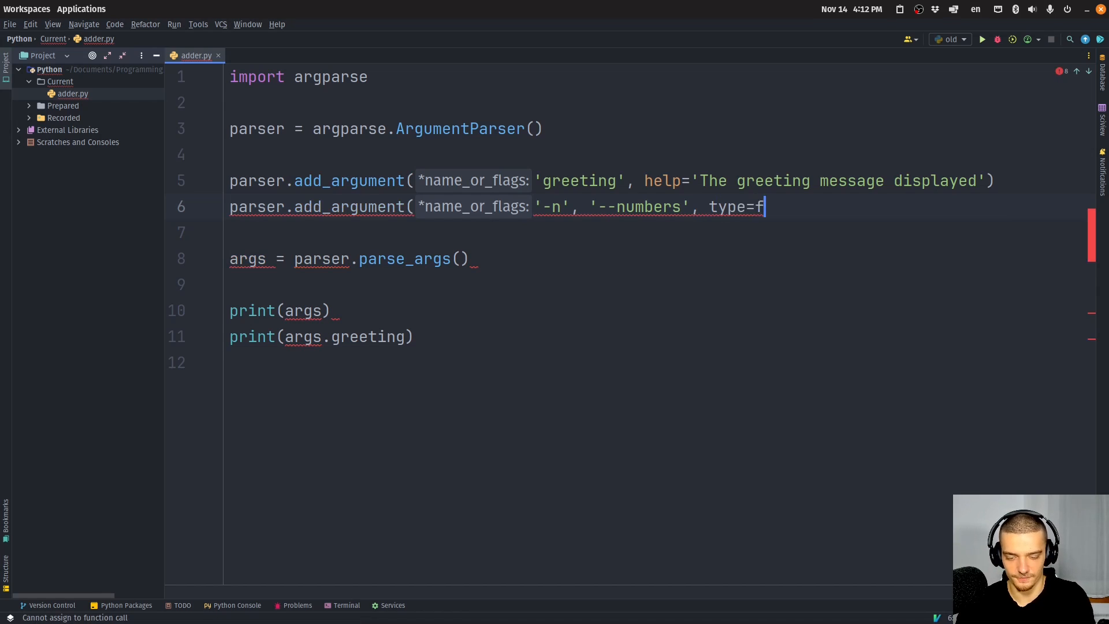
{"action": "type", "text": "loat"}
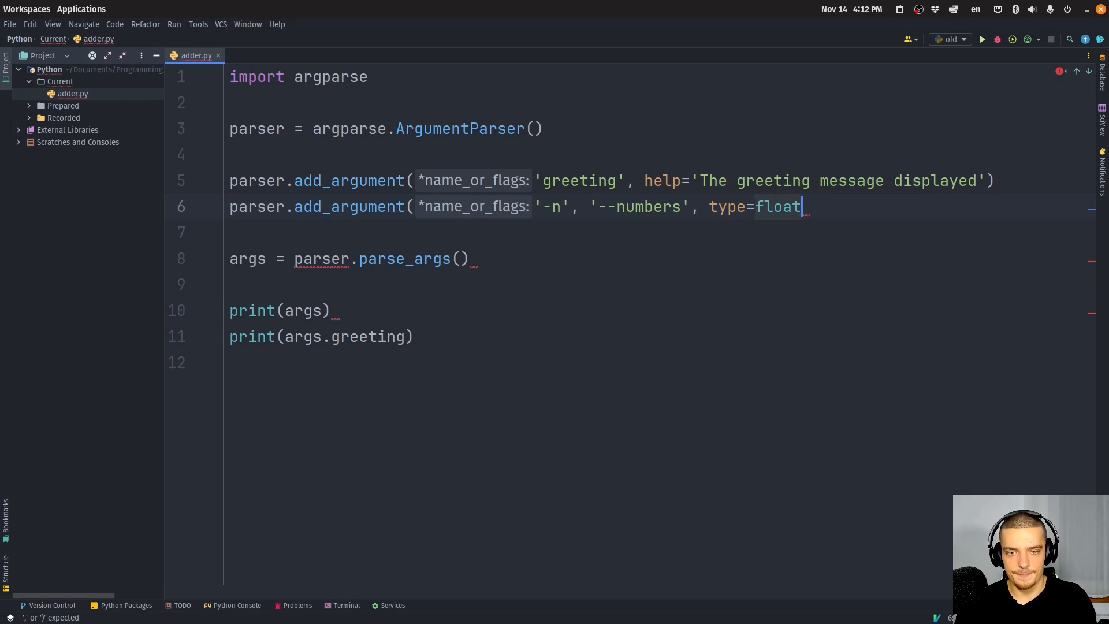
Step: Give the numbers argument nargs=2 and help='The numbers to be added'
{"action": "type", "text": ","}
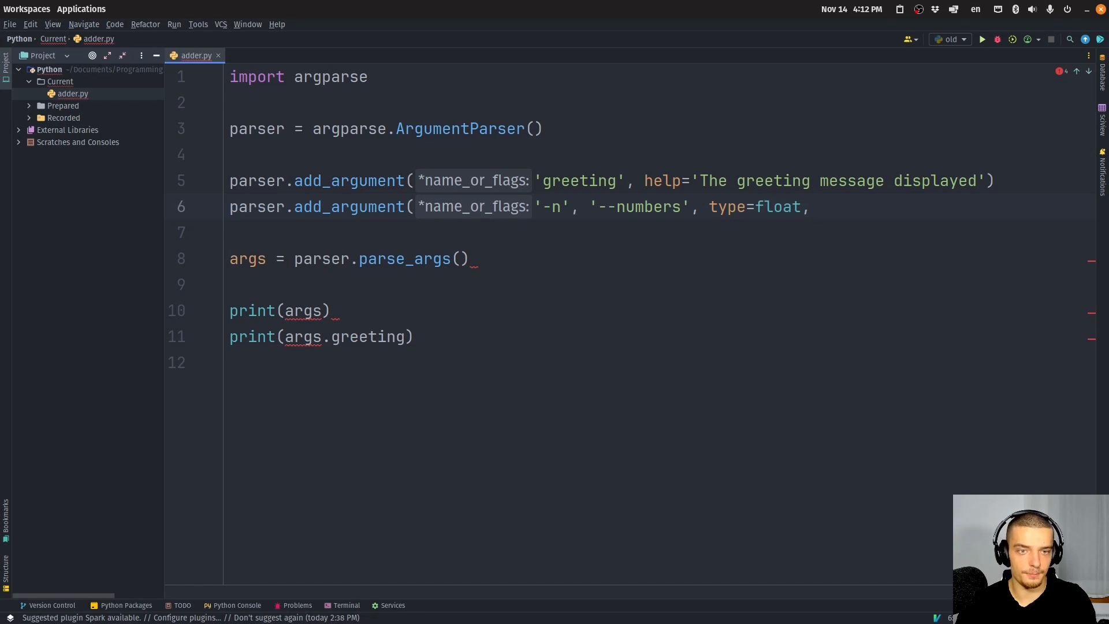
{"action": "type", "text": "nargs="}
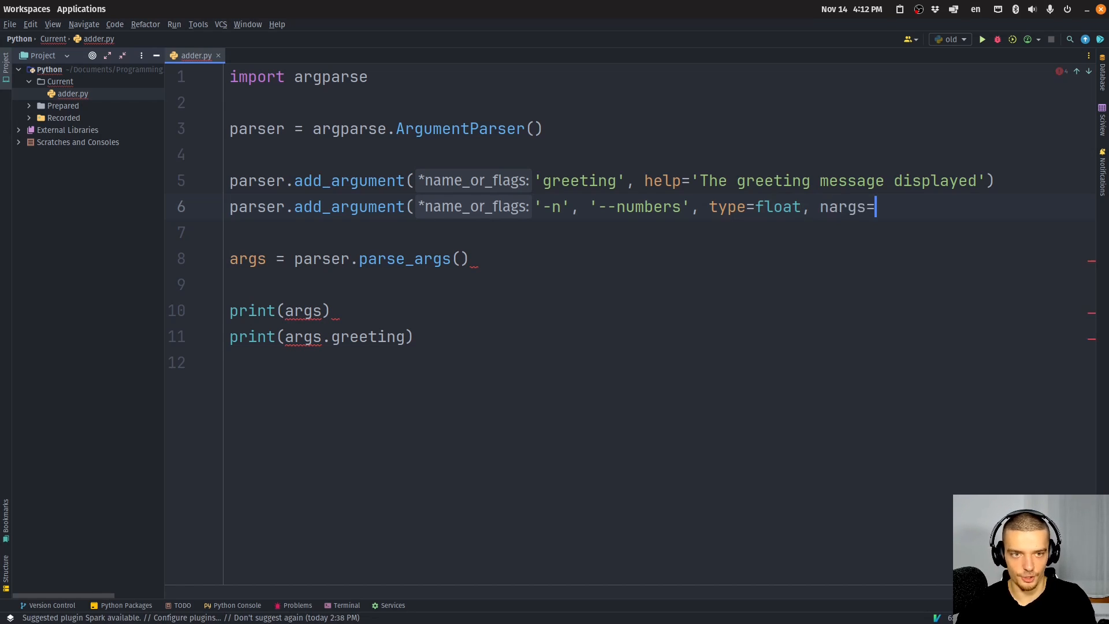
{"action": "type", "text": "2"}
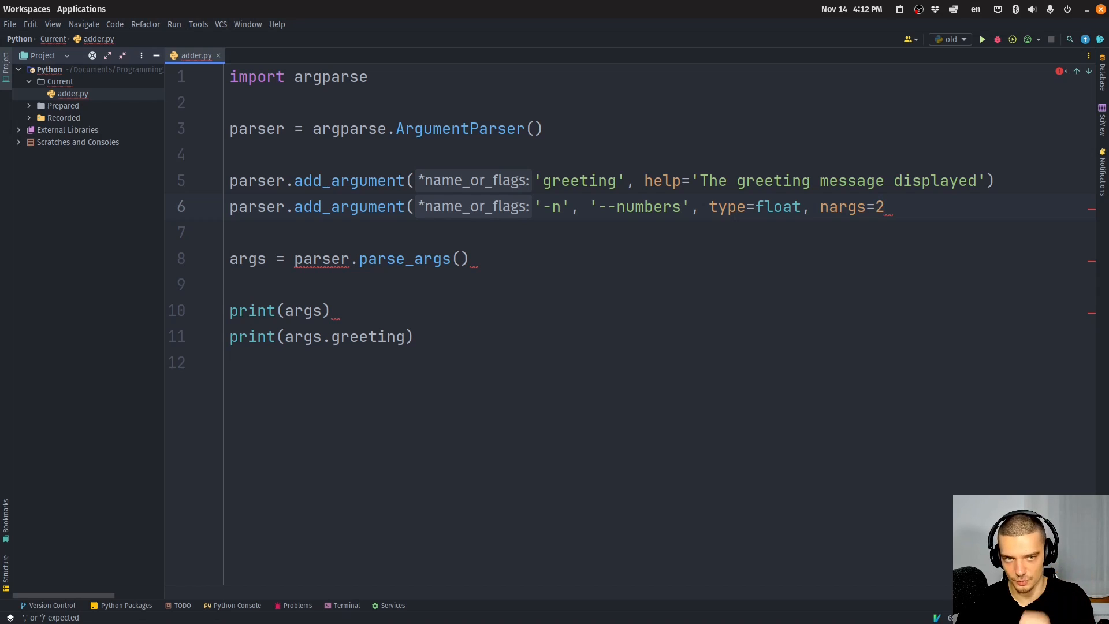
{"action": "type", "text": ", help="}
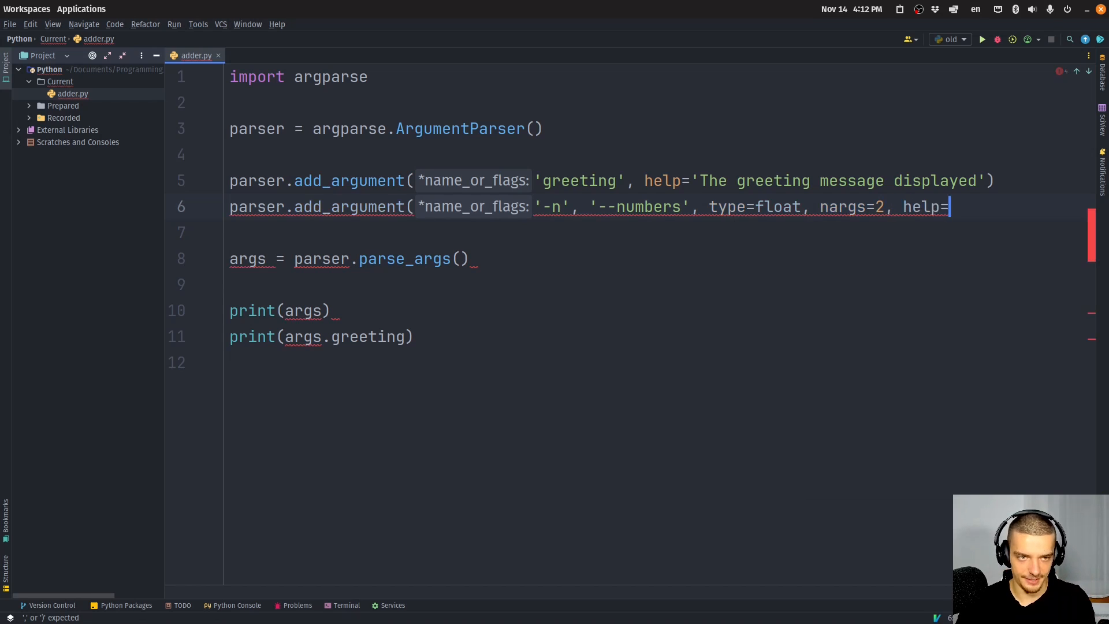
{"action": "type", "text": "'The number'"}
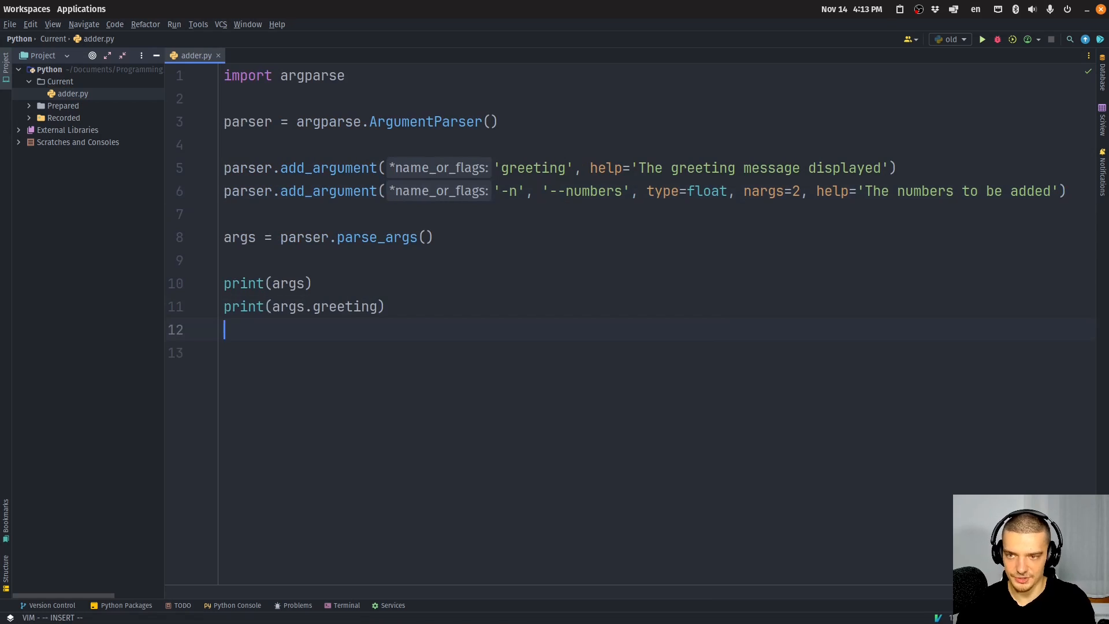
Step: Print args.numbers and, if not None, print args.numbers[0] + args.numbers[1]
{"action": "type", "text": "print(args)"}
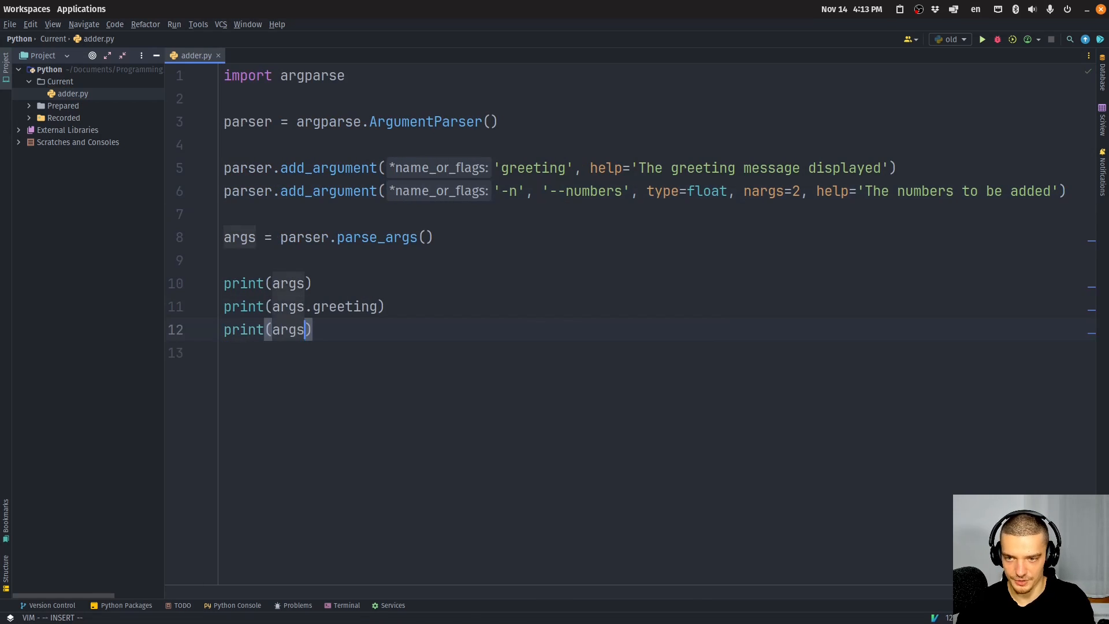
{"action": "type", "text": ".numbers"}
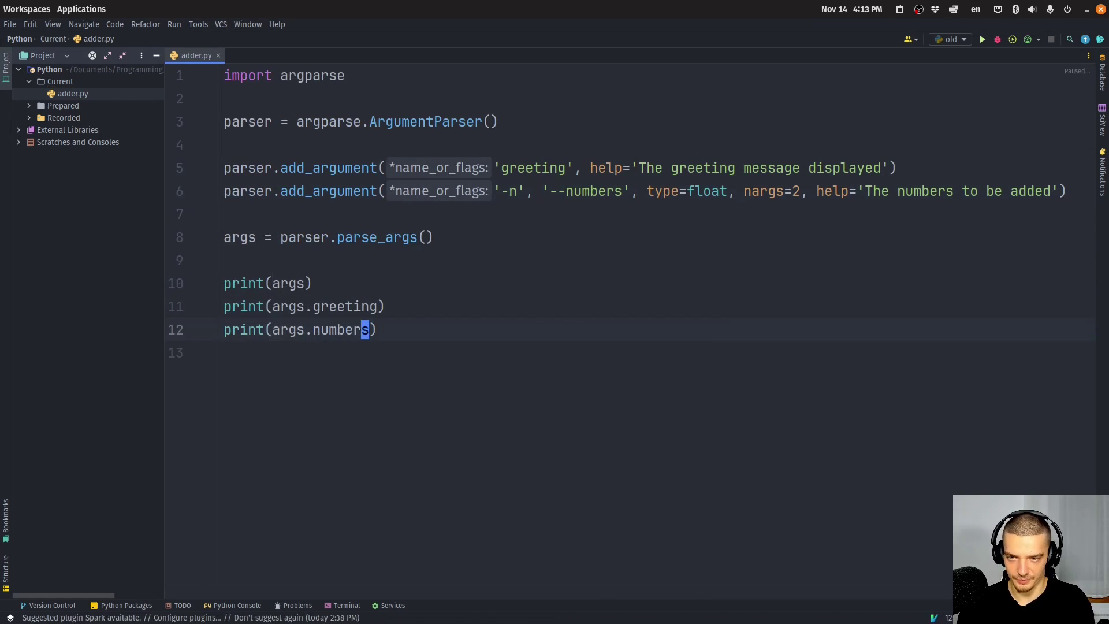
{"action": "type", "text": "p"}
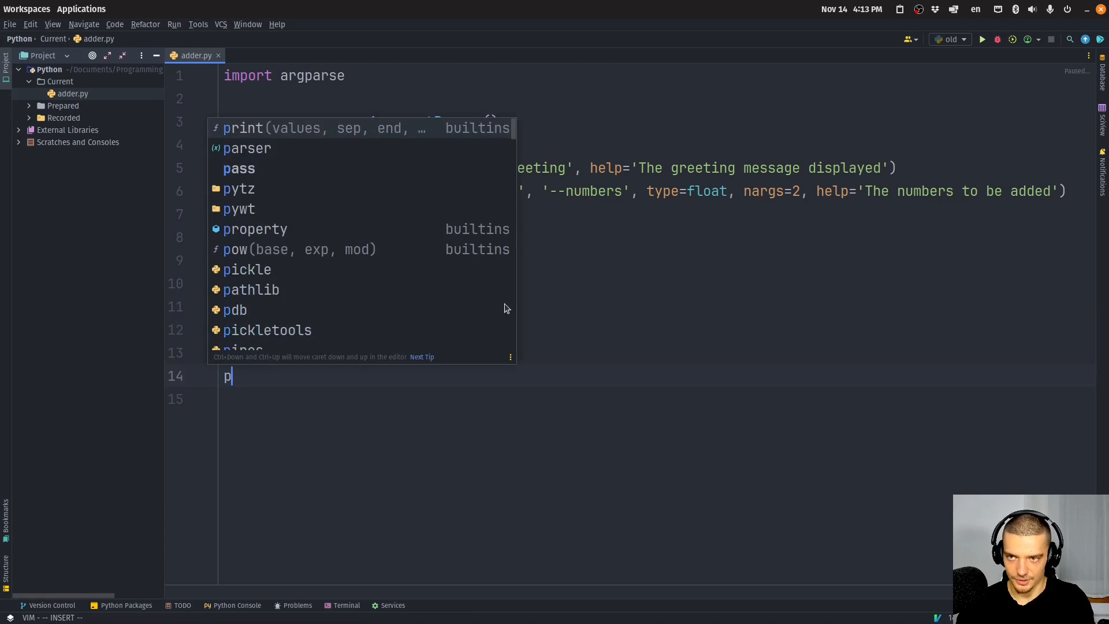
{"action": "type", "text": "if args.num"}
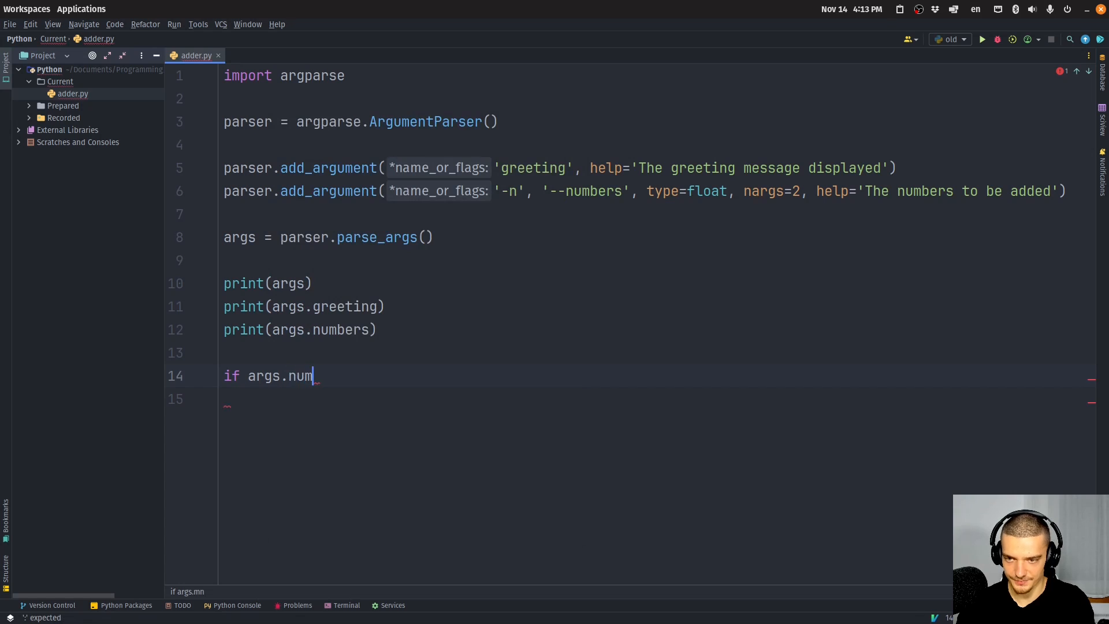
{"action": "type", "text": "bers is not None:"}
{"action": "left_click", "coordinate": [657, 399]}
{"action": "type", "text": "print("}
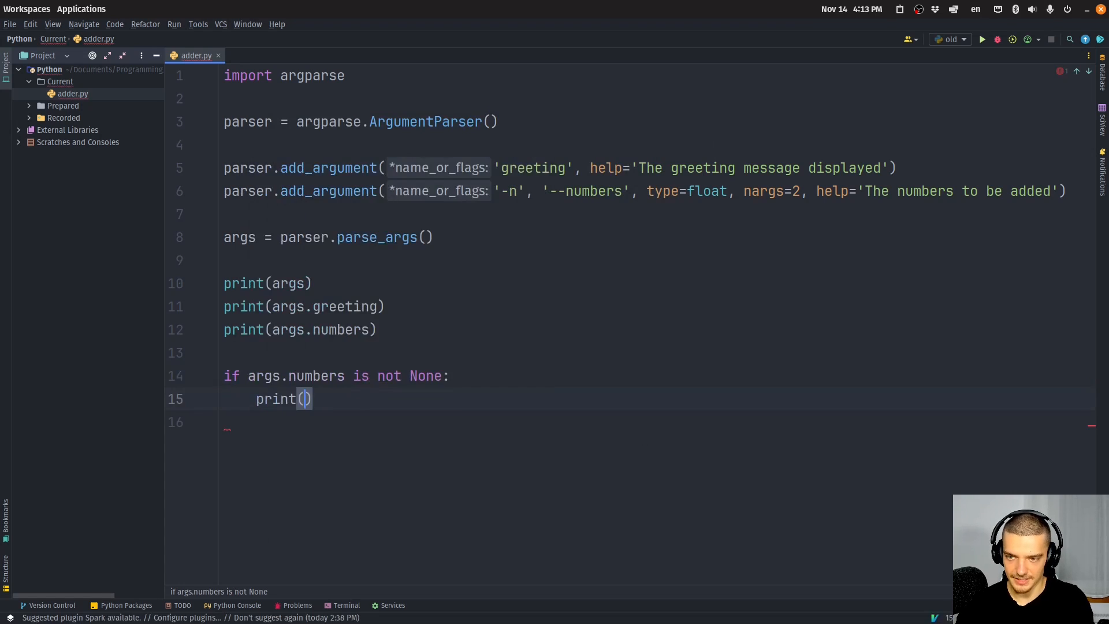
{"action": "type", "text": "args"}
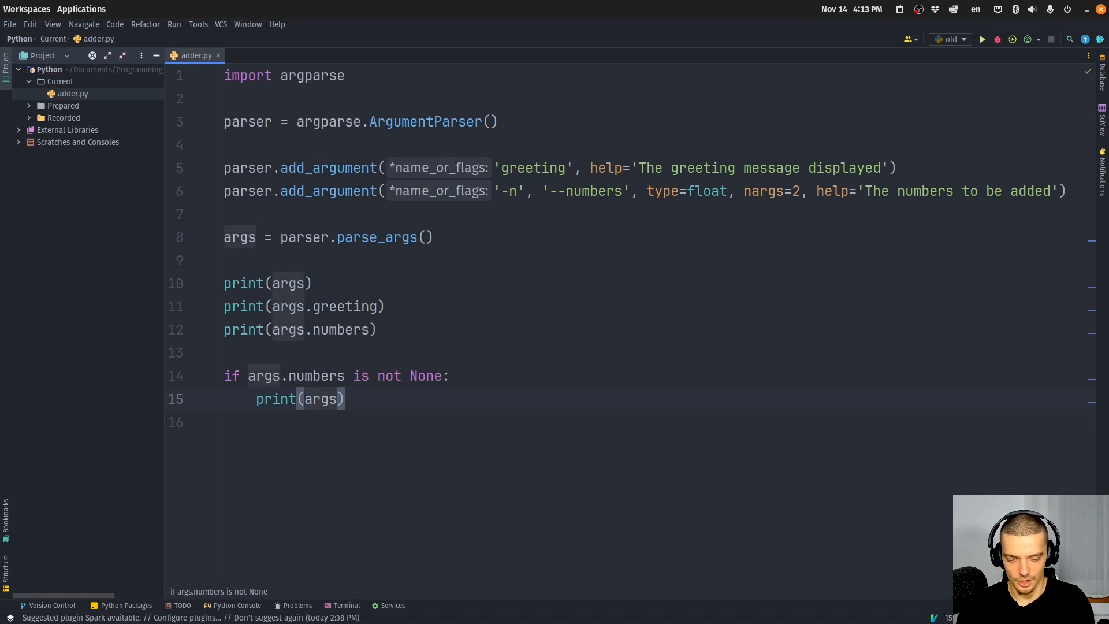
{"action": "type", "text": "numbers["}
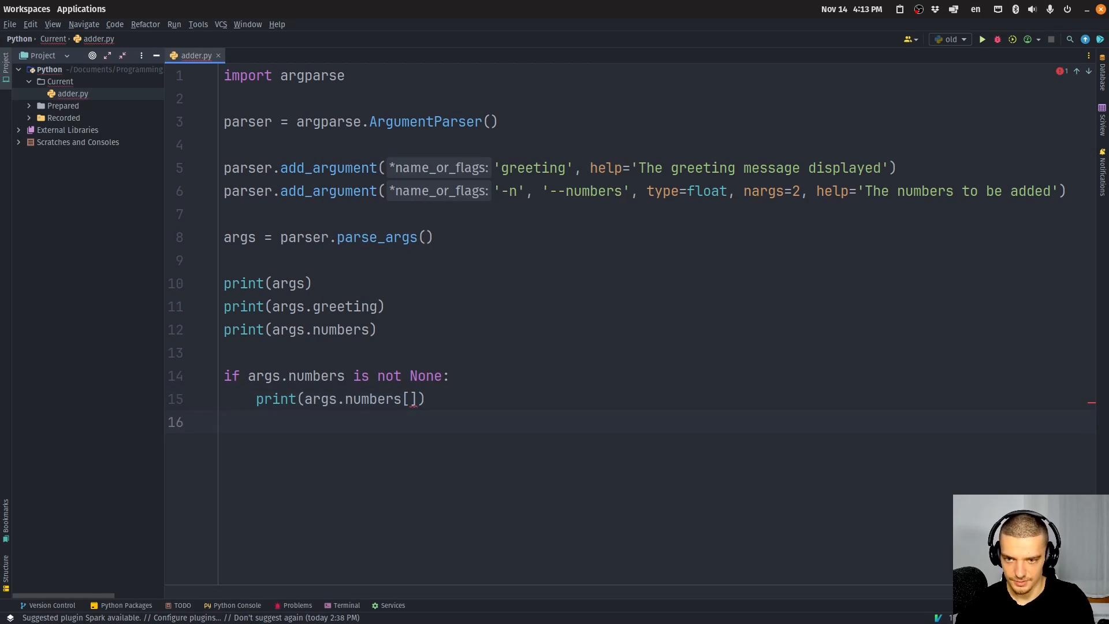
{"action": "type", "text": "0"}
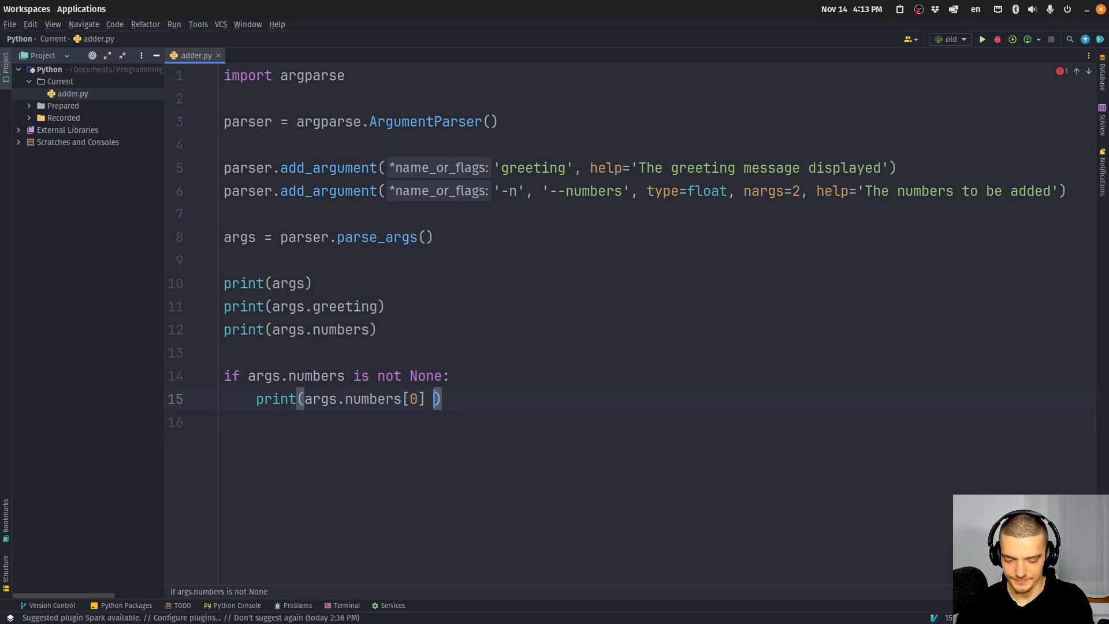
{"action": "type", "text": "+ args.numbers[1"}
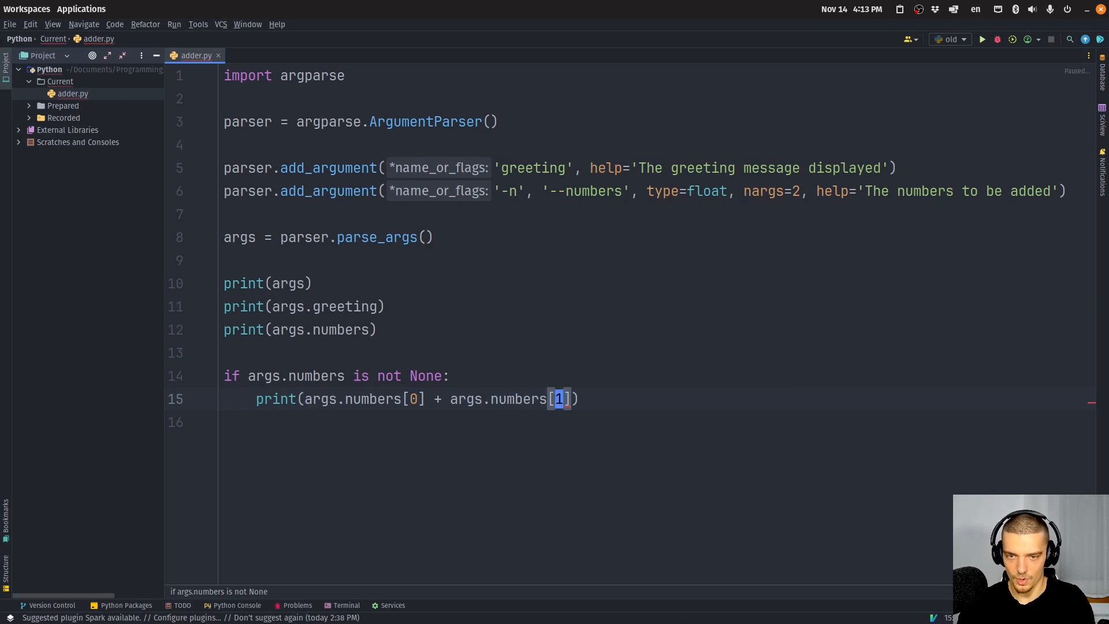
{"action": "mouse_move", "coordinate": [410, 616]}
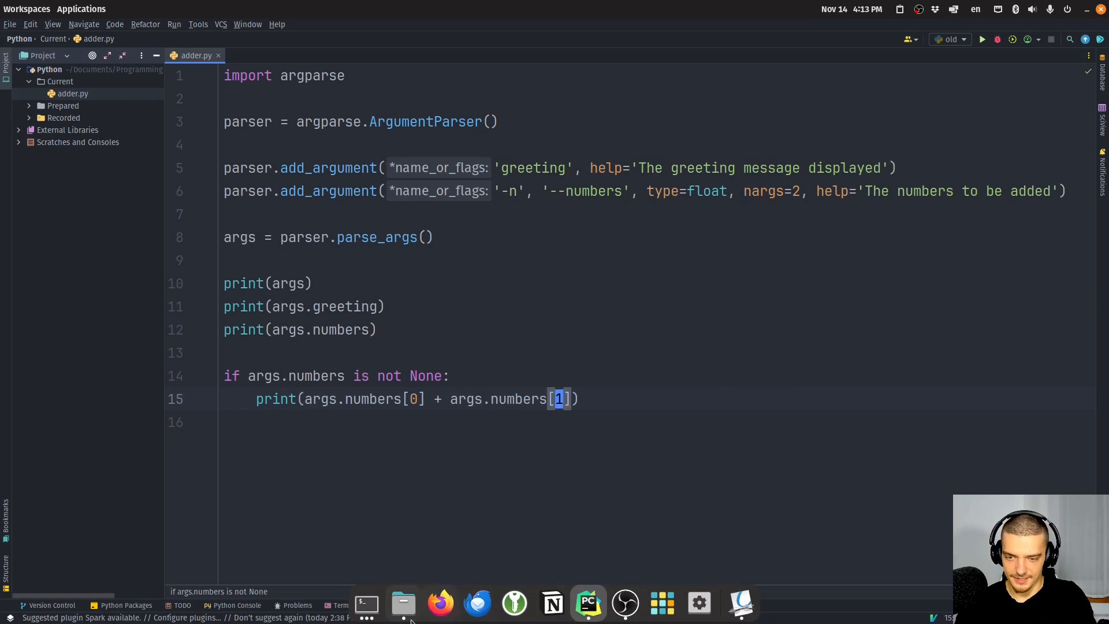
Step: Run python3 adder.py hello from the terminal
{"action": "left_click", "coordinate": [345, 604]}
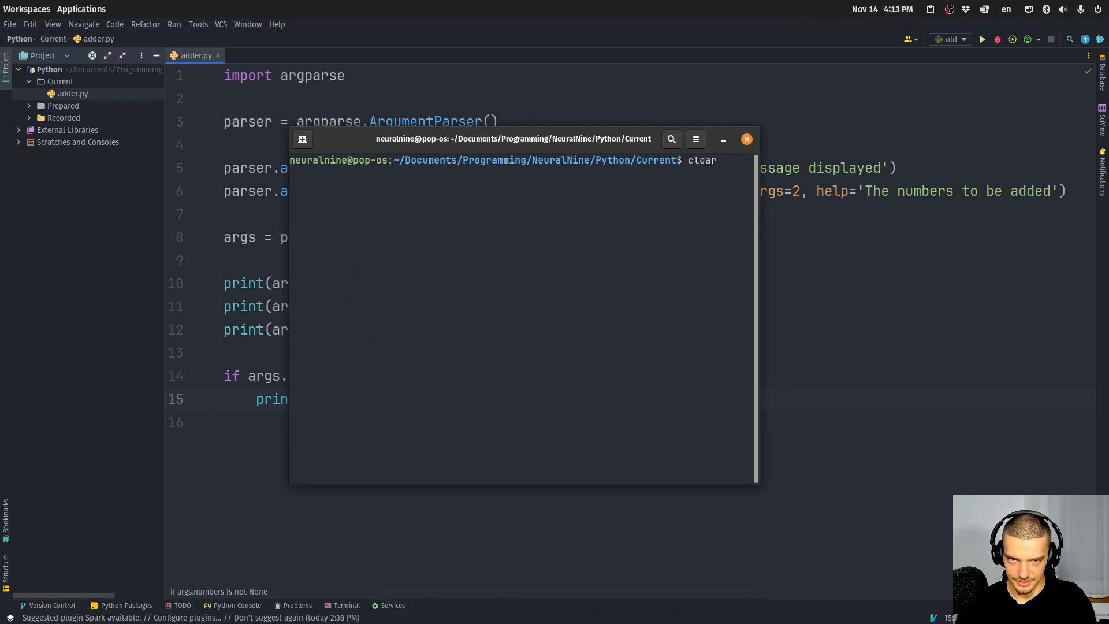
{"action": "type", "text": "python3 adder.py -h"}
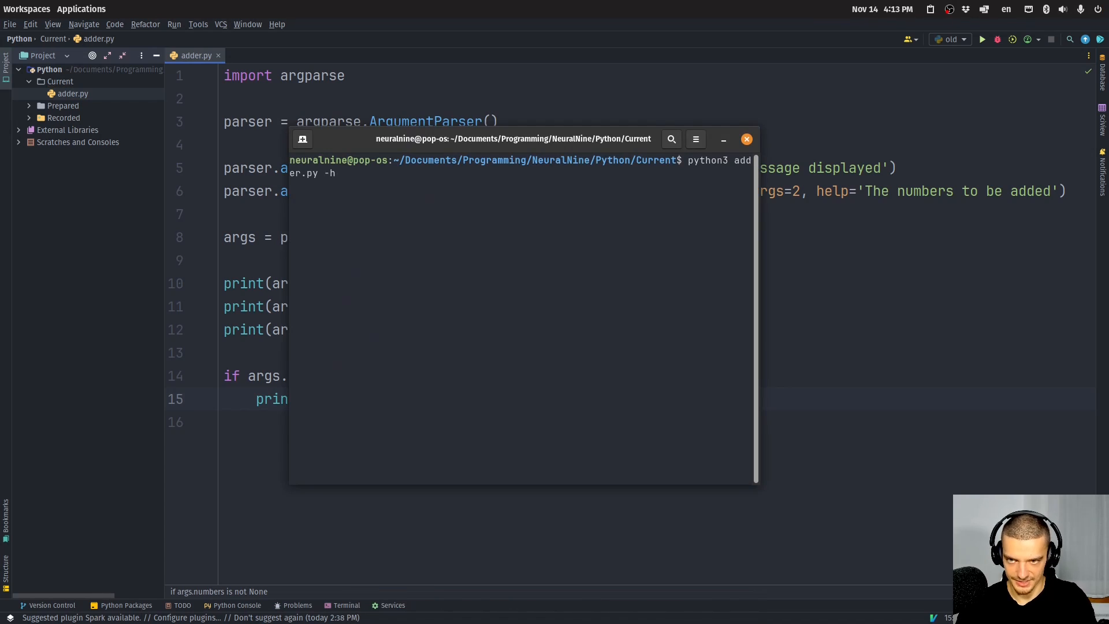
{"action": "type", "text": "hello"}
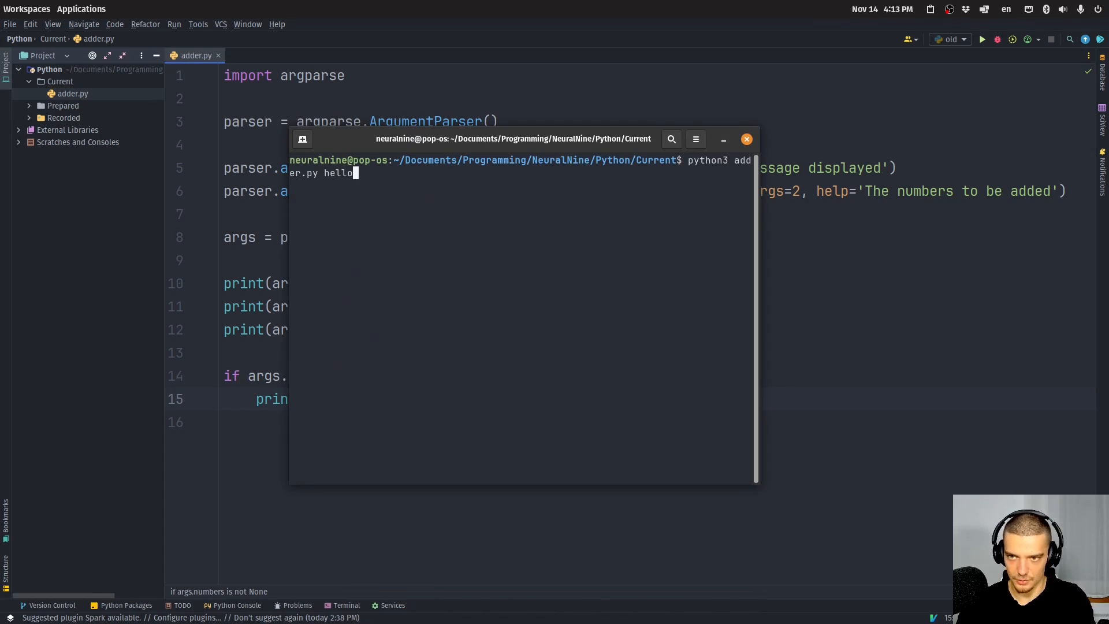
{"action": "key", "text": "Return"}
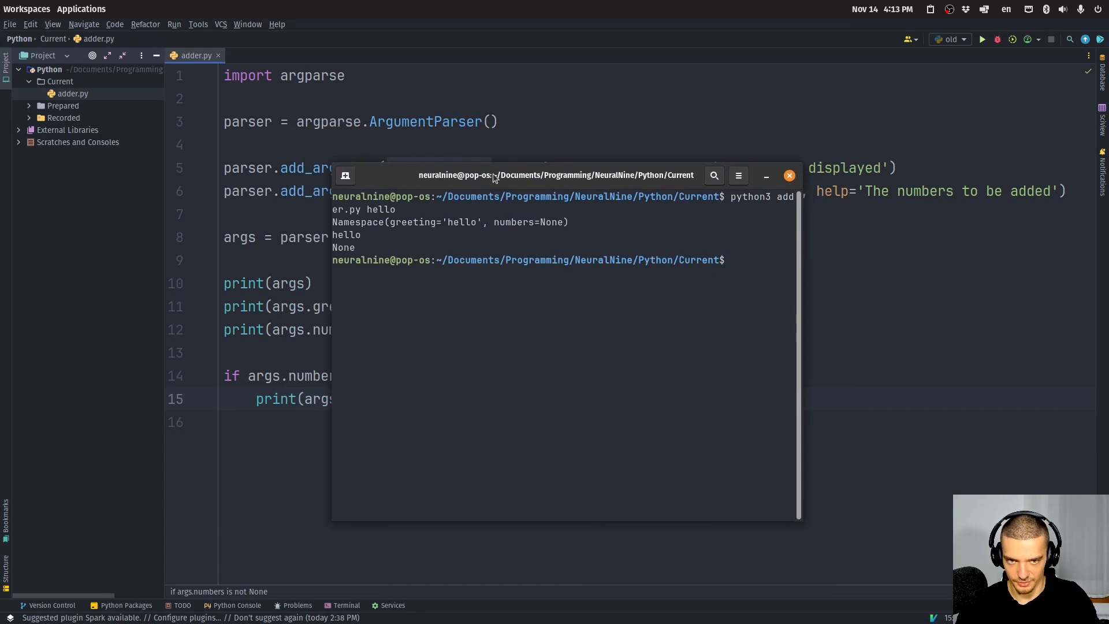
Step: Run adder.py hello with -n 10 (rejected) and -n 10 20, printing 30.0
{"action": "type", "text": "python3 adder.py hello -"}
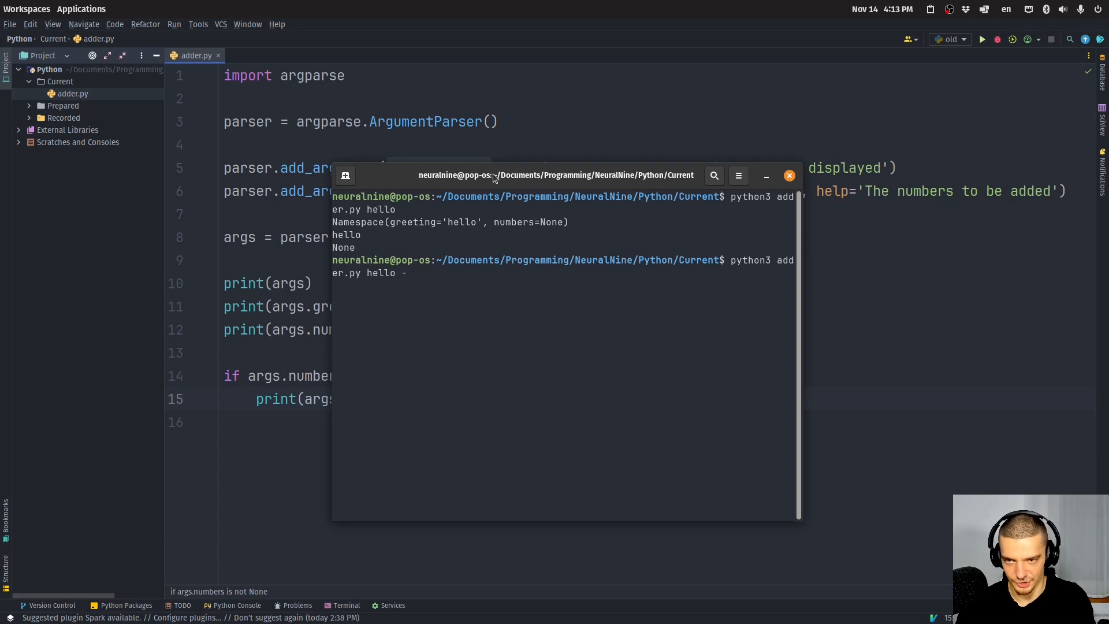
{"action": "type", "text": "n 10"}
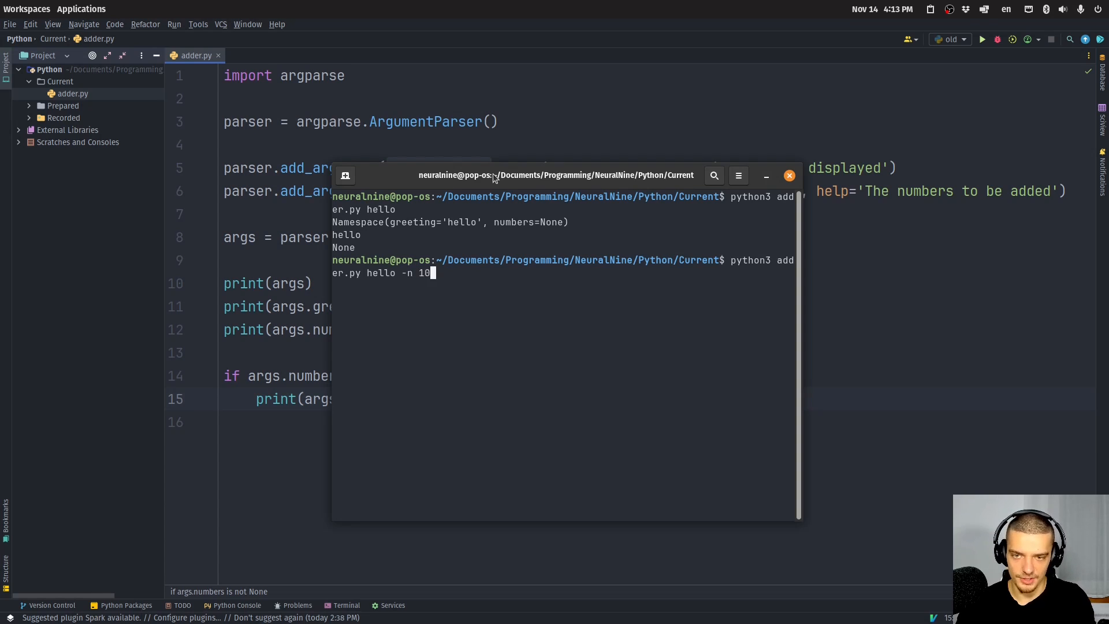
{"action": "key", "text": "Return"}
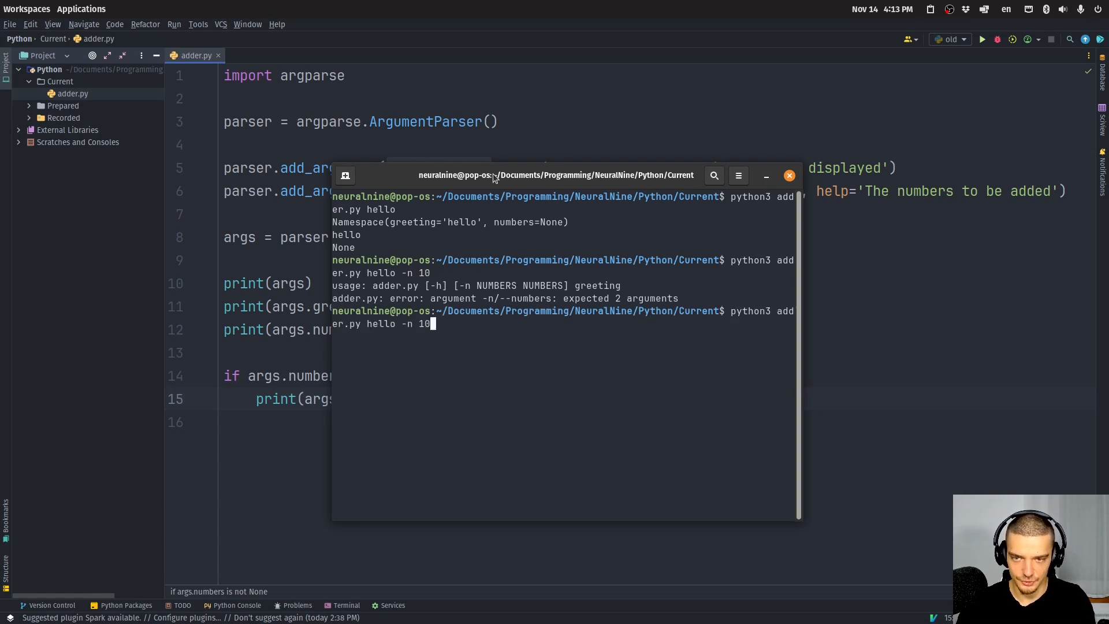
{"action": "type", "text": "20"}
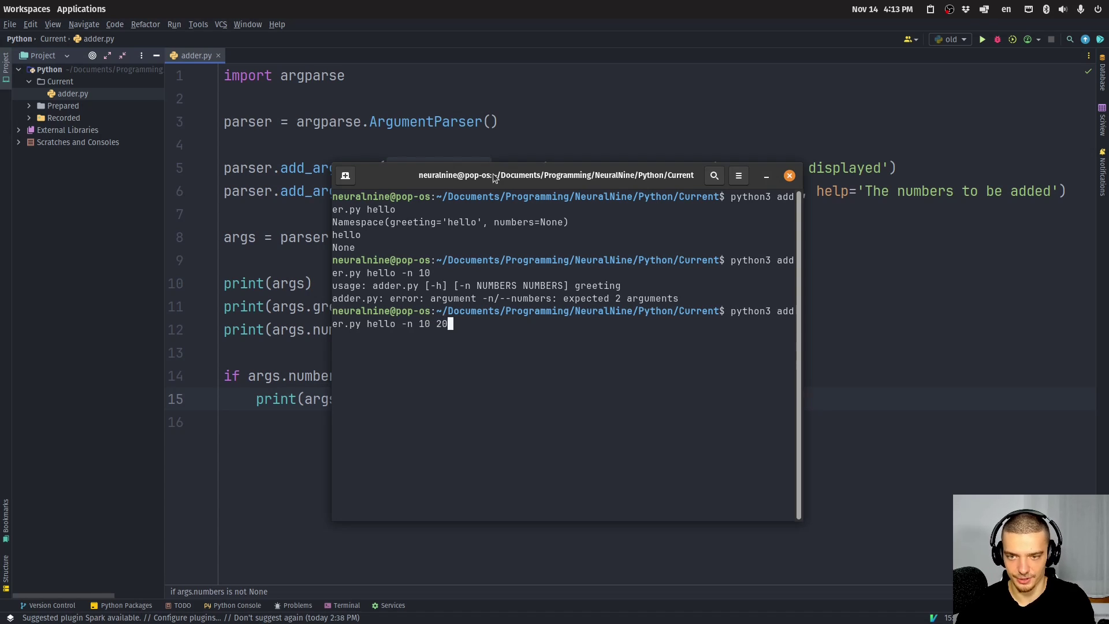
{"action": "key", "text": "Return"}
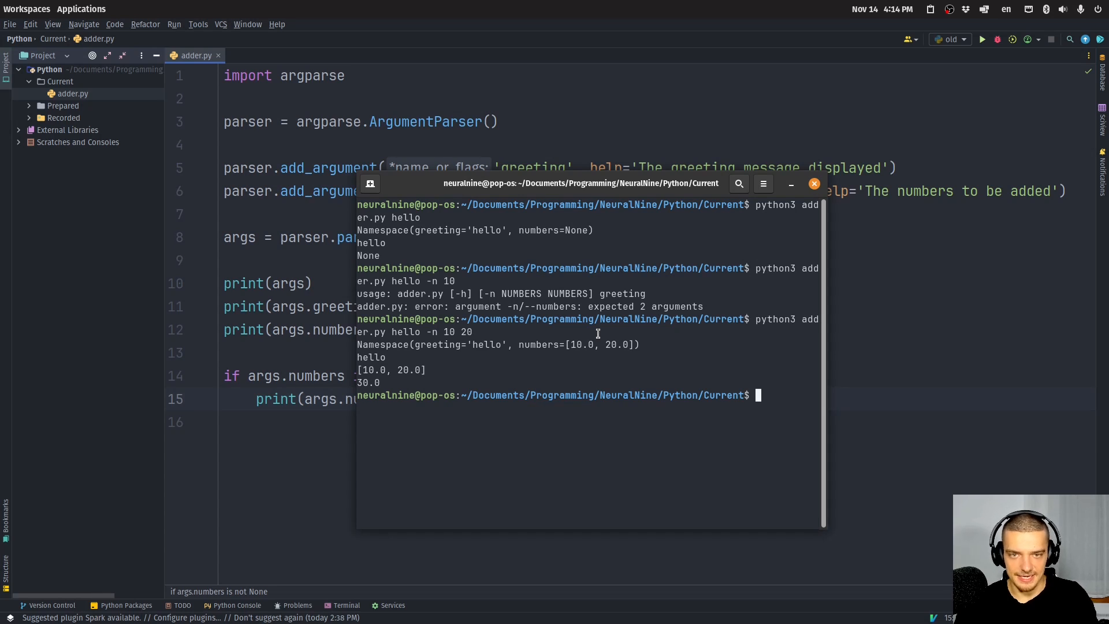
{"action": "left_click", "coordinate": [790, 184]}
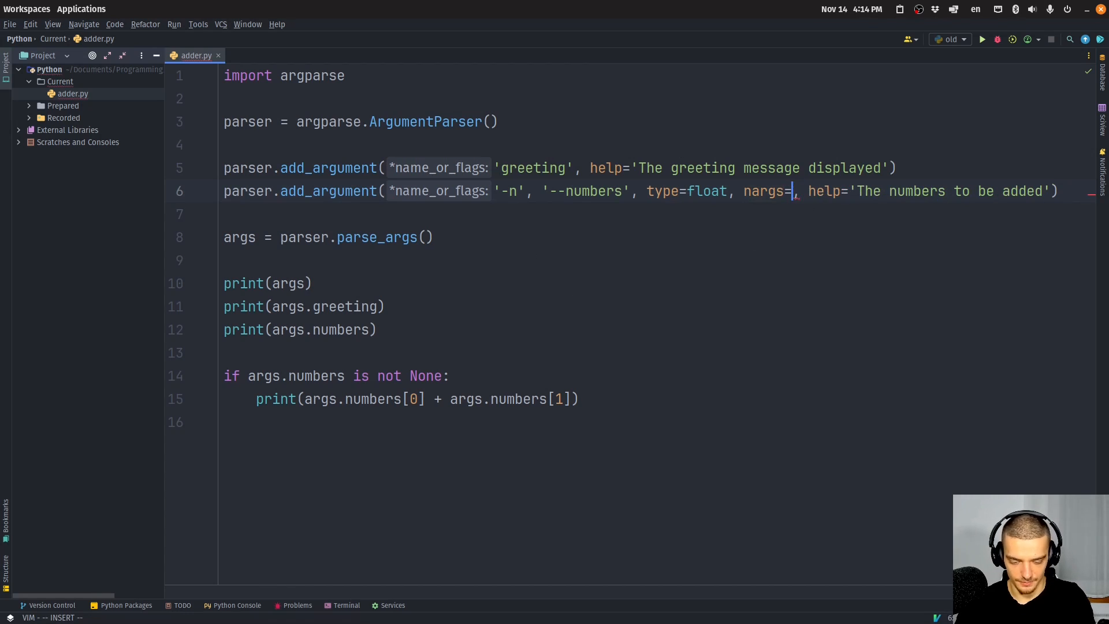
Step: Change nargs to '*' and print sum(args.numbers) instead of the two-number sum
{"action": "type", "text": "'"}
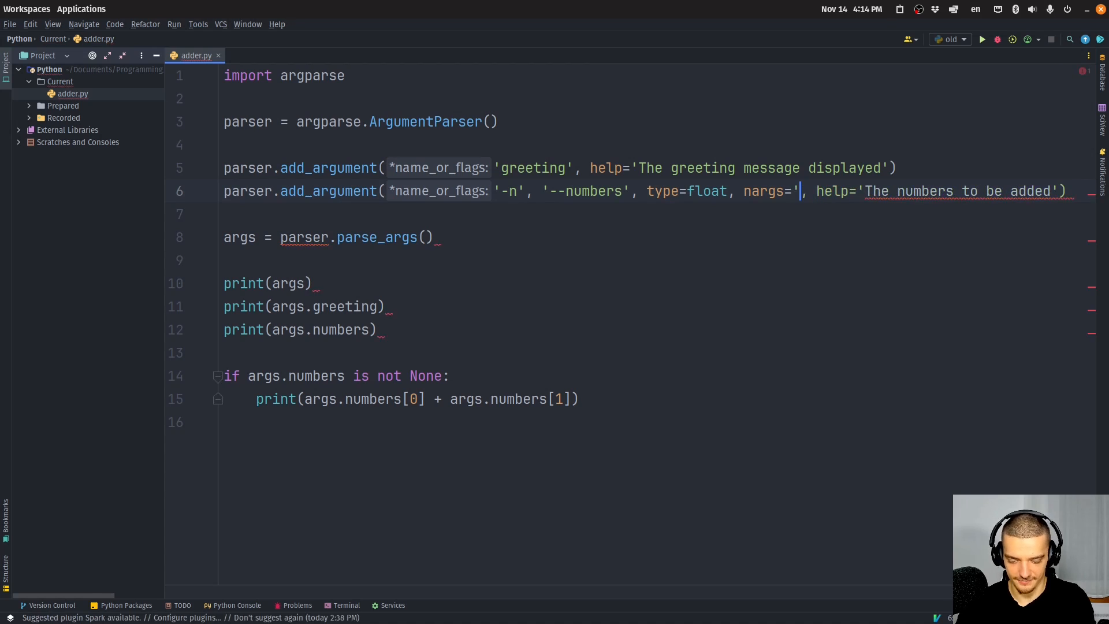
{"action": "type", "text": "*"}
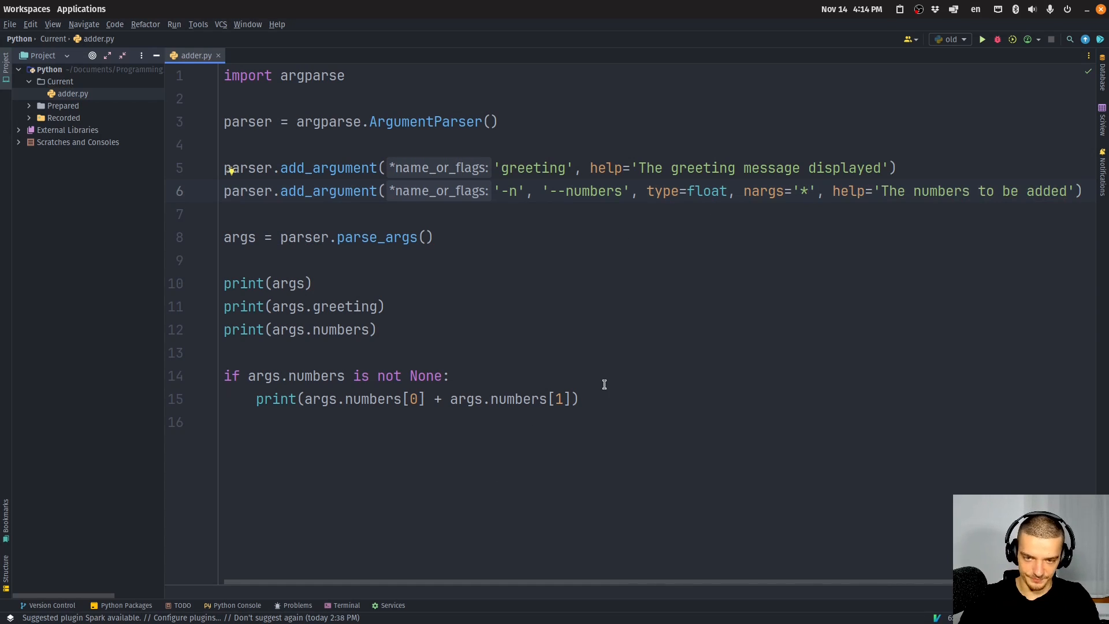
{"action": "left_click", "coordinate": [266, 399]}
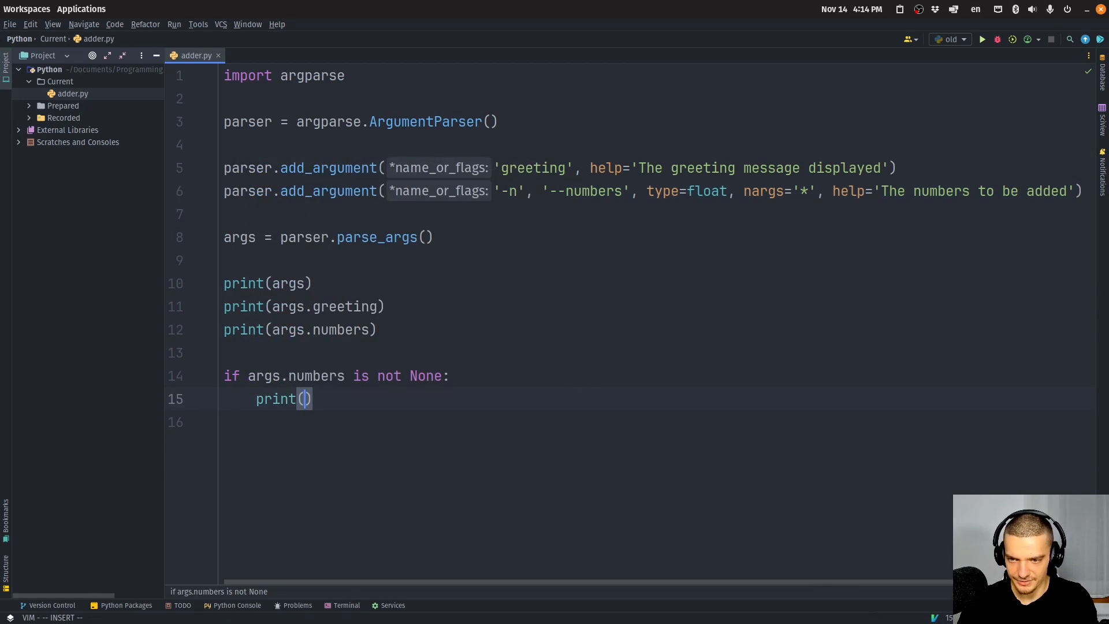
{"action": "type", "text": "sum("}
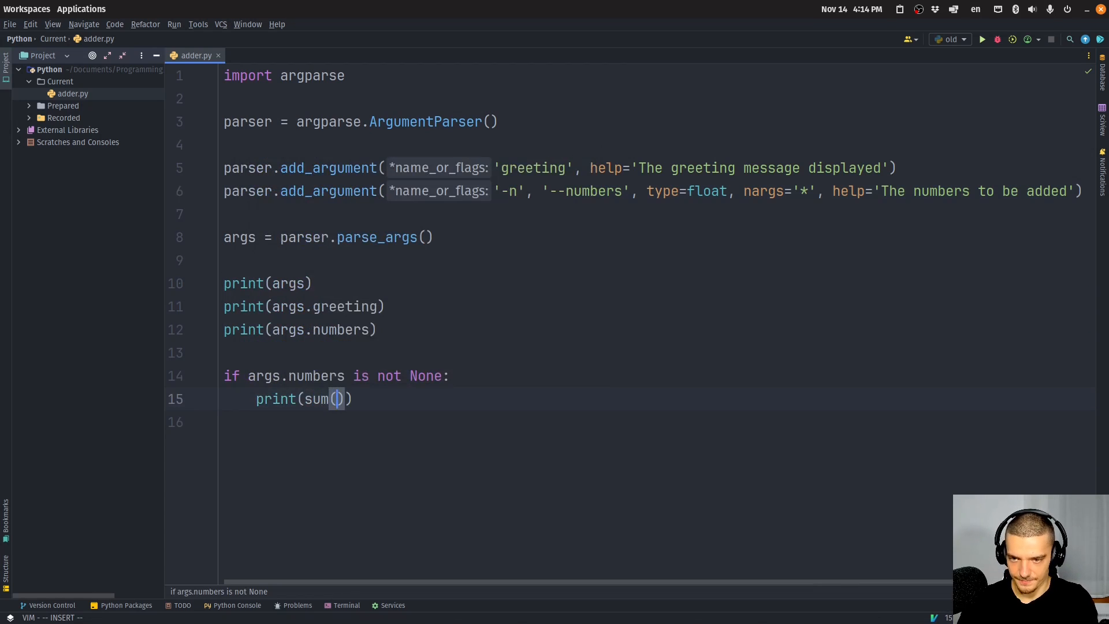
{"action": "type", "text": "args.nu"}
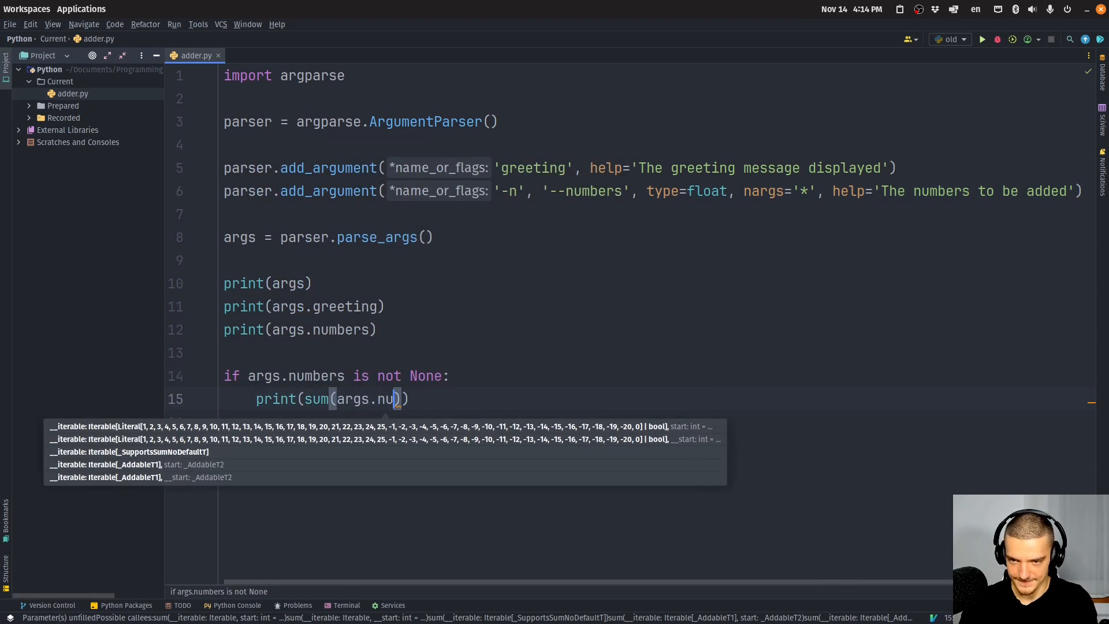
{"action": "type", "text": "mbers"}
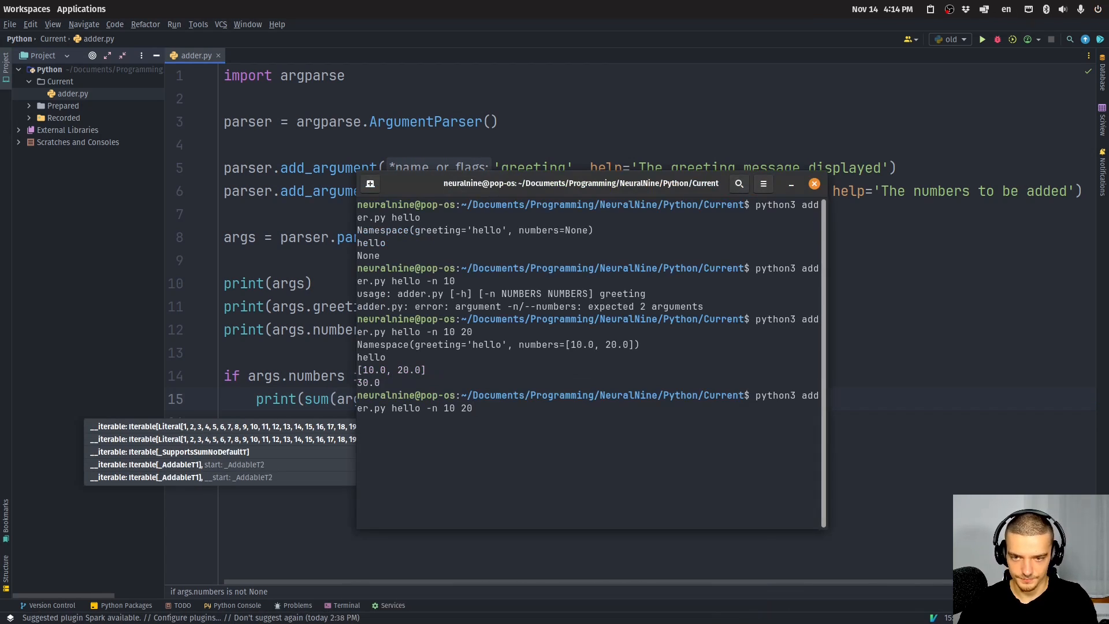
Step: Run adder.py hello -n 10 20 30 for 60.0, then six numbers for 150.0, and return to the code
{"action": "key", "text": "Return"}
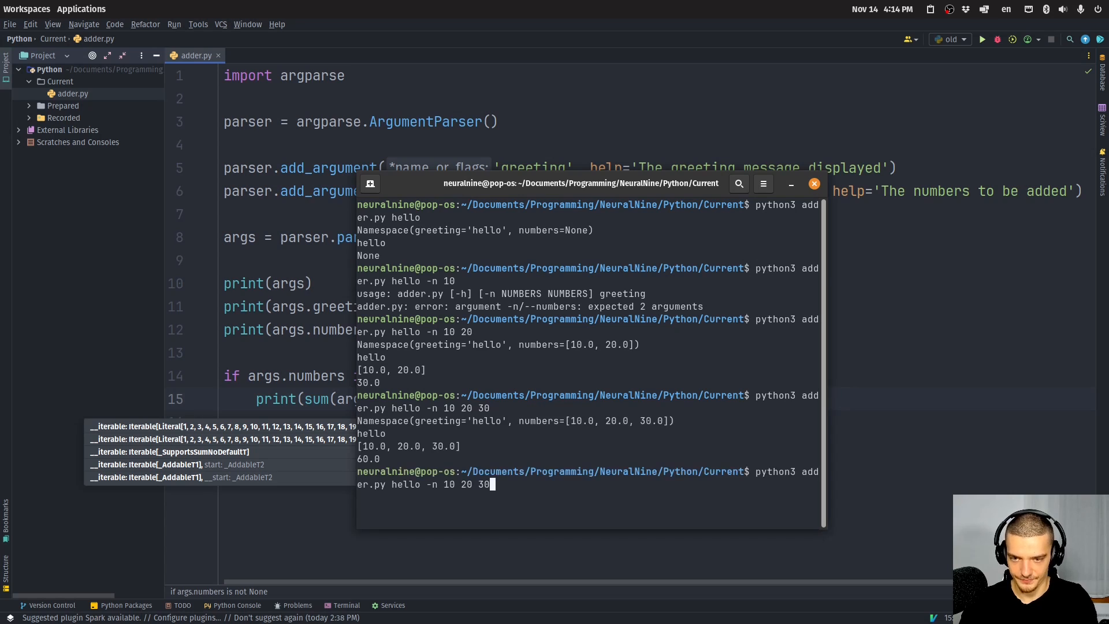
{"action": "key", "text": "Return"}
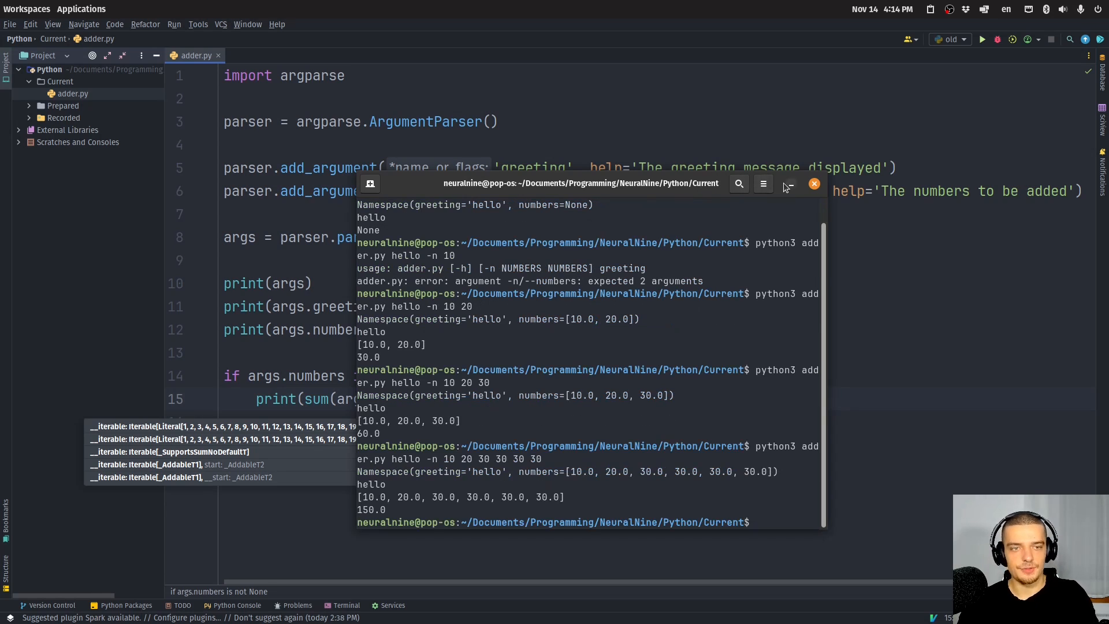
{"action": "left_click", "coordinate": [813, 184]}
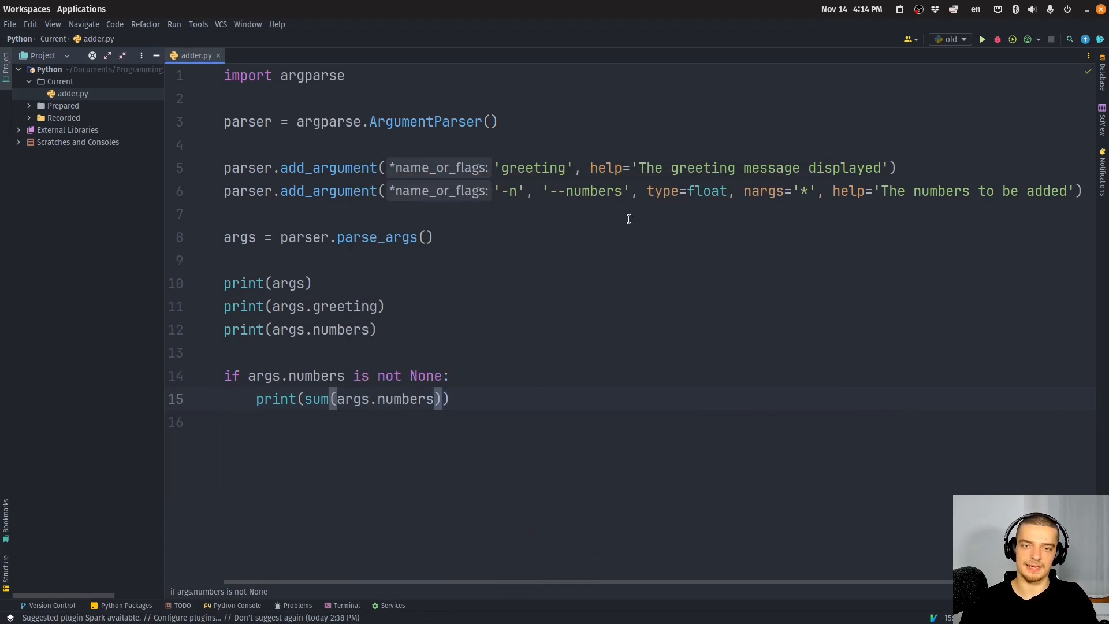
{"action": "mouse_move", "coordinate": [619, 167]}
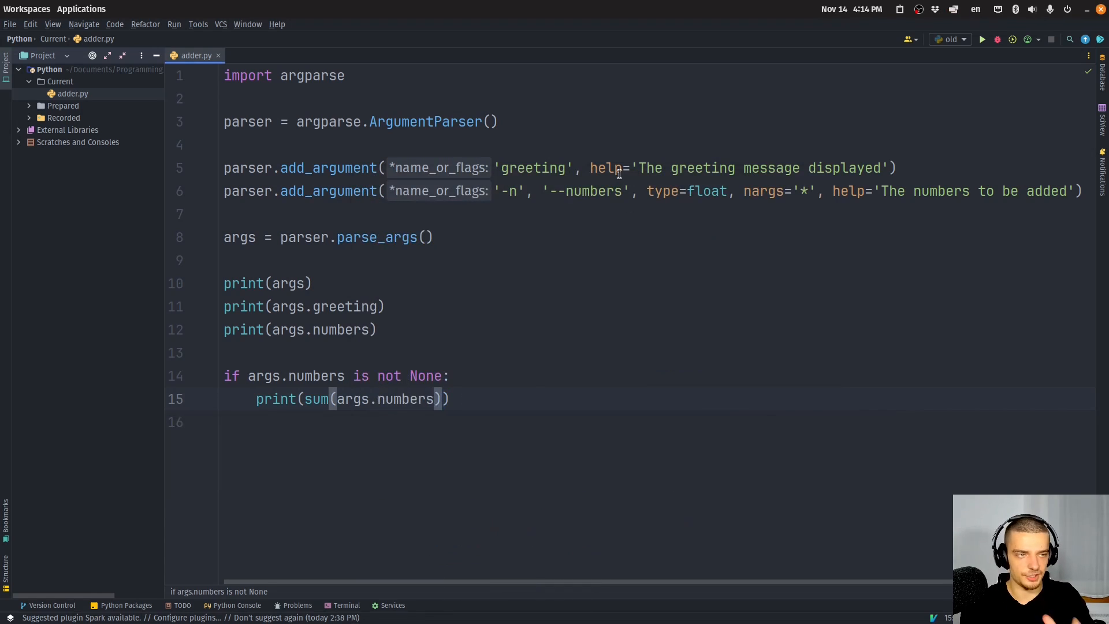
Step: Write parser.add_argument('-v', '--verbosity', type=int, choices=[0, 1, 2], help='Determines how much info is displayed')
{"action": "type", "text": "parser.add_argument("}
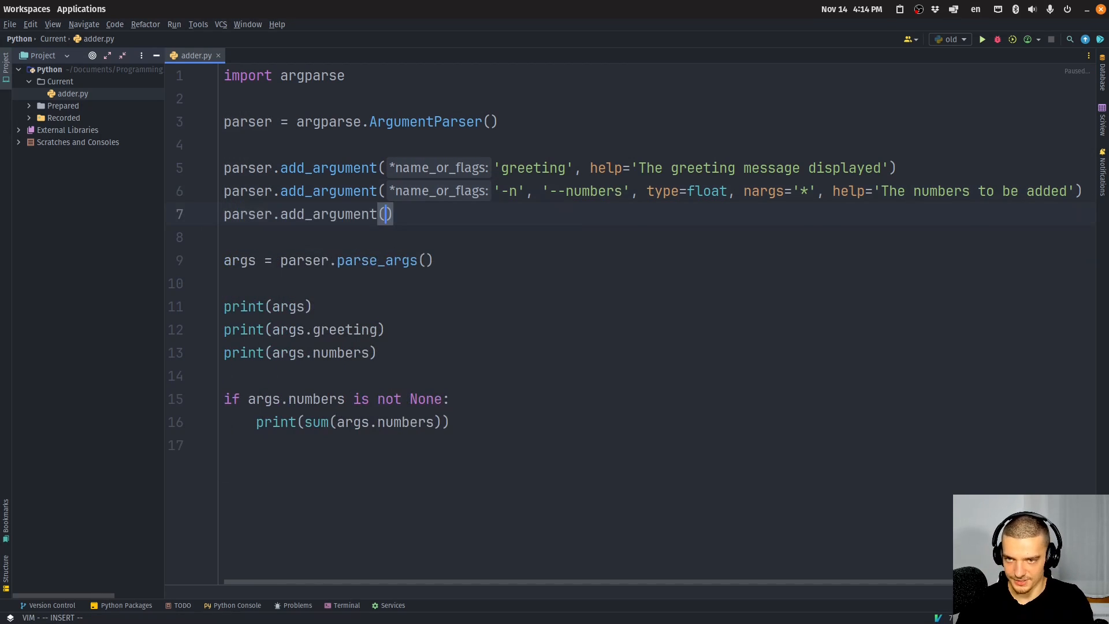
{"action": "type", "text": "'"}
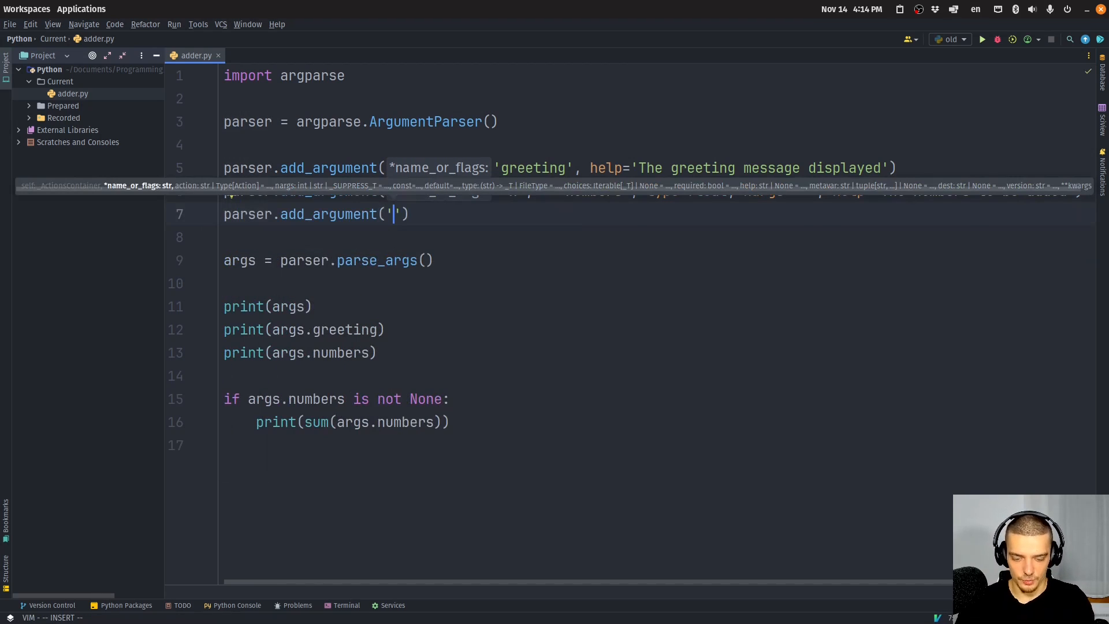
{"action": "type", "text": "-v', '--verb"}
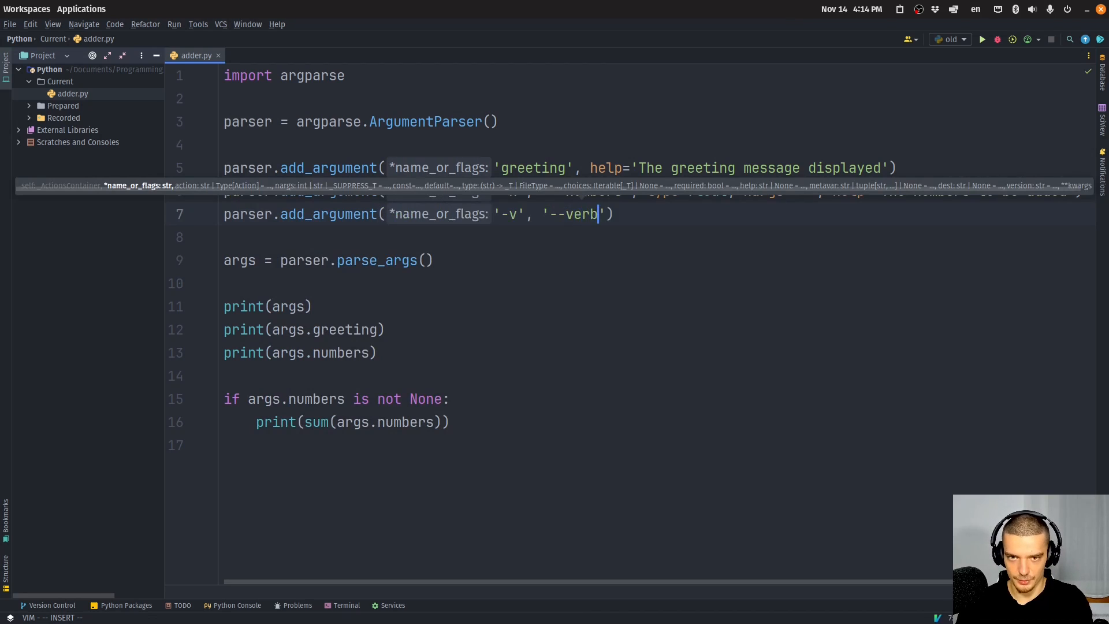
{"action": "type", "text": "osity"}
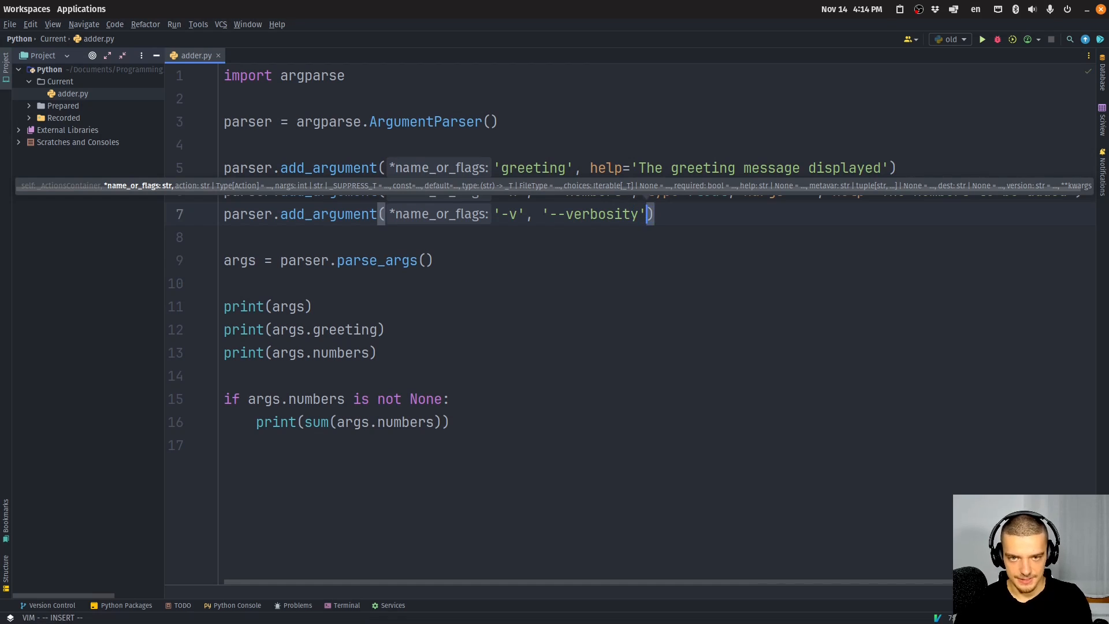
{"action": "type", "text": ", type=int"}
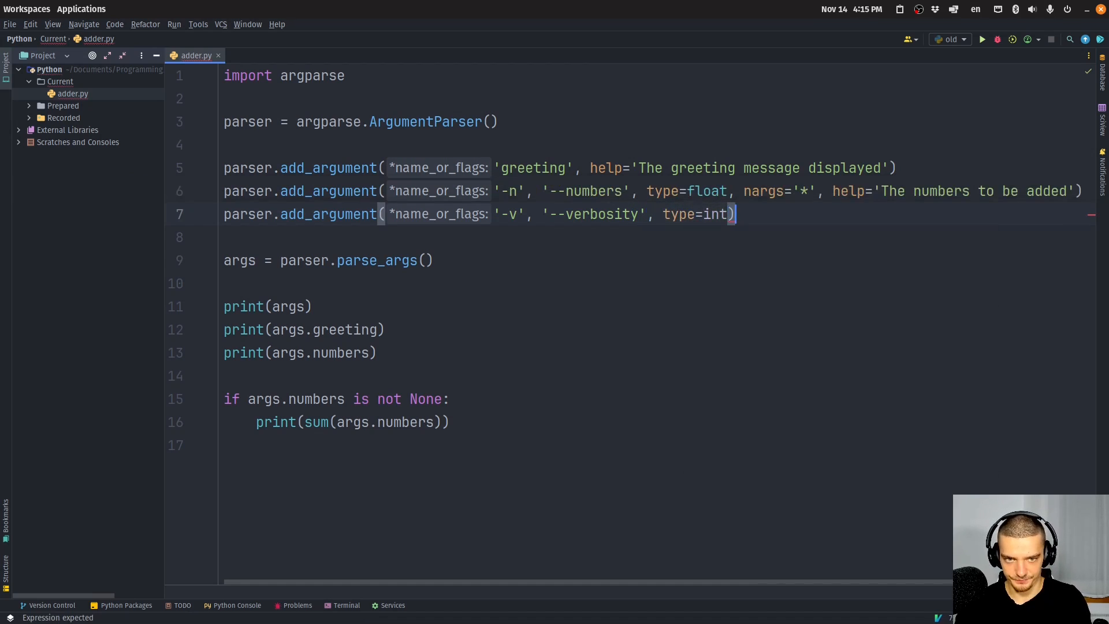
{"action": "type", "text": ", choices=["}
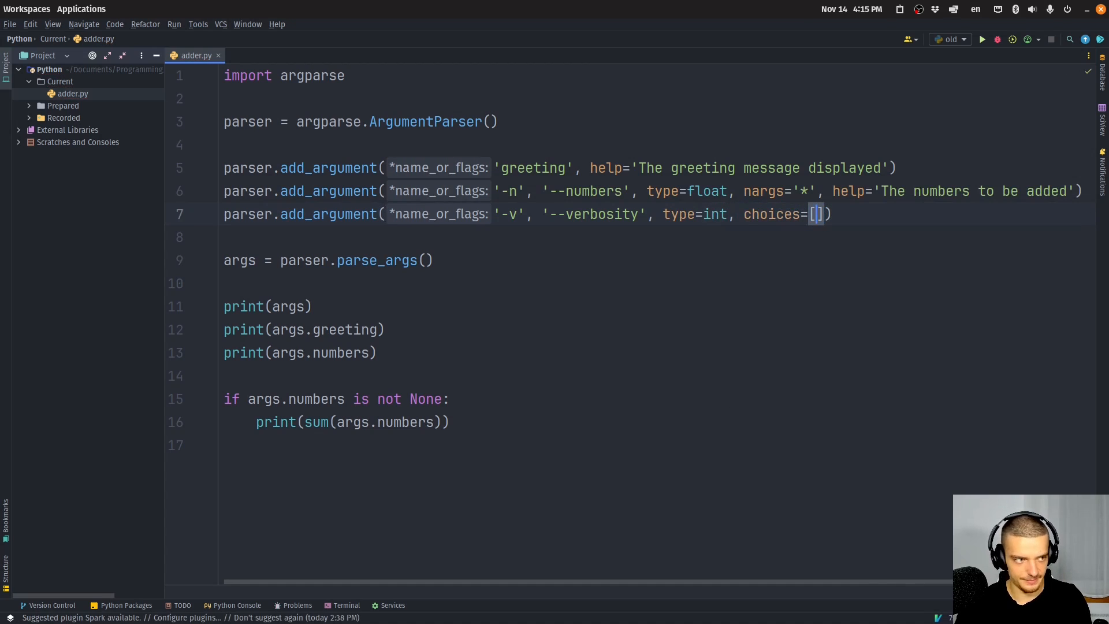
{"action": "type", "text": "0, 1, 2"}
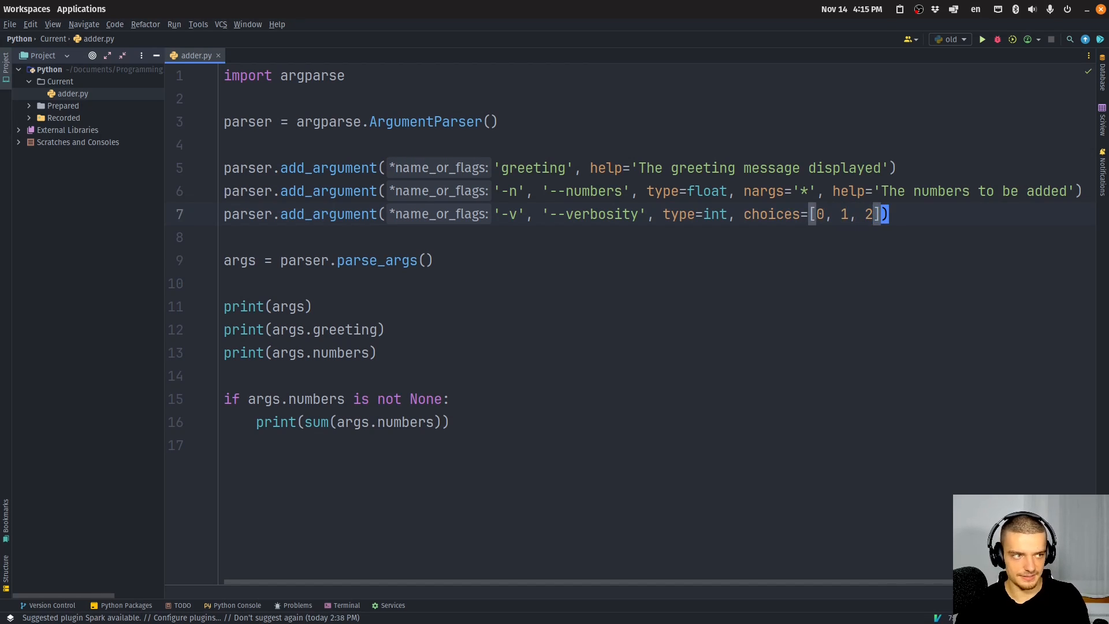
{"action": "type", "text": ", help="}
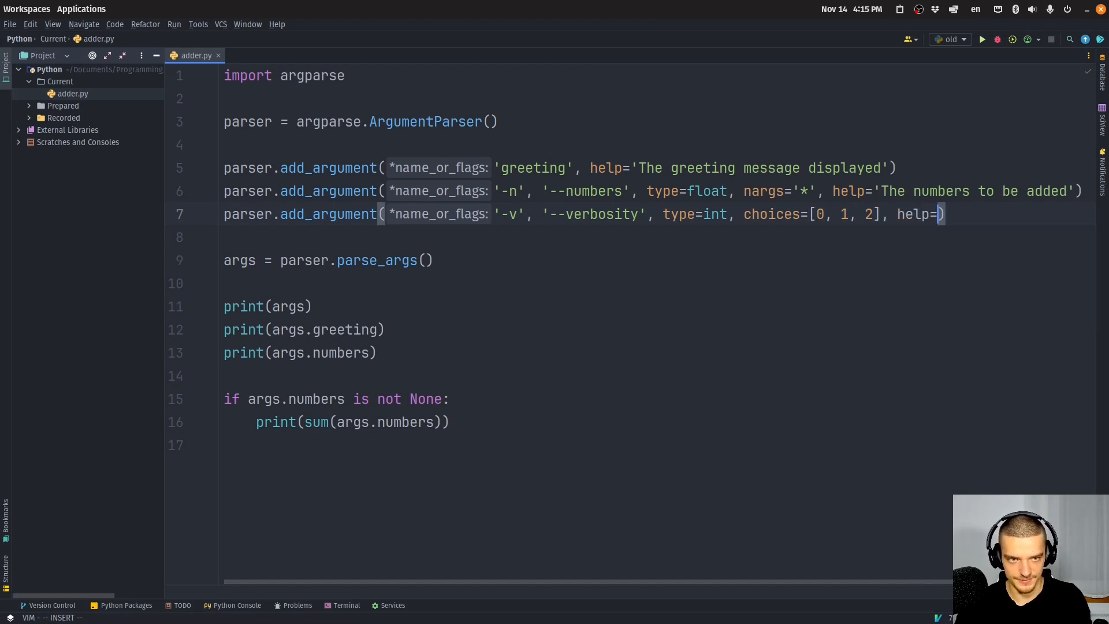
{"action": "type", "text": "Detet"}
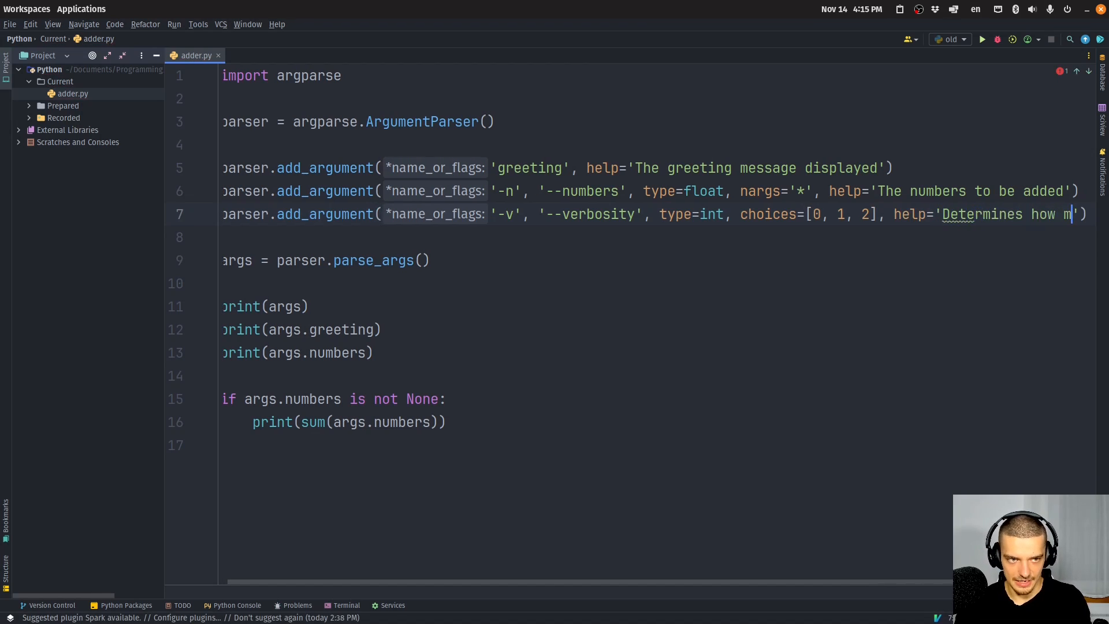
{"action": "type", "text": "much info is displa"}
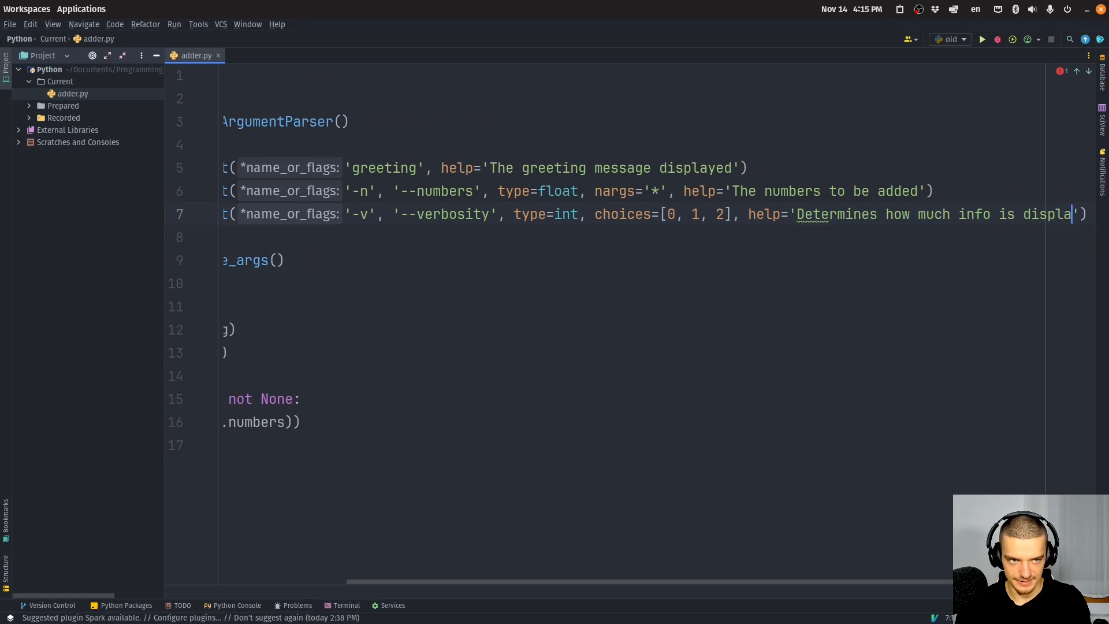
{"action": "scroll", "scroll_direction": "left", "scroll_amount": 3}
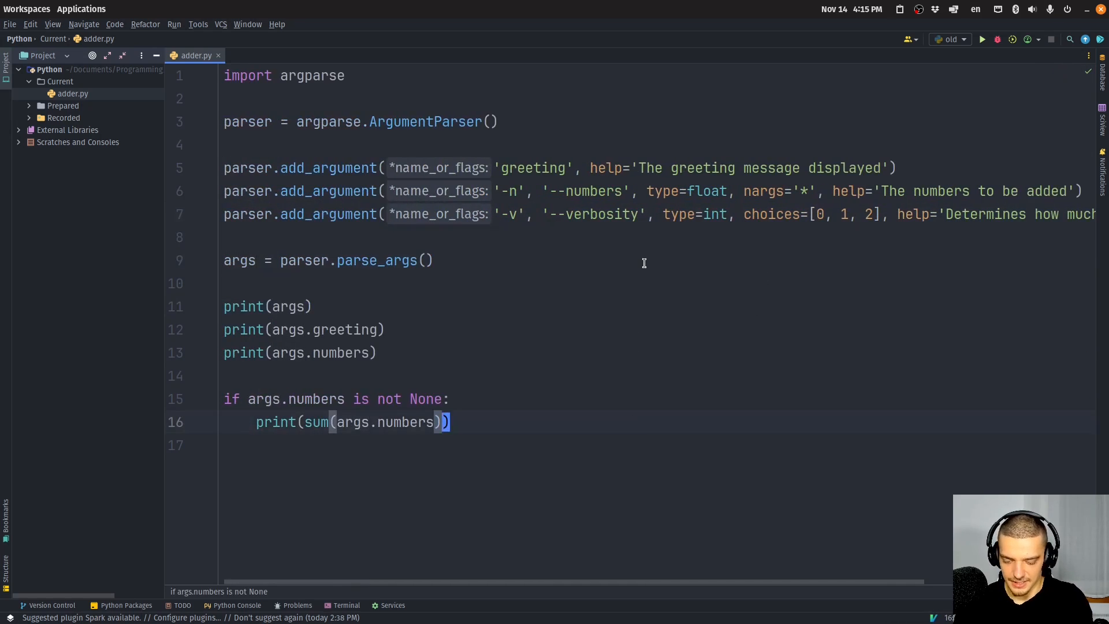
Step: Wrap the greeting and sum prints in an 'if args.verbosity is None:' block
{"action": "key", "text": "Return"}
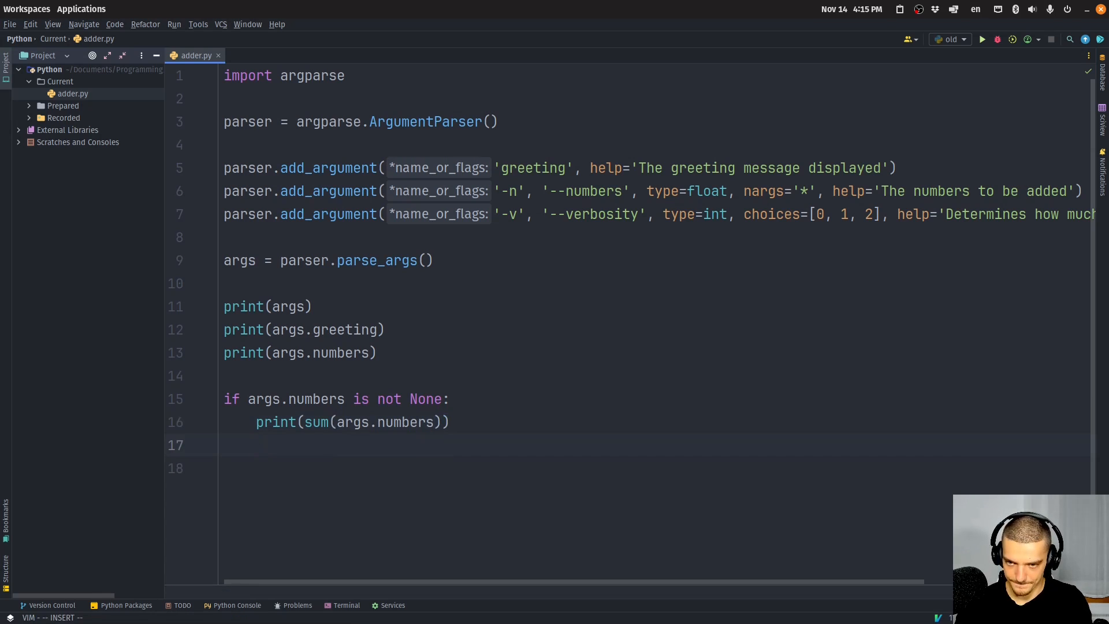
{"action": "key", "text": "Return"}
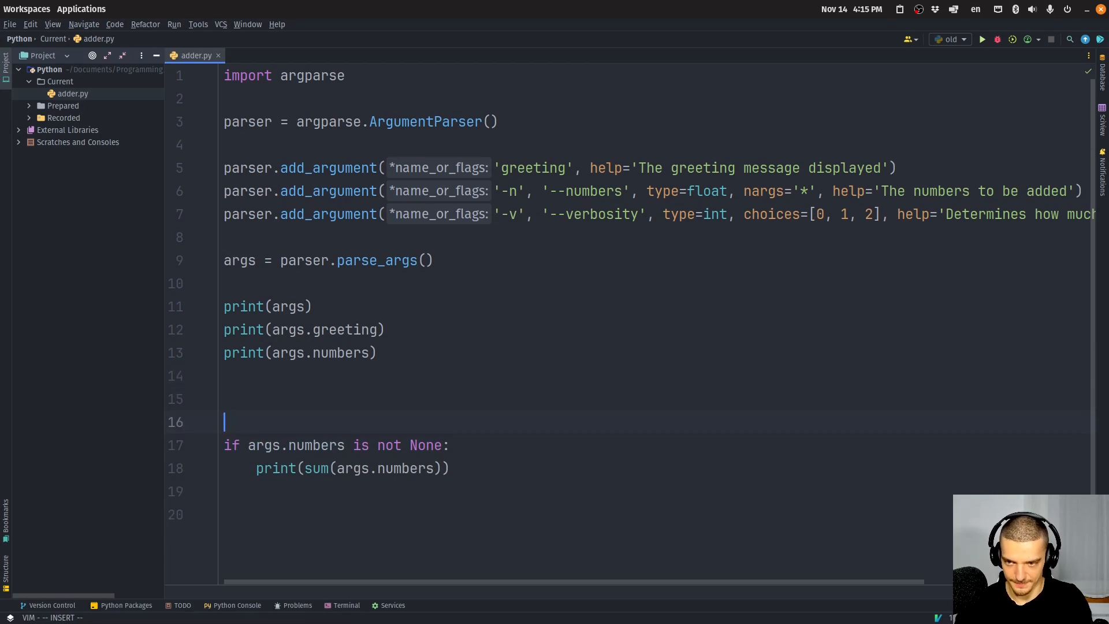
{"action": "type", "text": "if"}
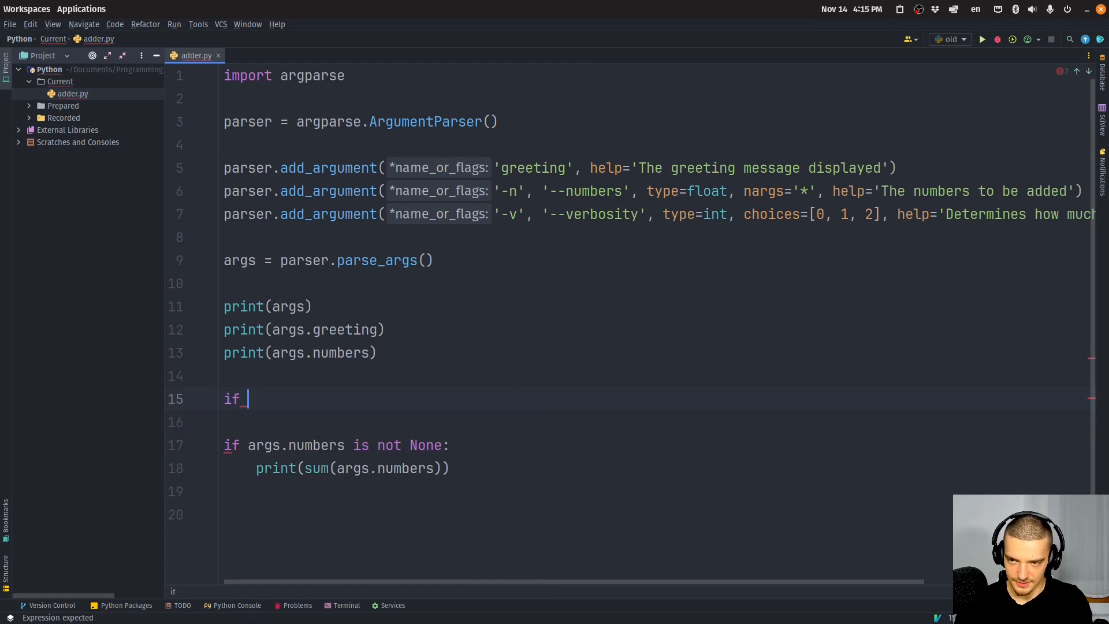
{"action": "type", "text": "args.ve"}
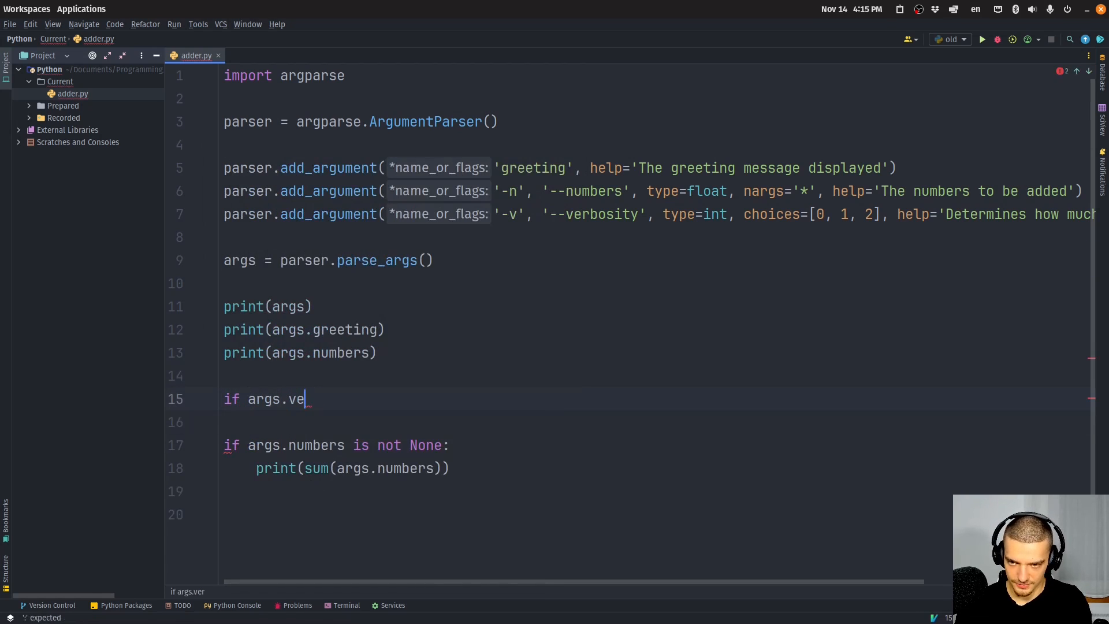
{"action": "type", "text": "rbosity"}
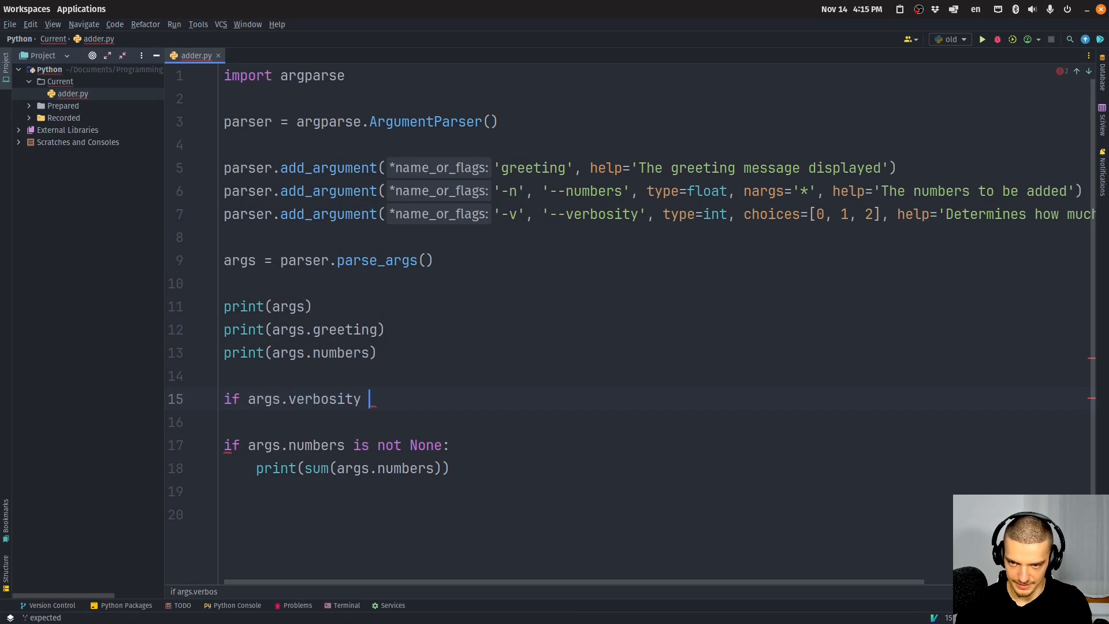
{"action": "type", "text": "is None:"}
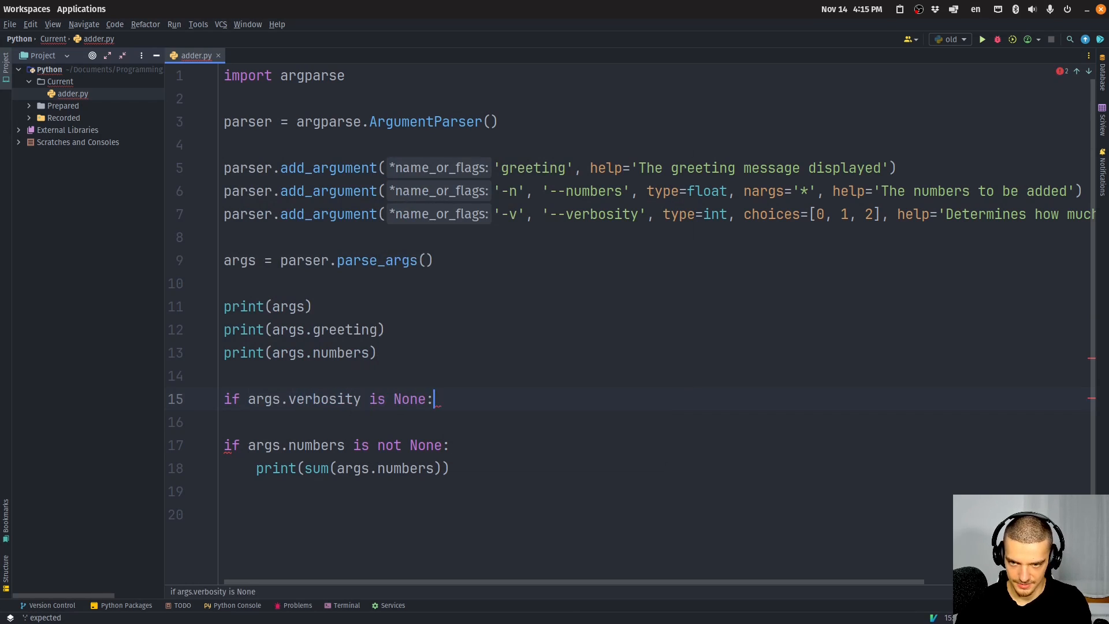
{"action": "type", "text": "p"}
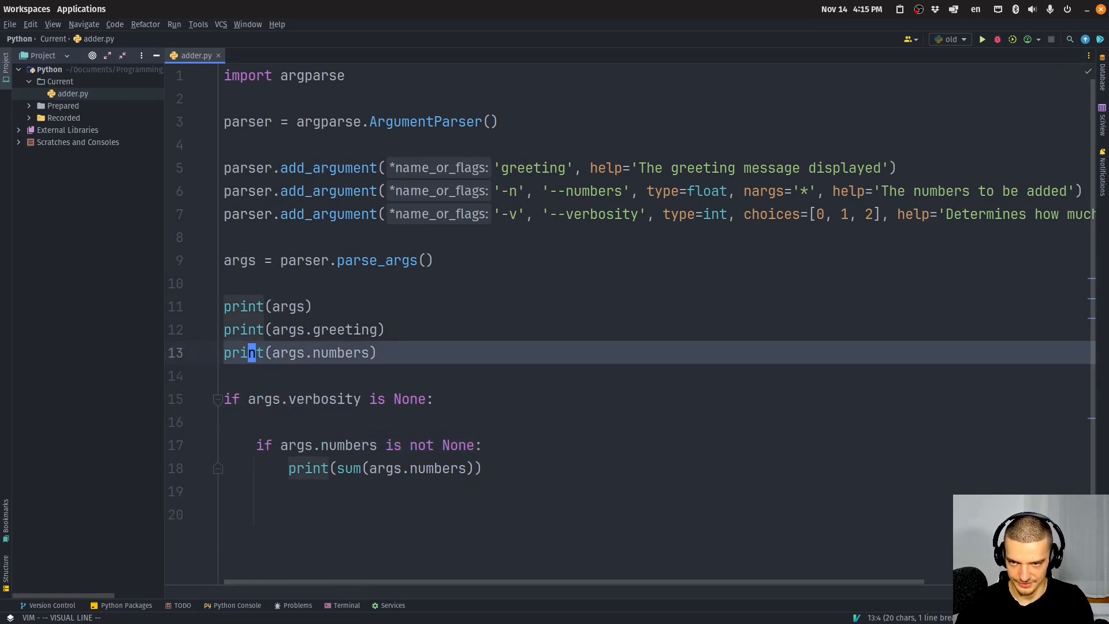
Step: Delete the standalone greeting print and begin the else branch with 'if args.verbosity == 0'
{"action": "key", "text": "dd"}
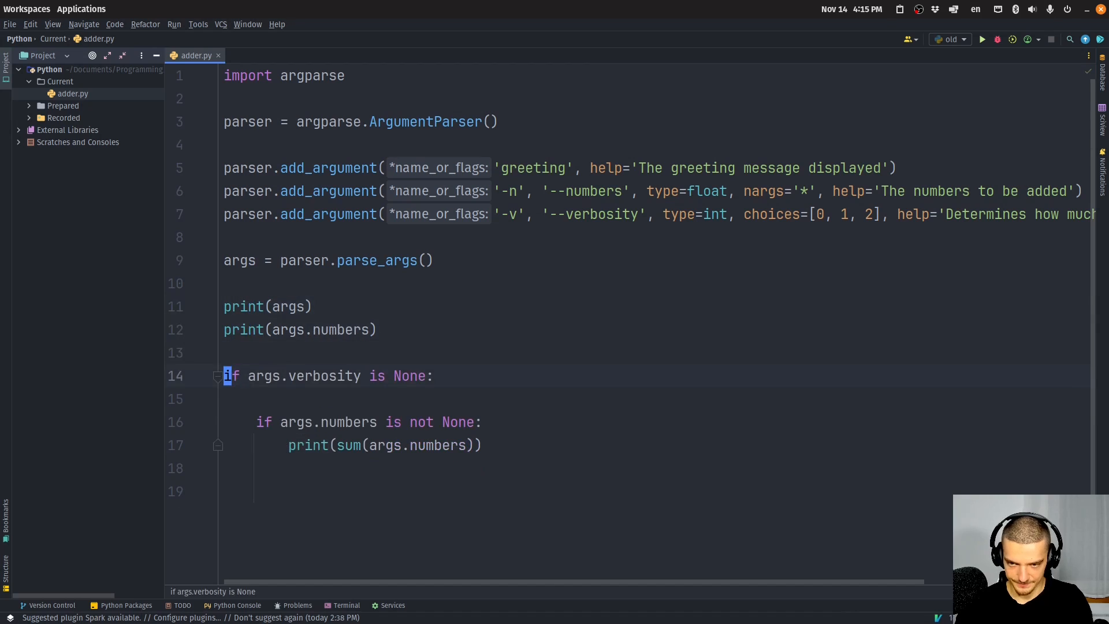
{"action": "type", "text": "print(args.greeting)"}
{"action": "left_click", "coordinate": [657, 468]}
{"action": "type", "text": "else:"}
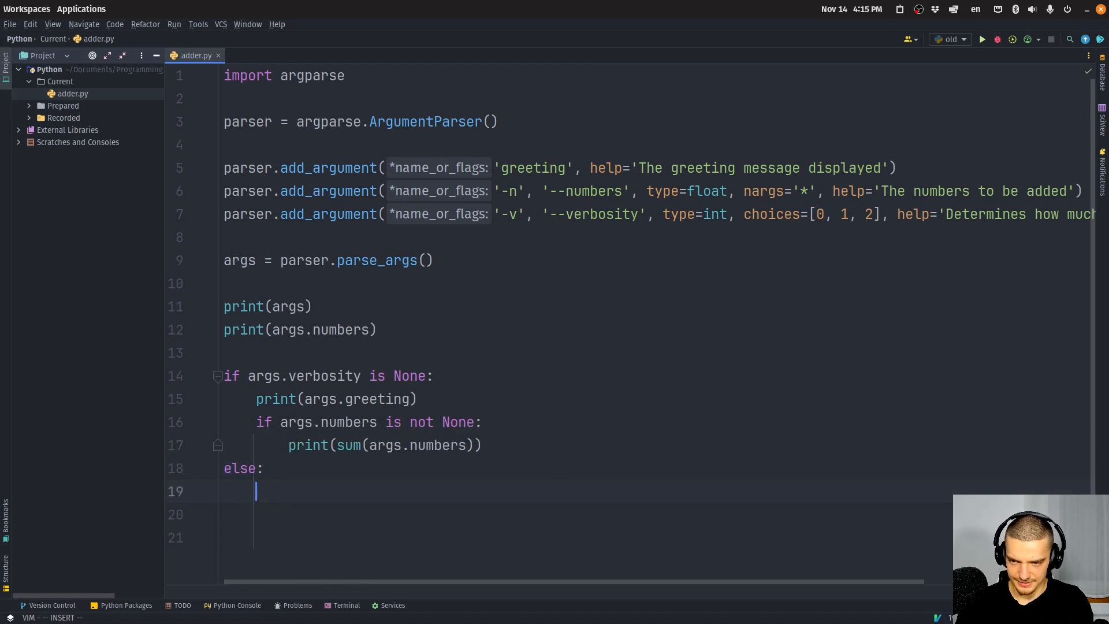
{"action": "type", "text": "if args."}
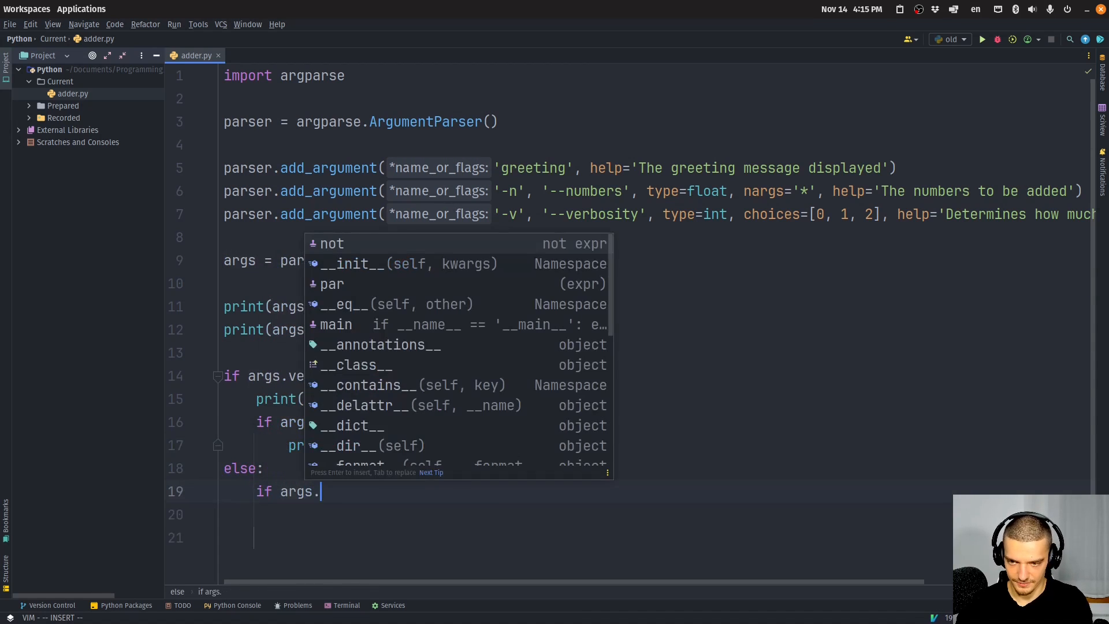
{"action": "type", "text": "verbosit"}
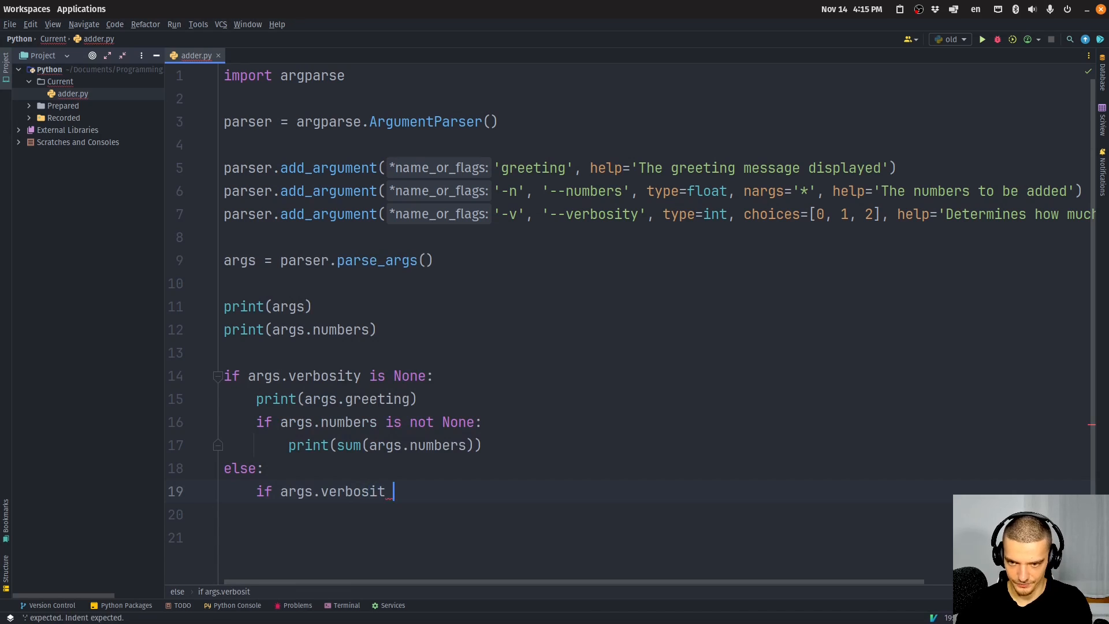
{"action": "type", "text": "y =="}
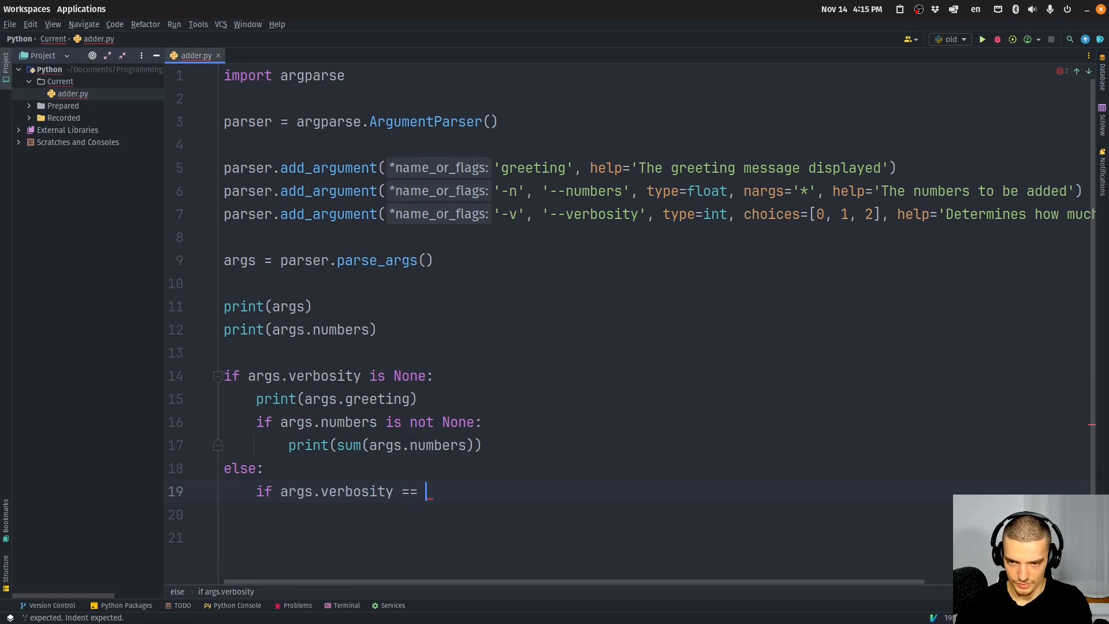
{"action": "type", "text": "0:"}
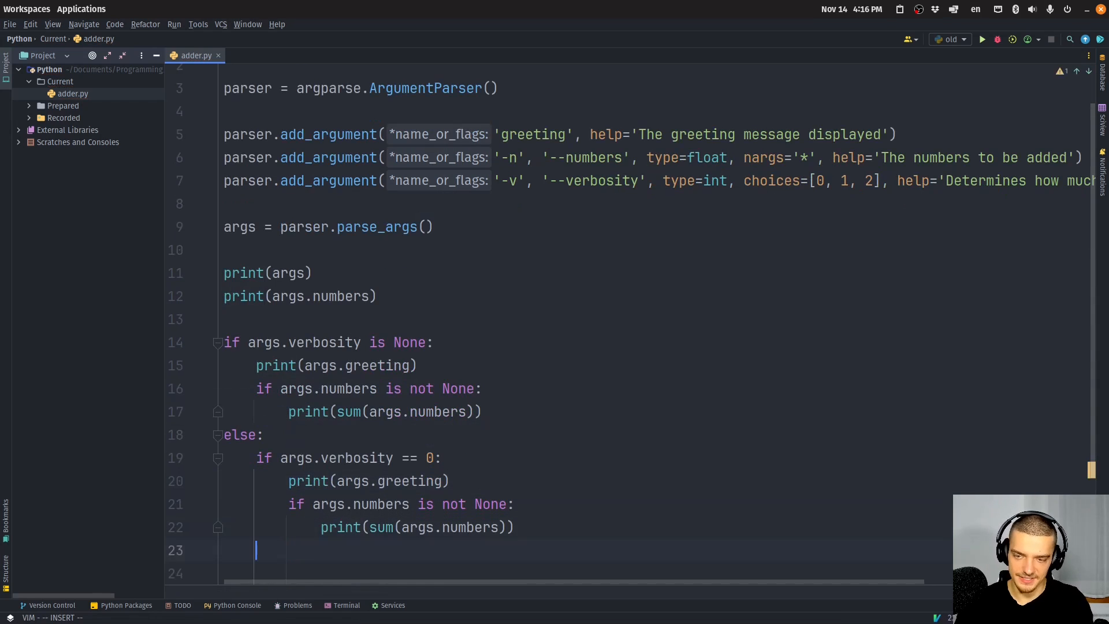
Step: Add the verbosity >= 0 greeting/sum block and the >= 1 block printing args.numbers
{"action": "type", "text": "if args.verbosity"}
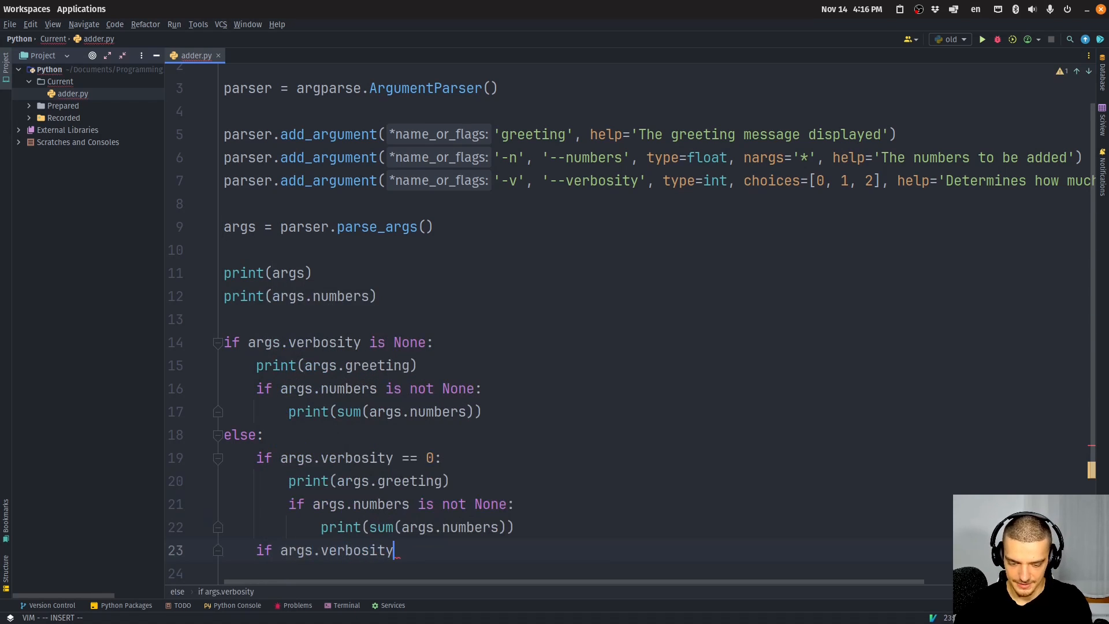
{"action": "type", "text": "=="}
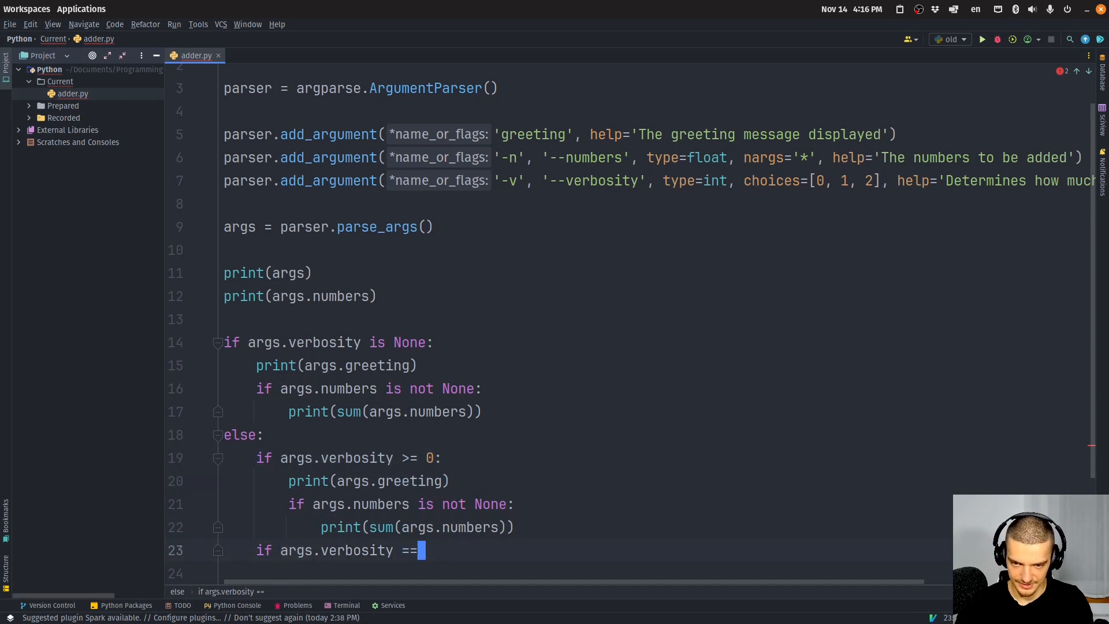
{"action": "key", "text": "BackSpace"}
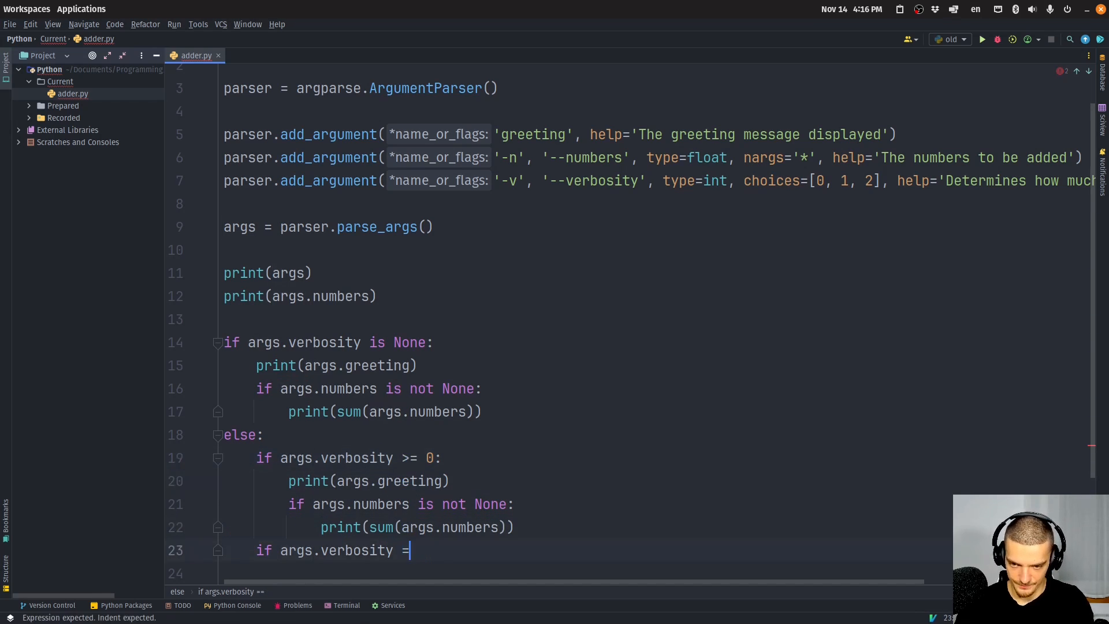
{"action": "type", "text": ">"}
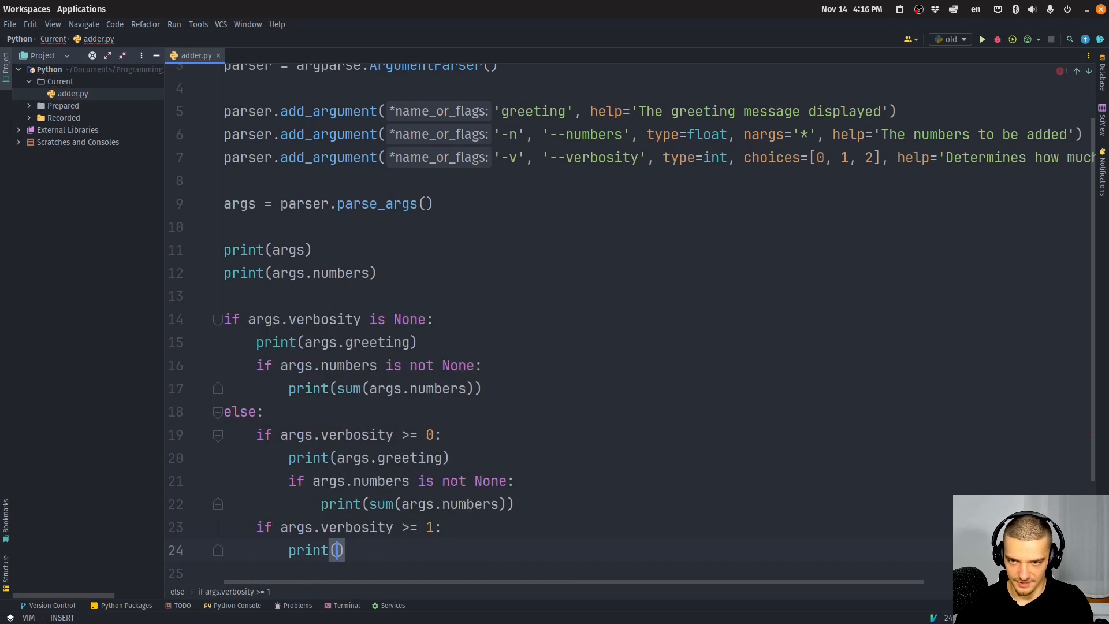
{"action": "type", "text": "args.numbers"}
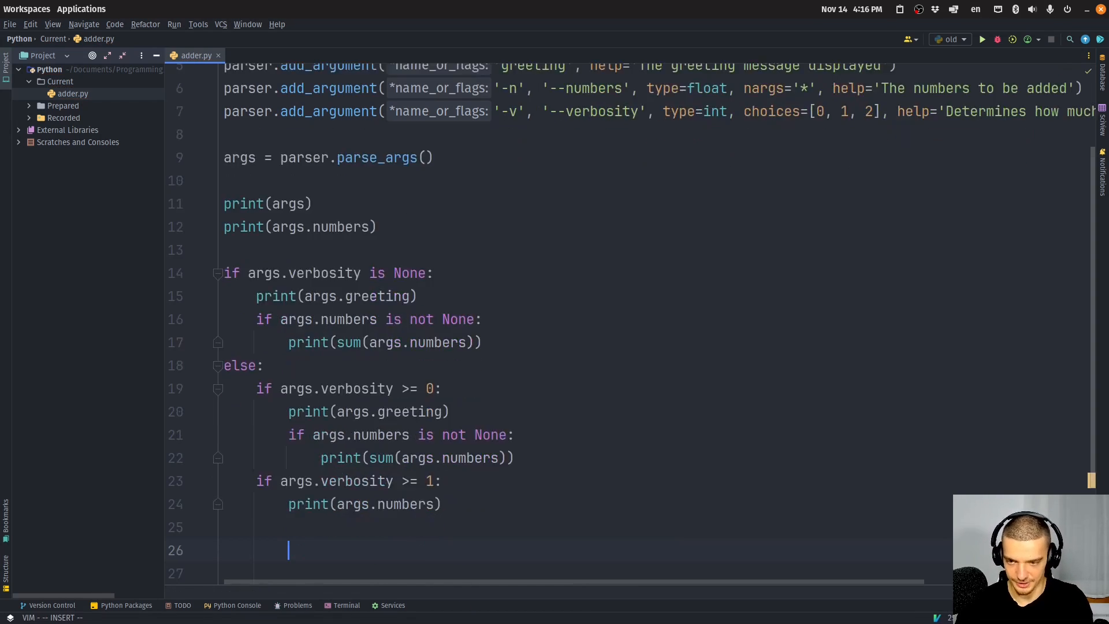
Step: Add the 'if args.verbosity == 2:' block printing 'Extra info'
{"action": "type", "text": "if args.verbosity"}
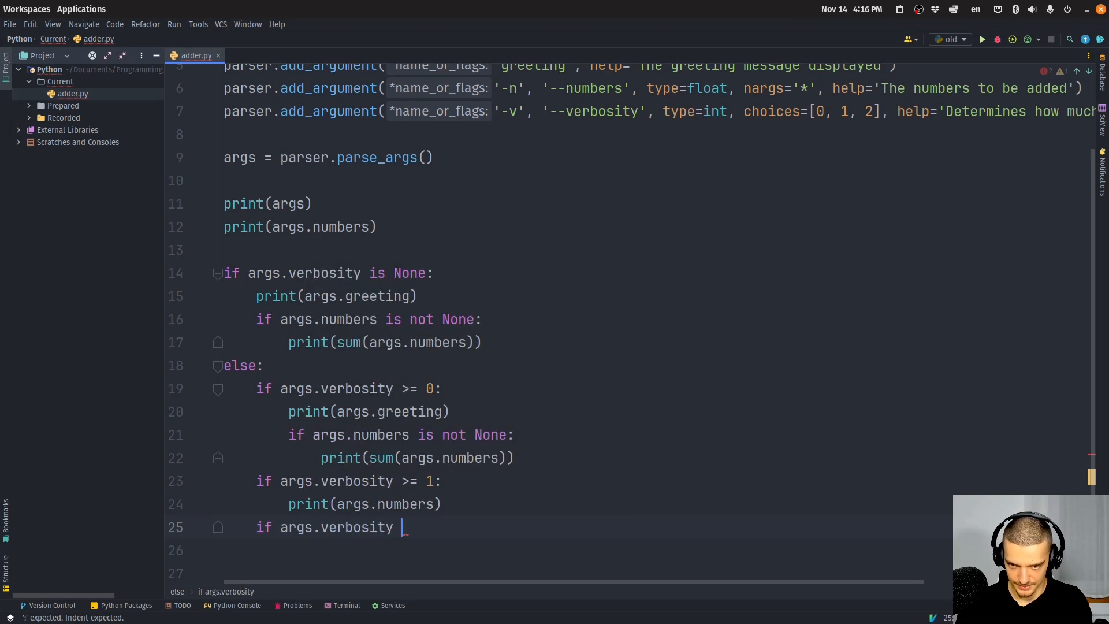
{"action": "type", "text": "== 2"}
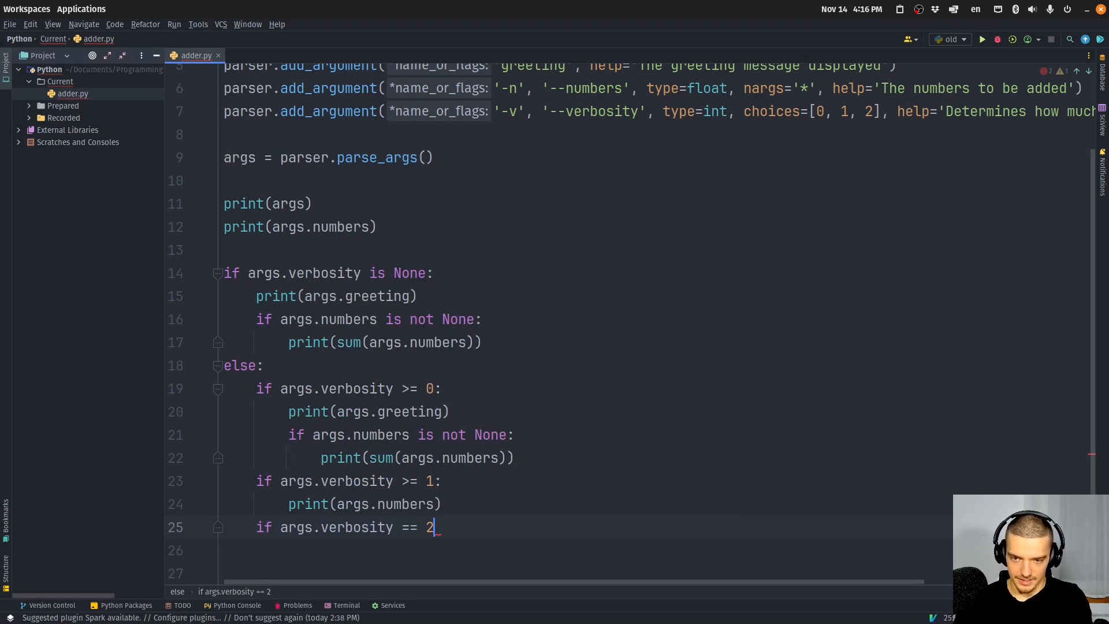
{"action": "type", "text": ":"}
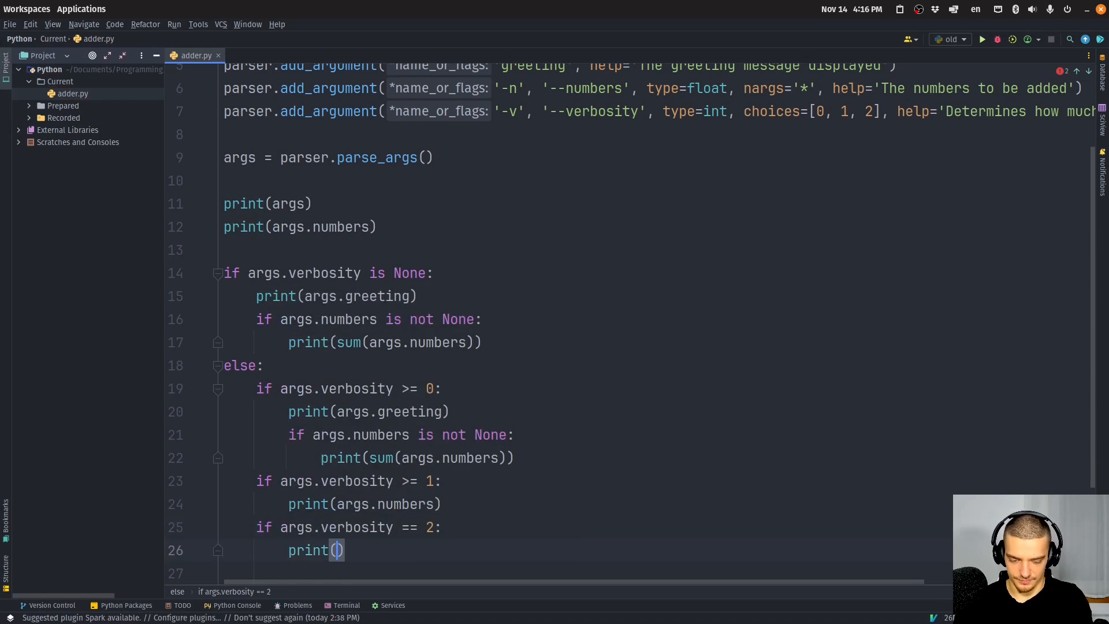
{"action": "type", "text": "'Extra info'"}
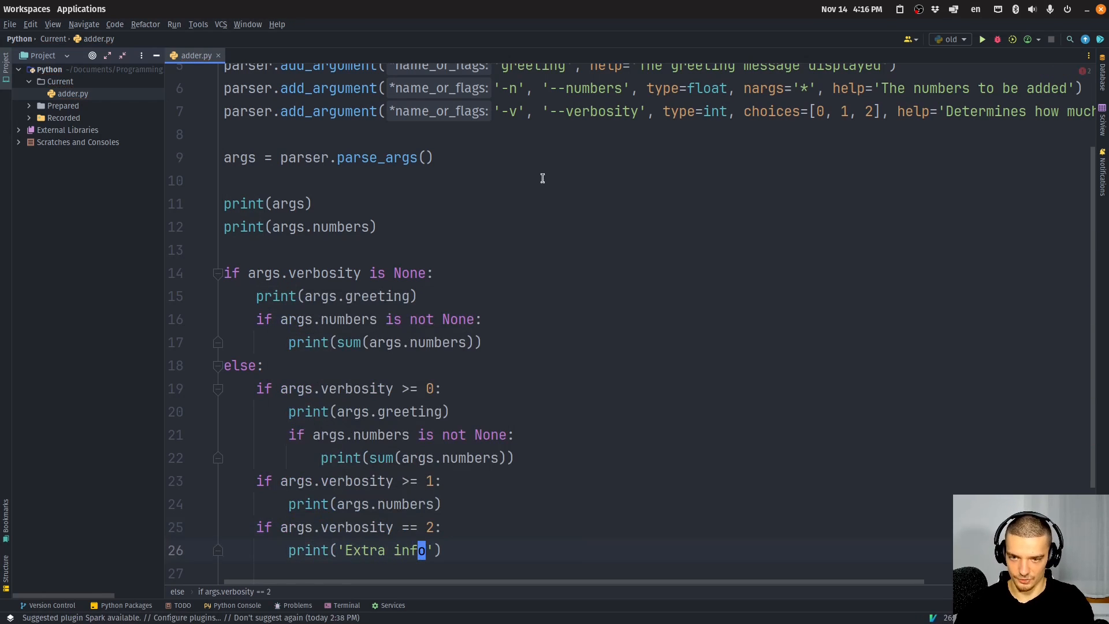
{"action": "scroll", "scroll_direction": "up", "scroll_amount": 3}
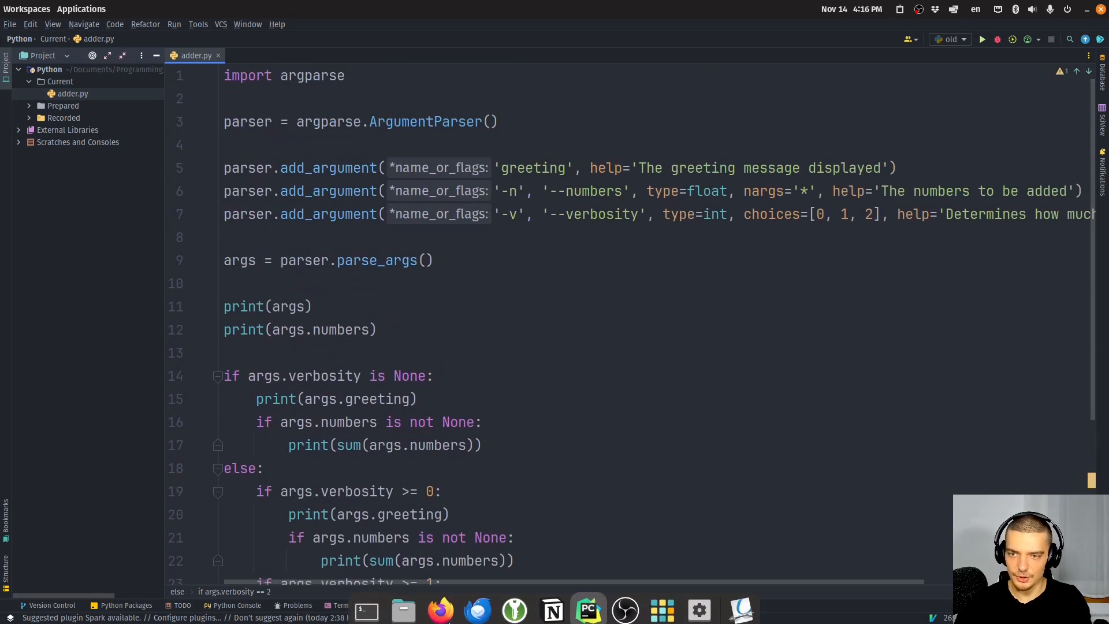
Step: In Terminal, run python3 adder.py hello -n 10 20 30 with a verbosity option and return to PyCharm
{"action": "left_click", "coordinate": [366, 610]}
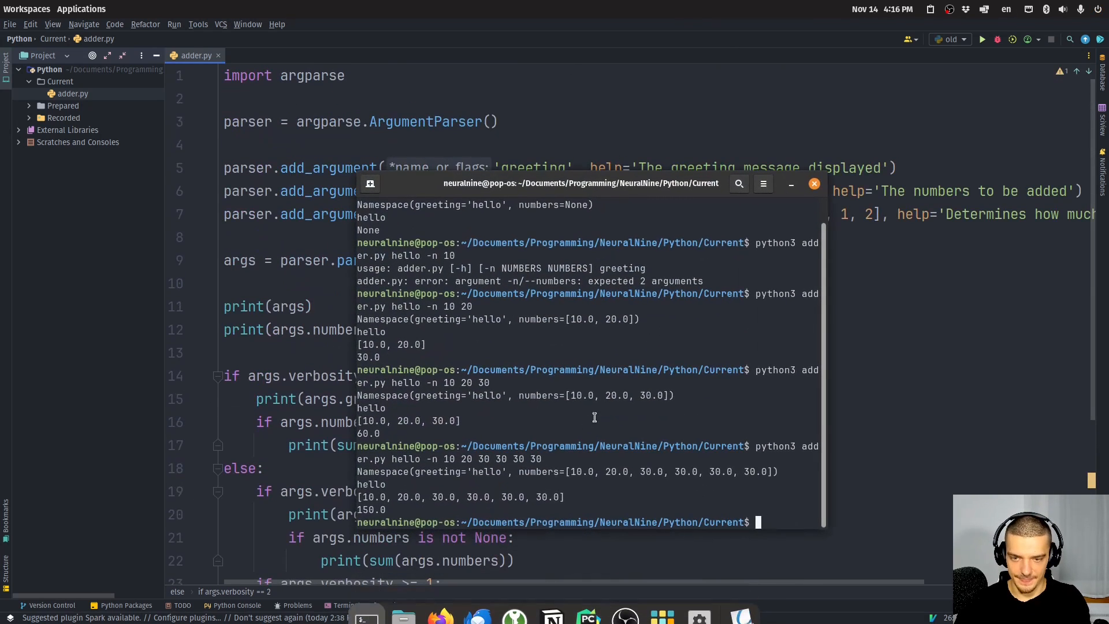
{"action": "mouse_move", "coordinate": [657, 216]}
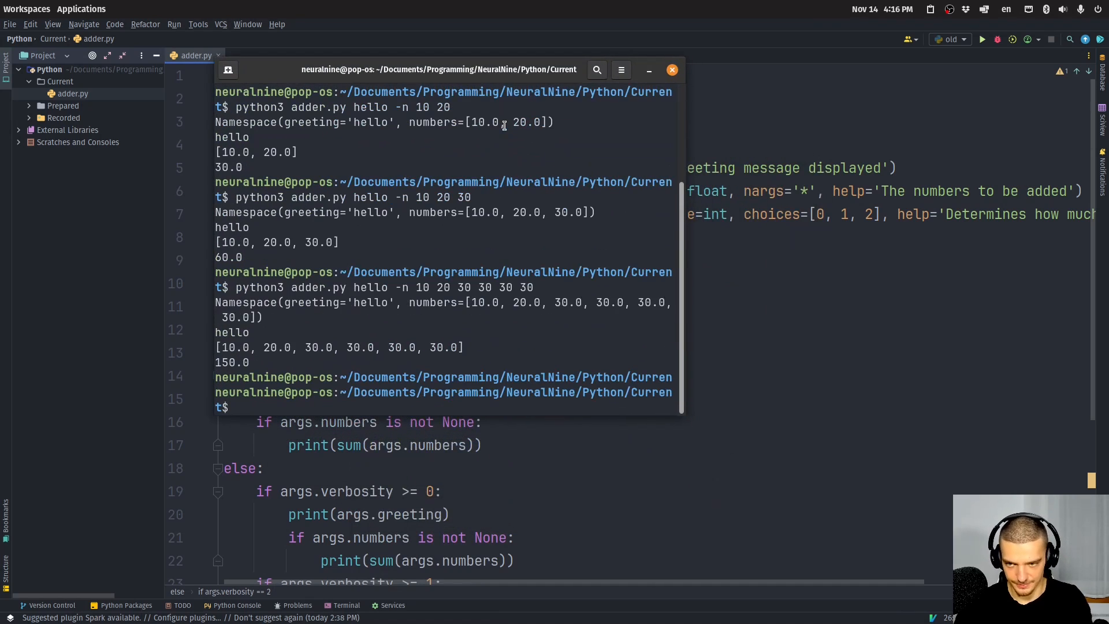
{"action": "type", "text": "python3"}
{"action": "type", "text": "exit("}
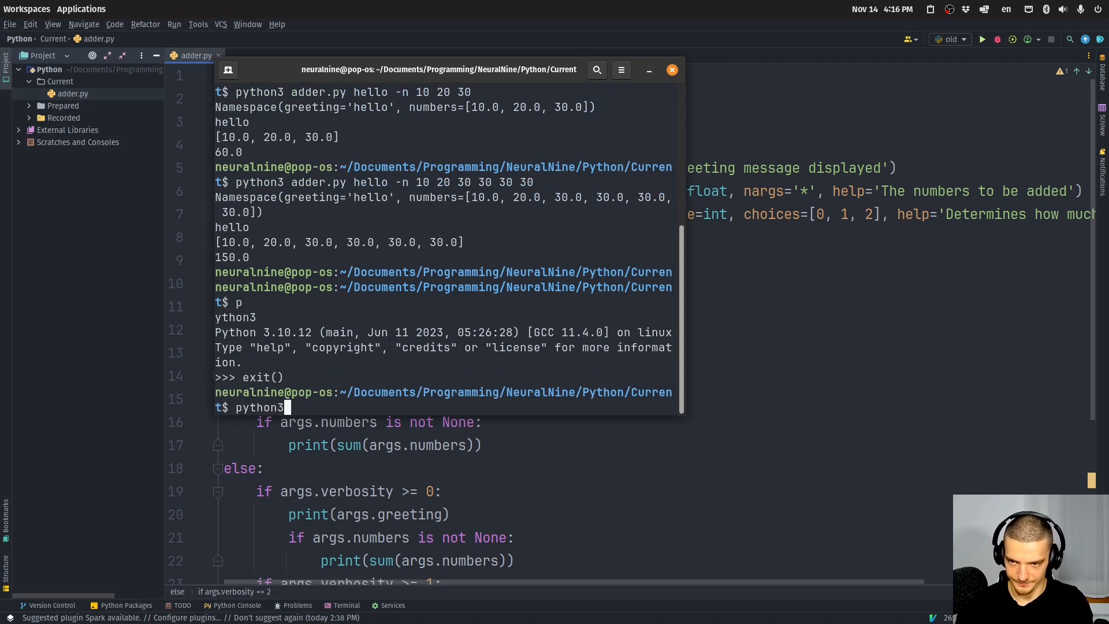
{"action": "type", "text": "adder.py"}
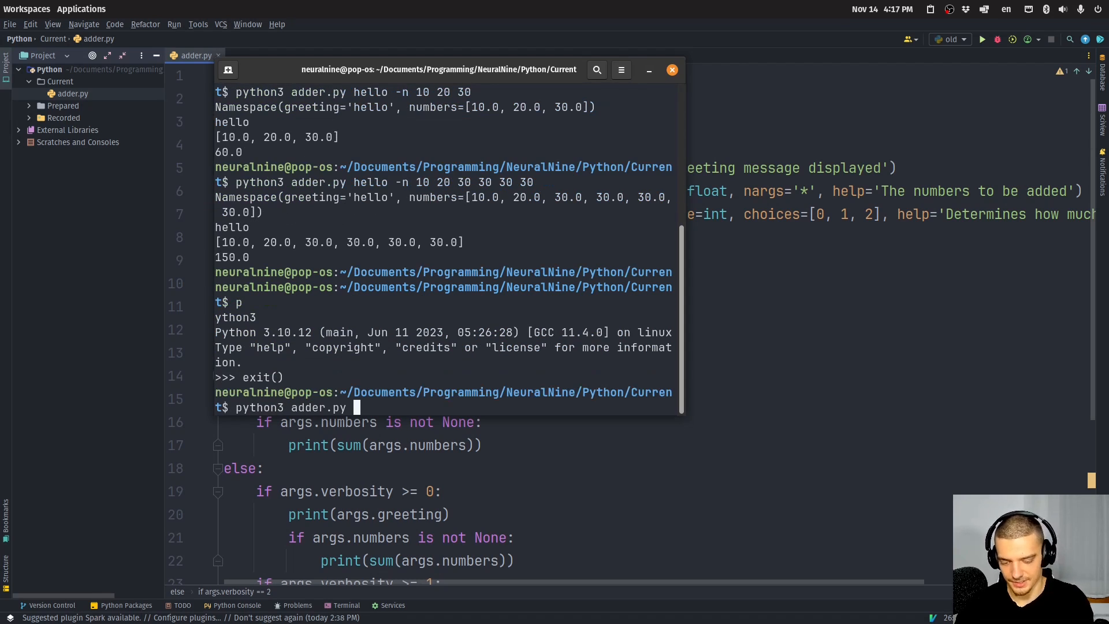
{"action": "type", "text": "hello -"}
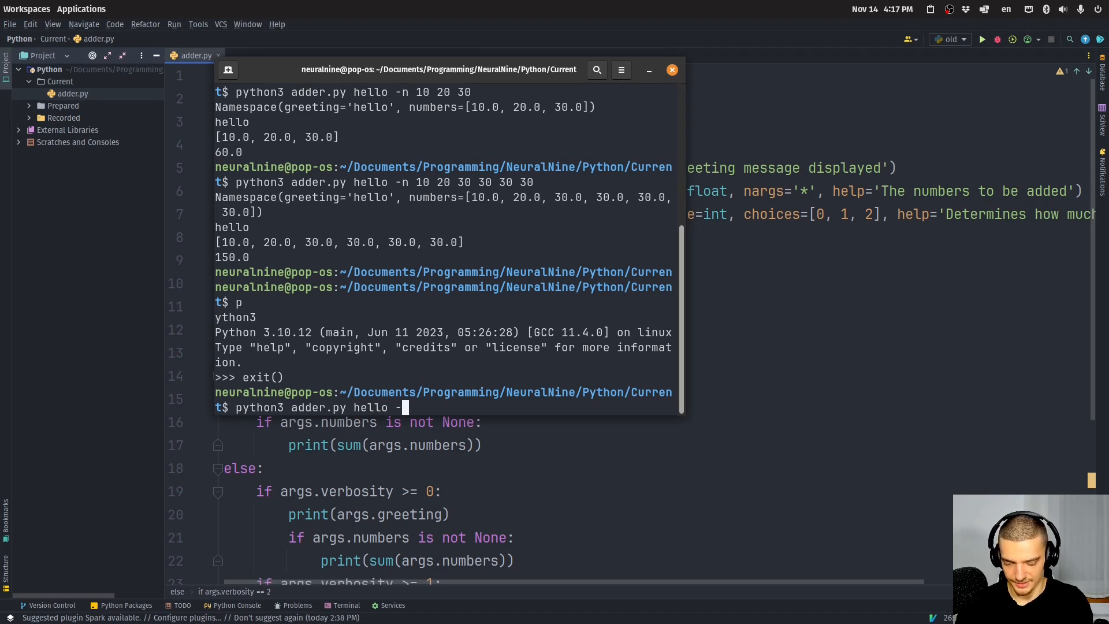
{"action": "type", "text": "n 10 20 30 -"}
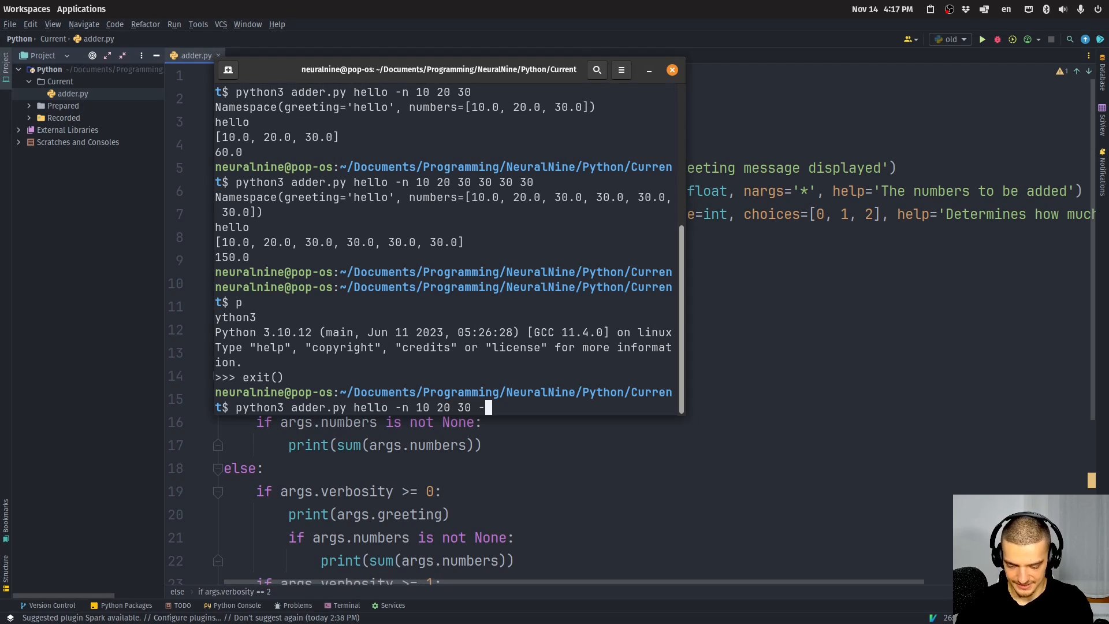
{"action": "key", "text": "Return"}
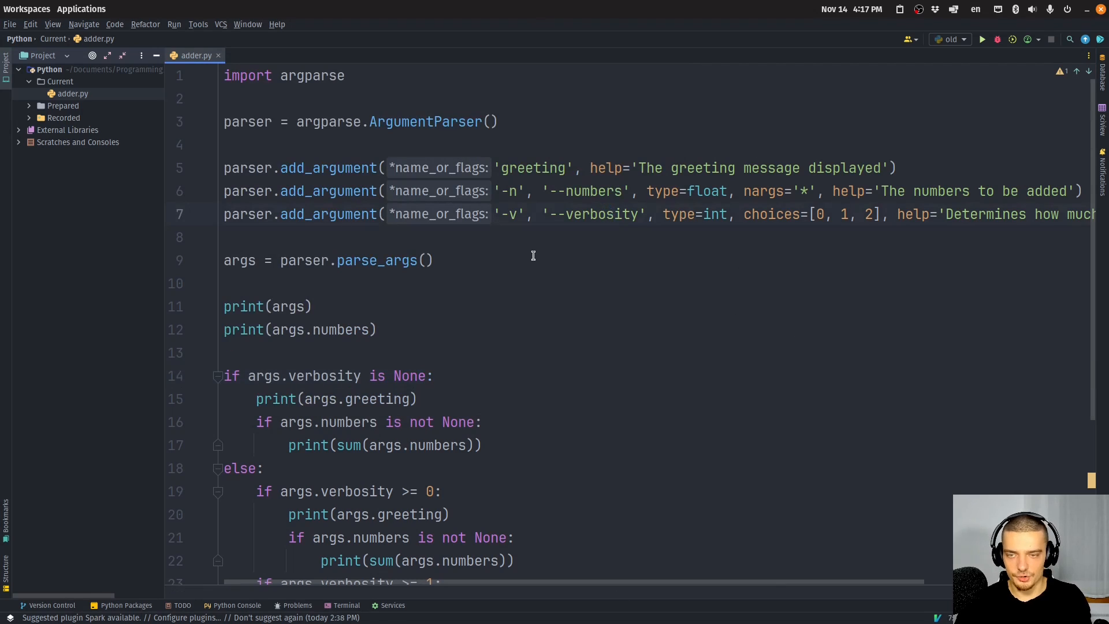
Step: Write a trial parser.add_argument('-f', '--file', type=str) line after the verbosity option
{"action": "left_click", "coordinate": [607, 214]}
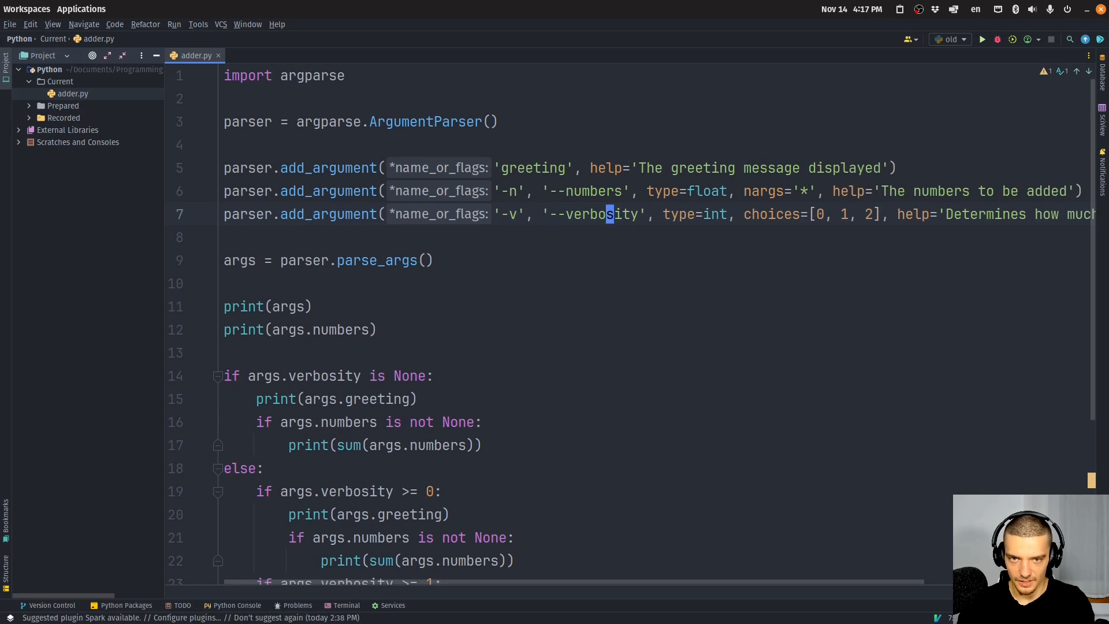
{"action": "type", "text": "parser.add_argument("}
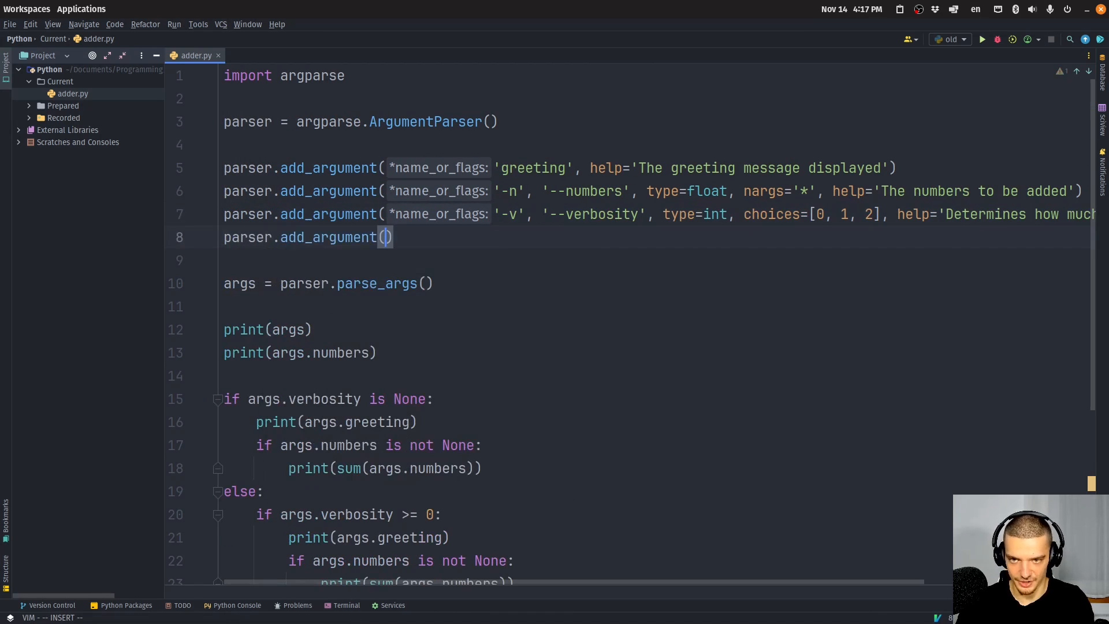
{"action": "type", "text": "'-'"}
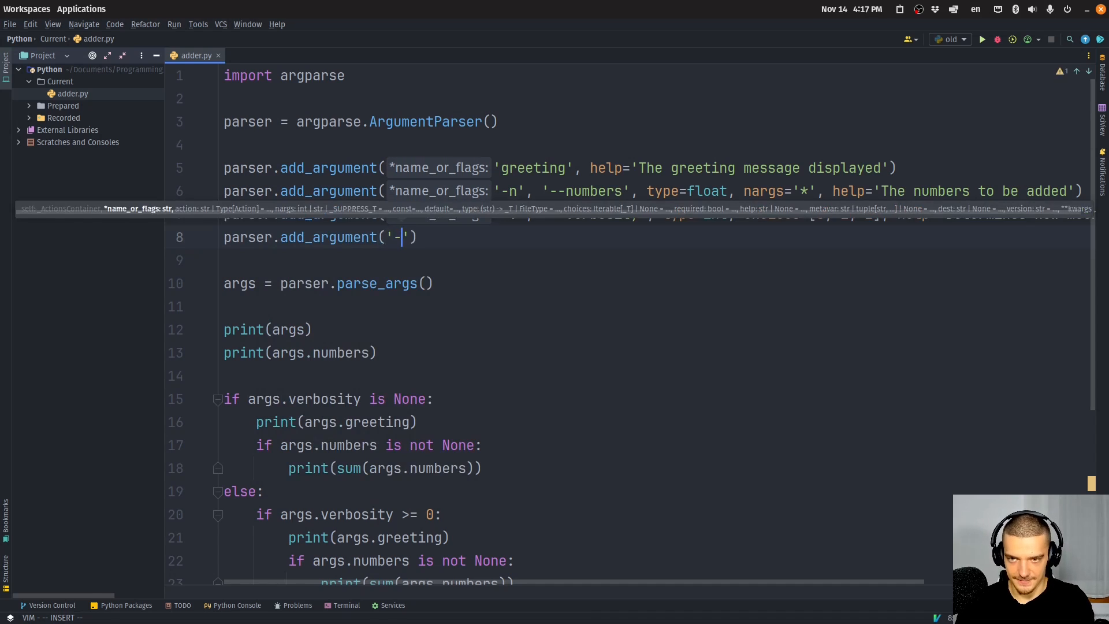
{"action": "type", "text": "f', '"}
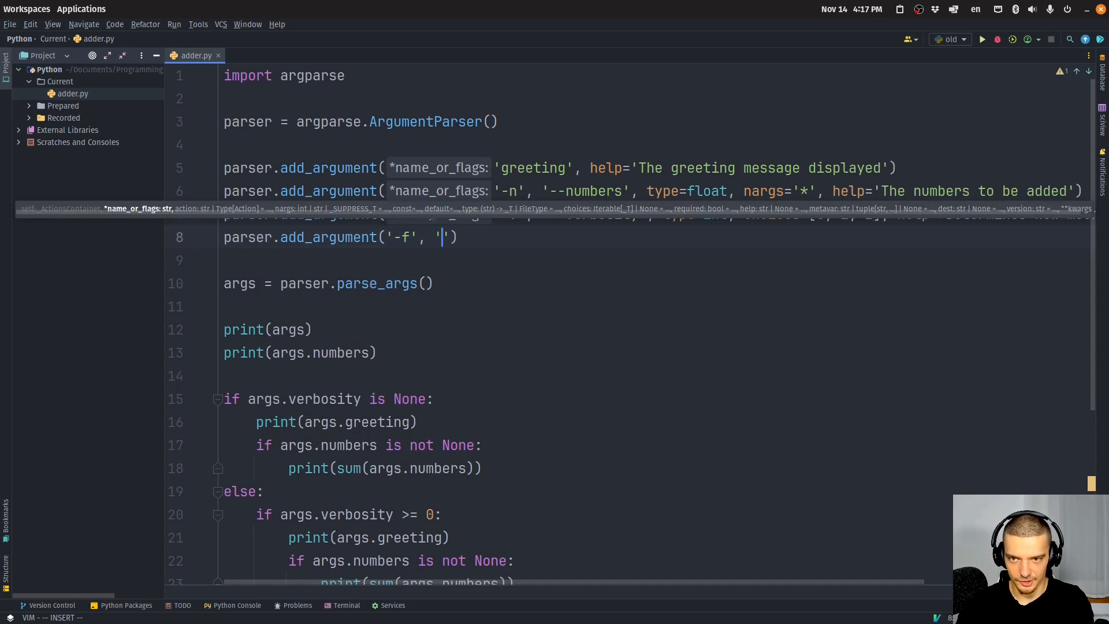
{"action": "type", "text": "--file',"}
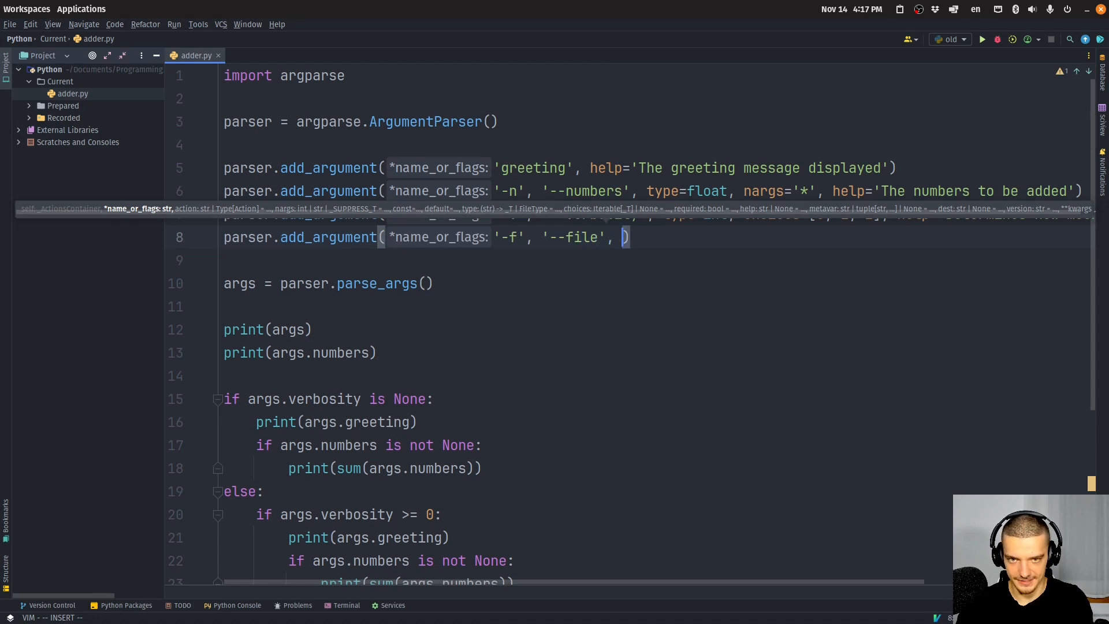
{"action": "type", "text": "type="}
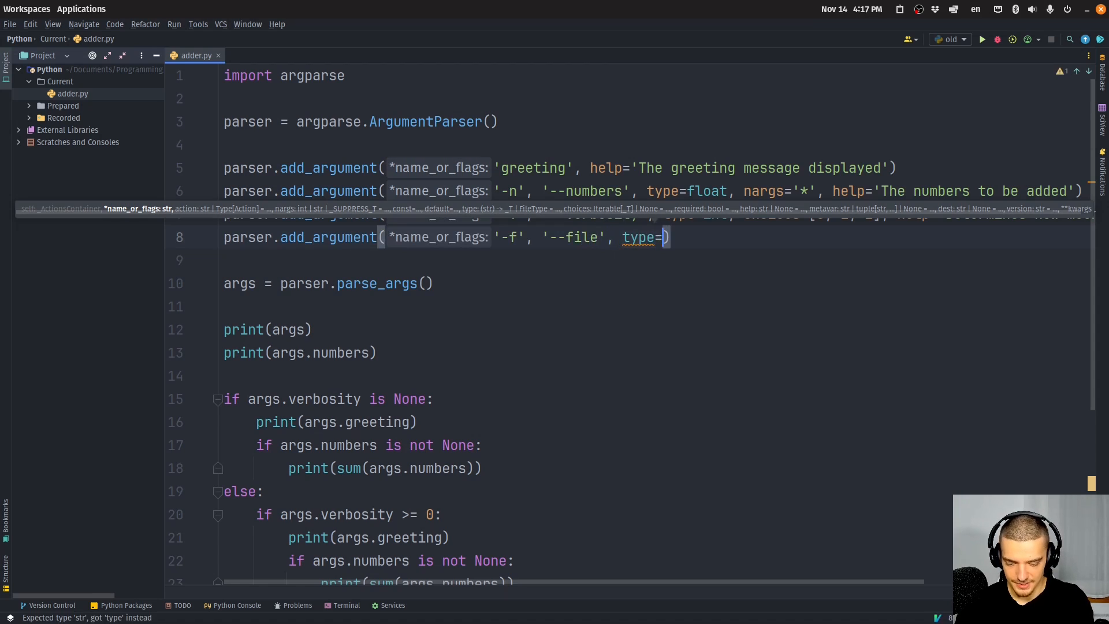
{"action": "type", "text": "str"}
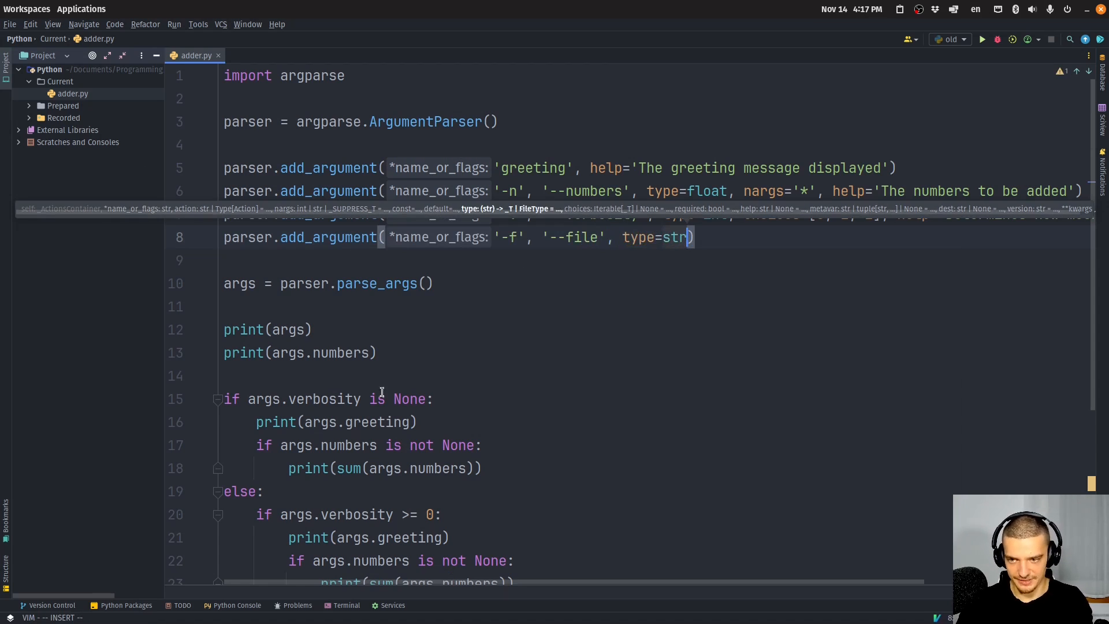
{"action": "scroll", "scroll_direction": "down", "scroll_amount": 3}
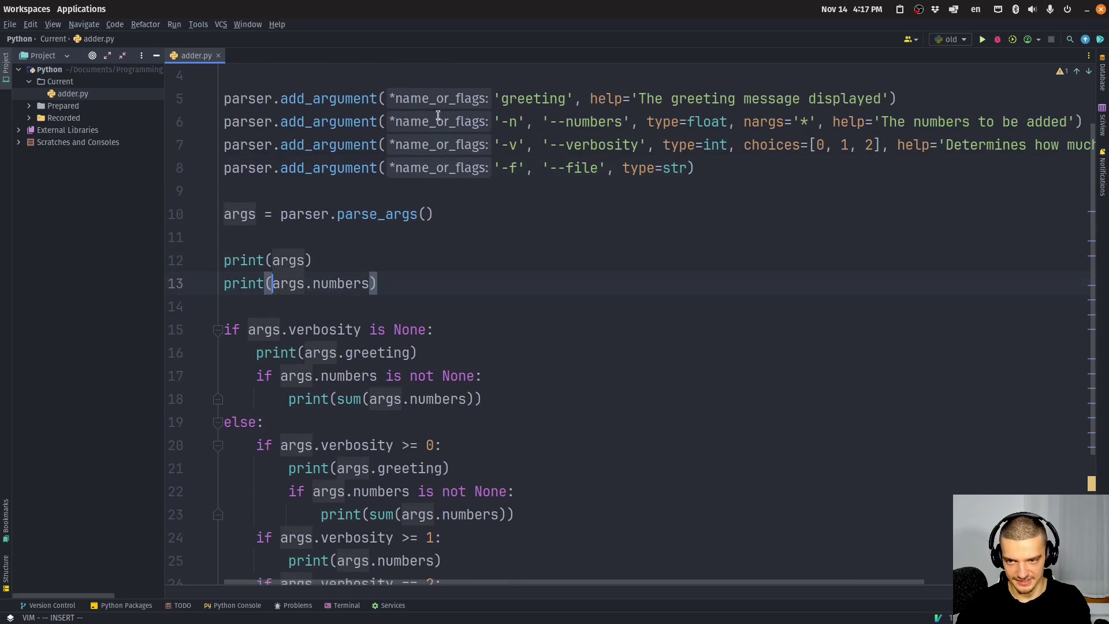
{"action": "mouse_move", "coordinate": [745, 240]}
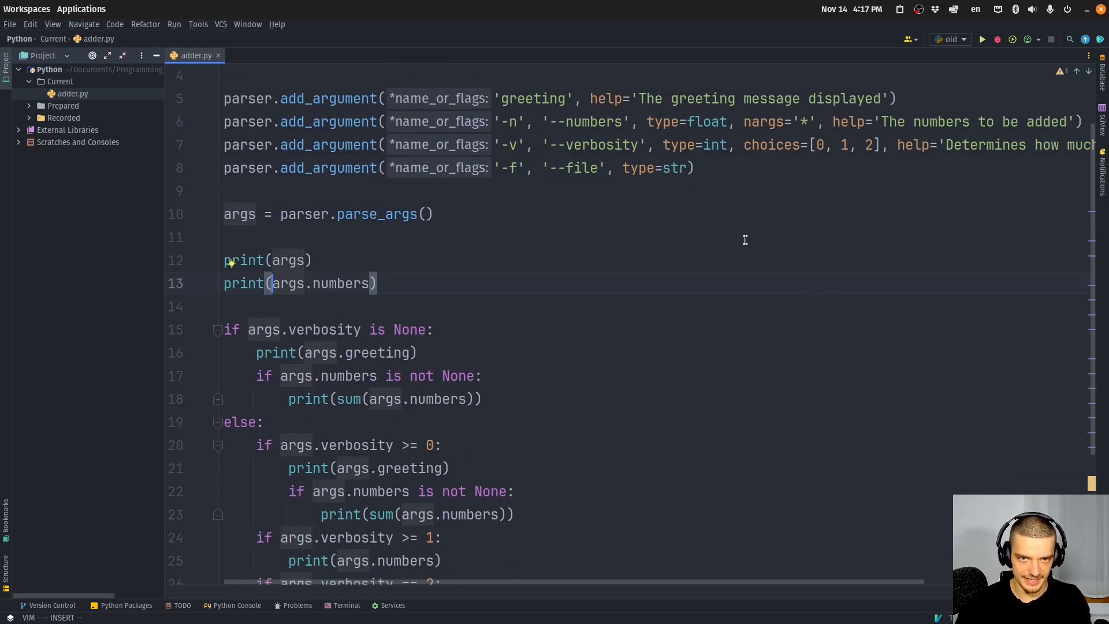
{"action": "mouse_move", "coordinate": [527, 249]}
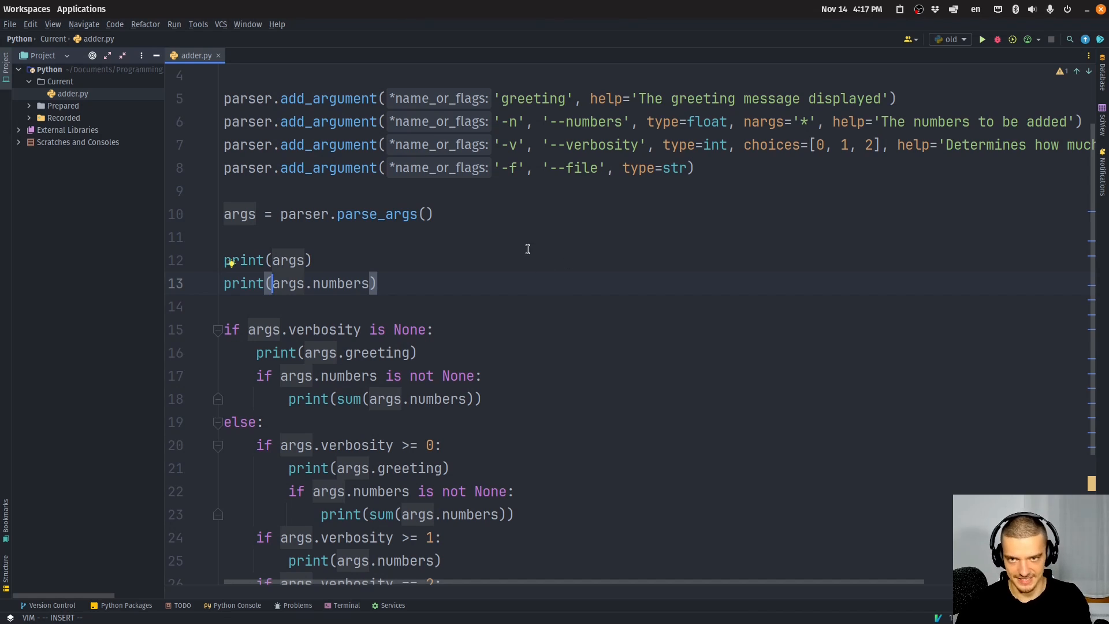
{"action": "mouse_move", "coordinate": [527, 263]}
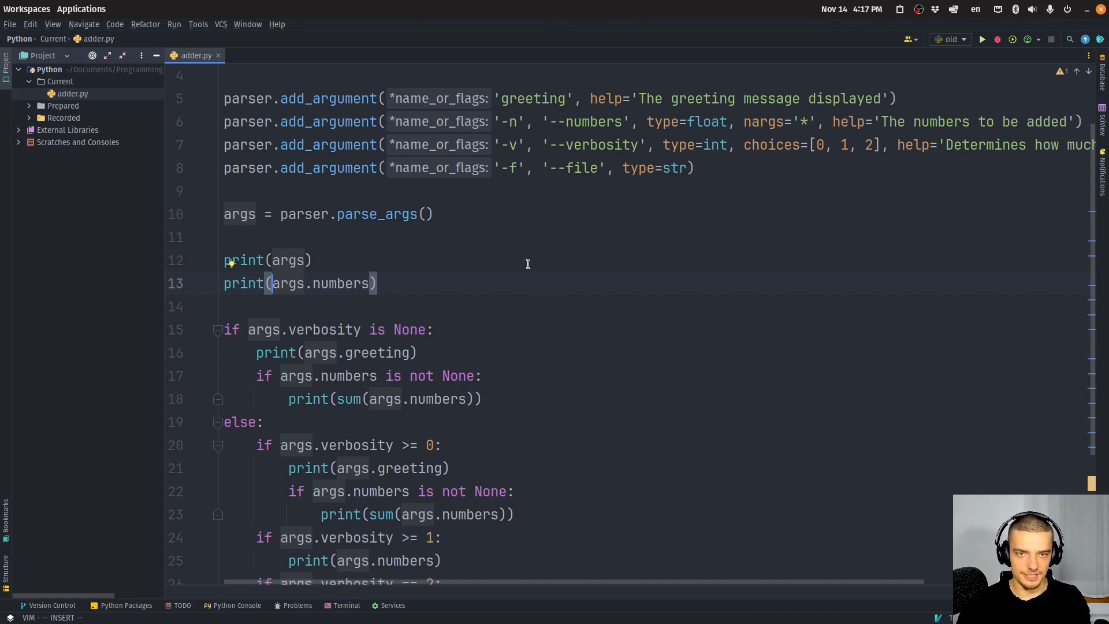
{"action": "mouse_move", "coordinate": [740, 144]}
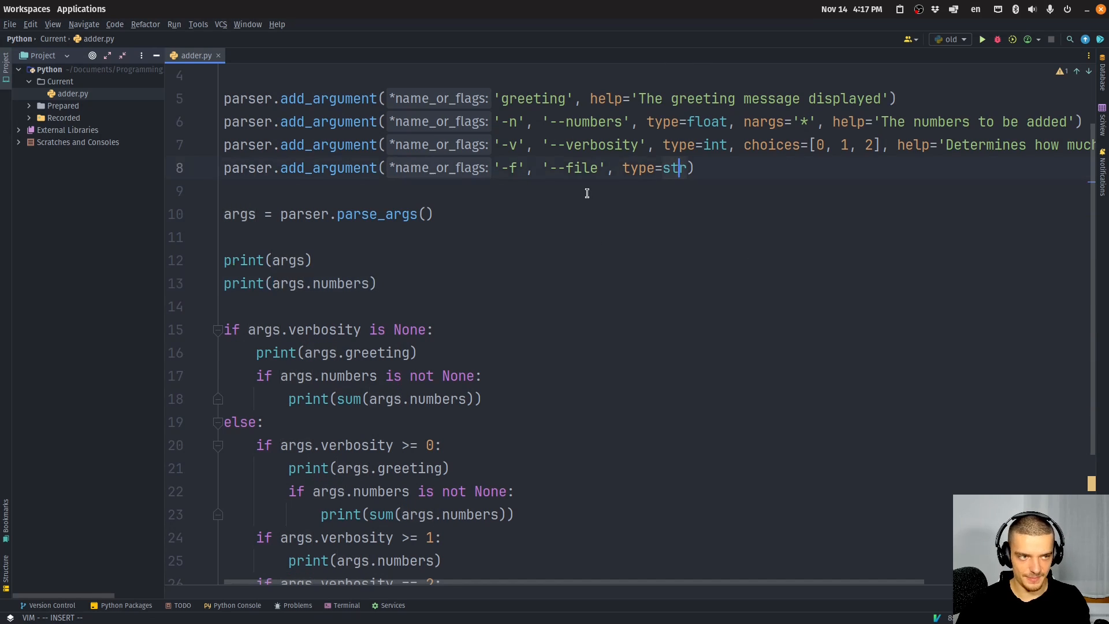
{"action": "mouse_move", "coordinate": [647, 280]}
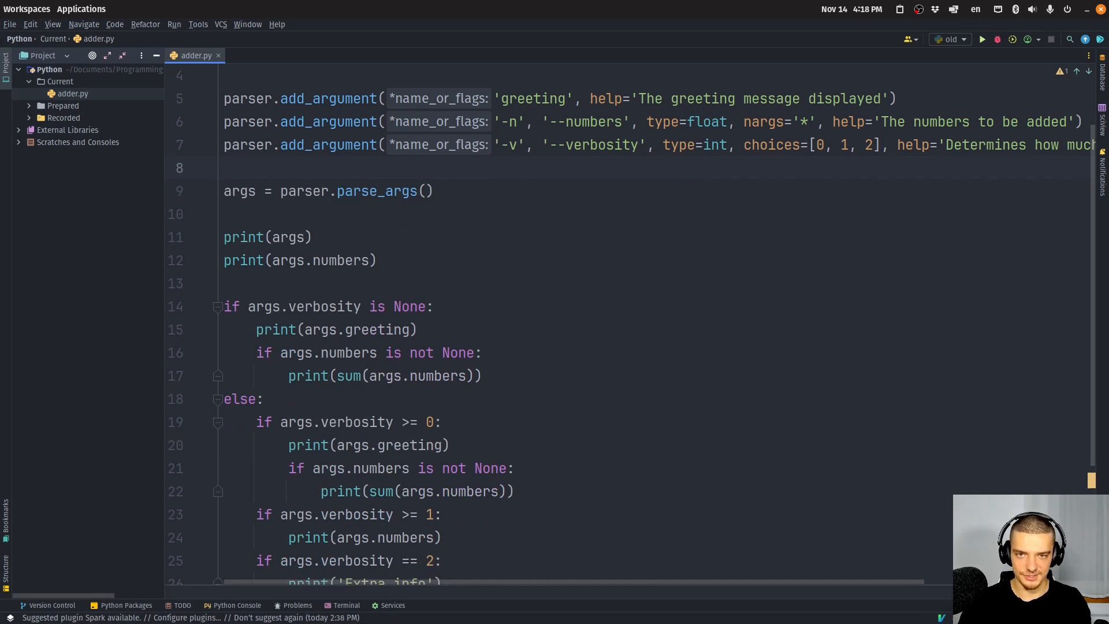
{"action": "mouse_move", "coordinate": [613, 247]}
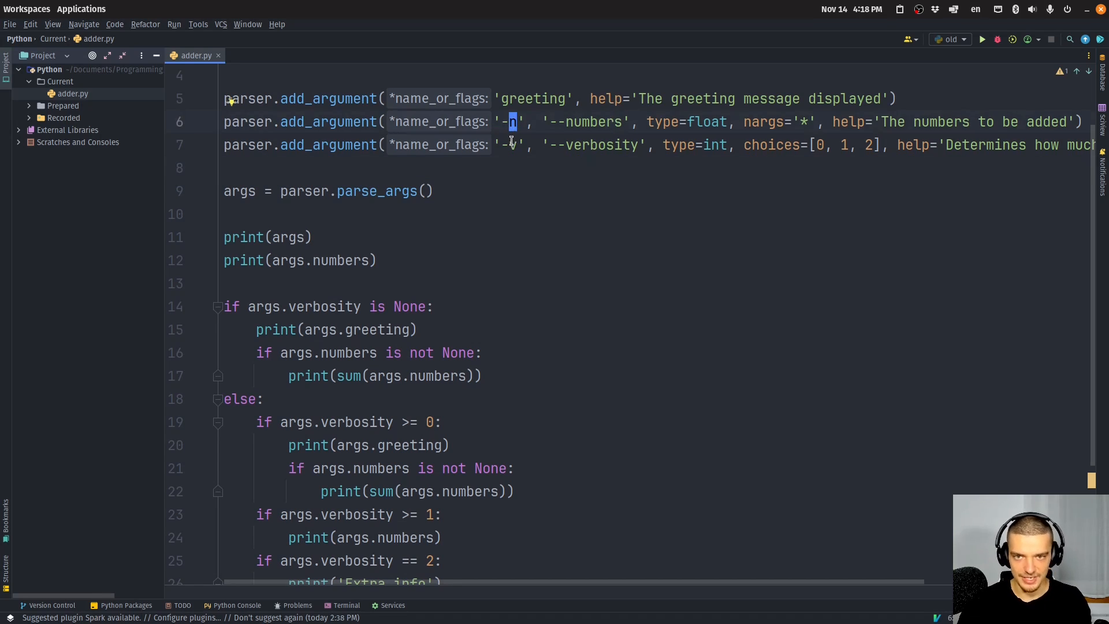
Step: Write parser.add_argument('--debug', action='store_true', help='Enables debug mode') on the empty line
{"action": "left_click", "coordinate": [826, 146]}
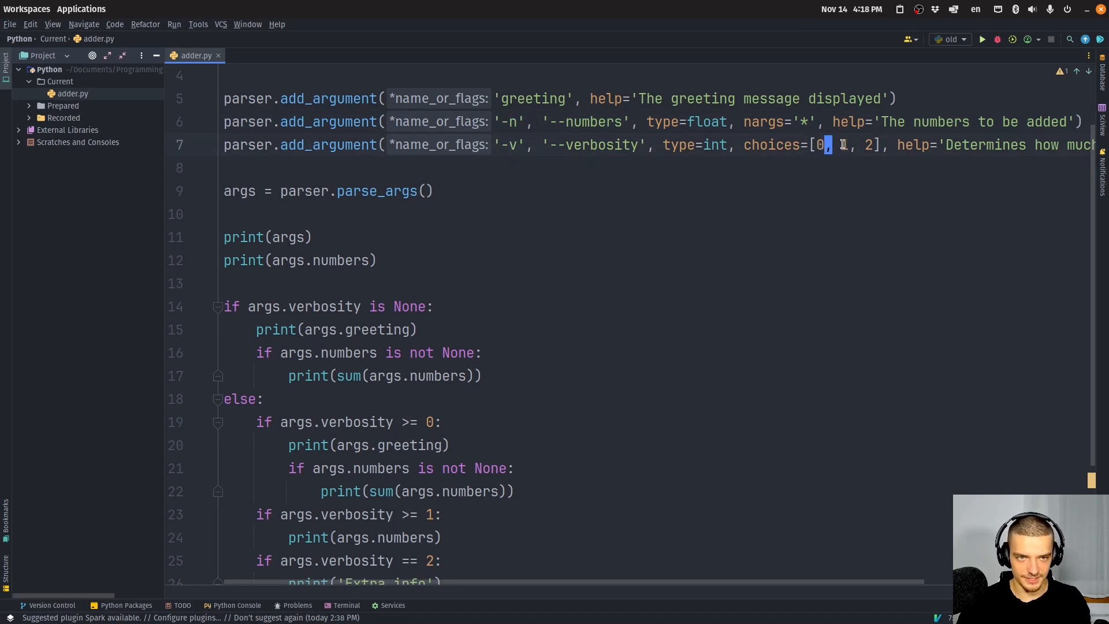
{"action": "type", "text": "parser.add_argument("}
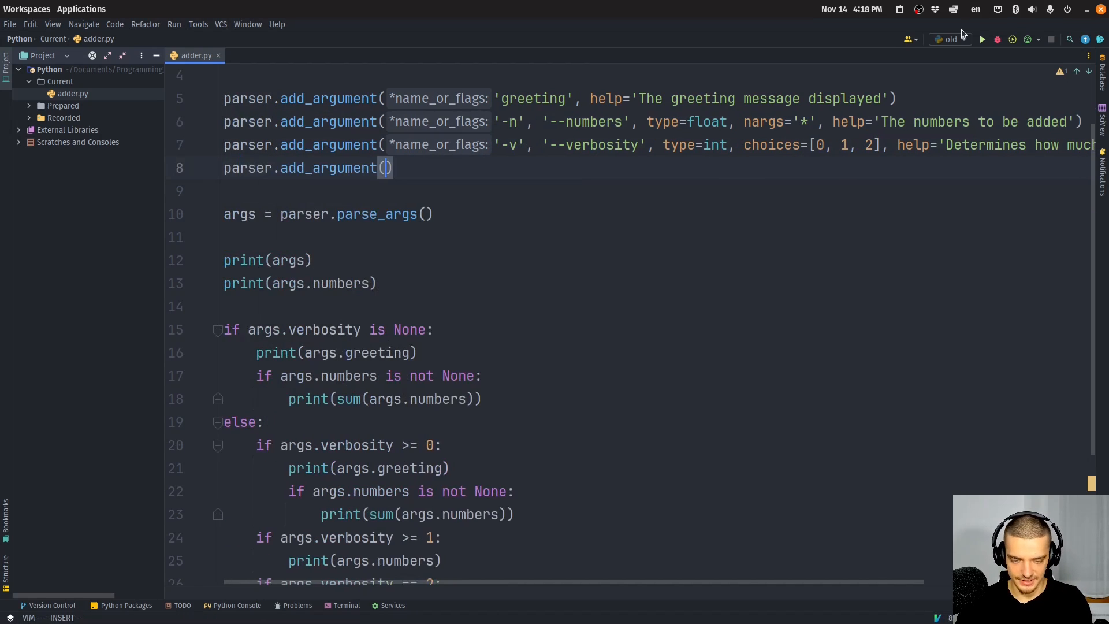
{"action": "type", "text": "'--debug', action="}
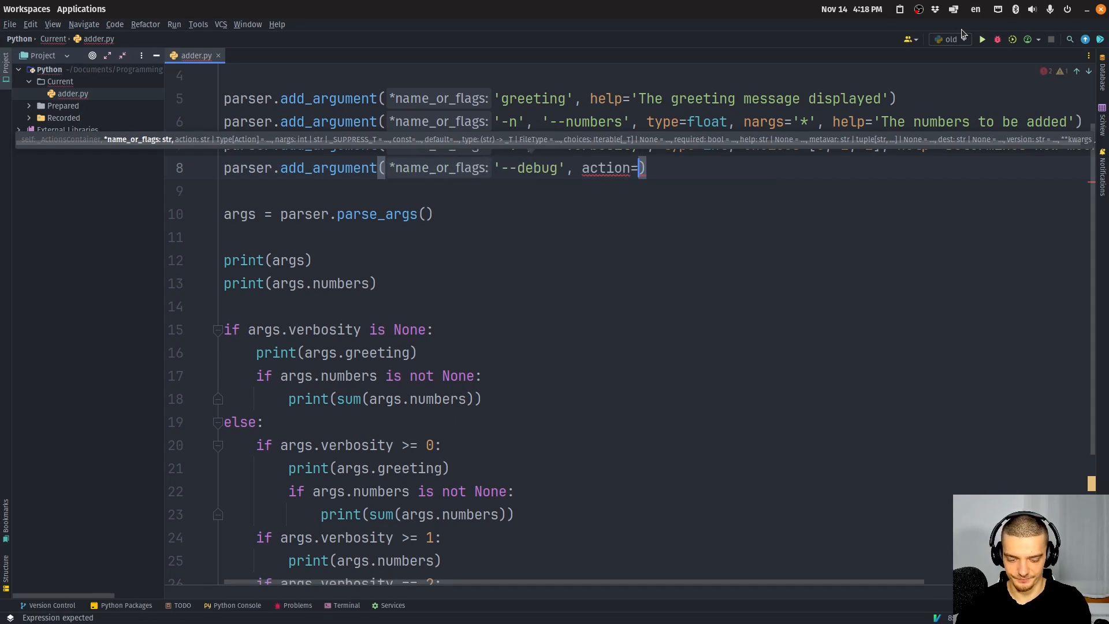
{"action": "type", "text": "'sture_tr'"}
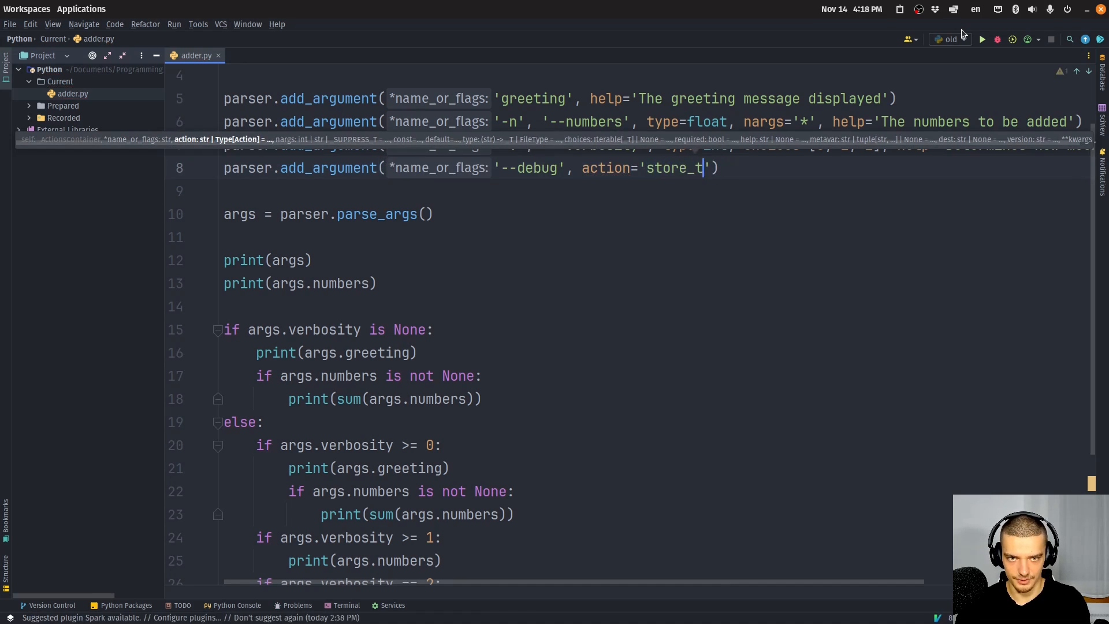
{"action": "type", "text": "rue', help='Enables debug mode"}
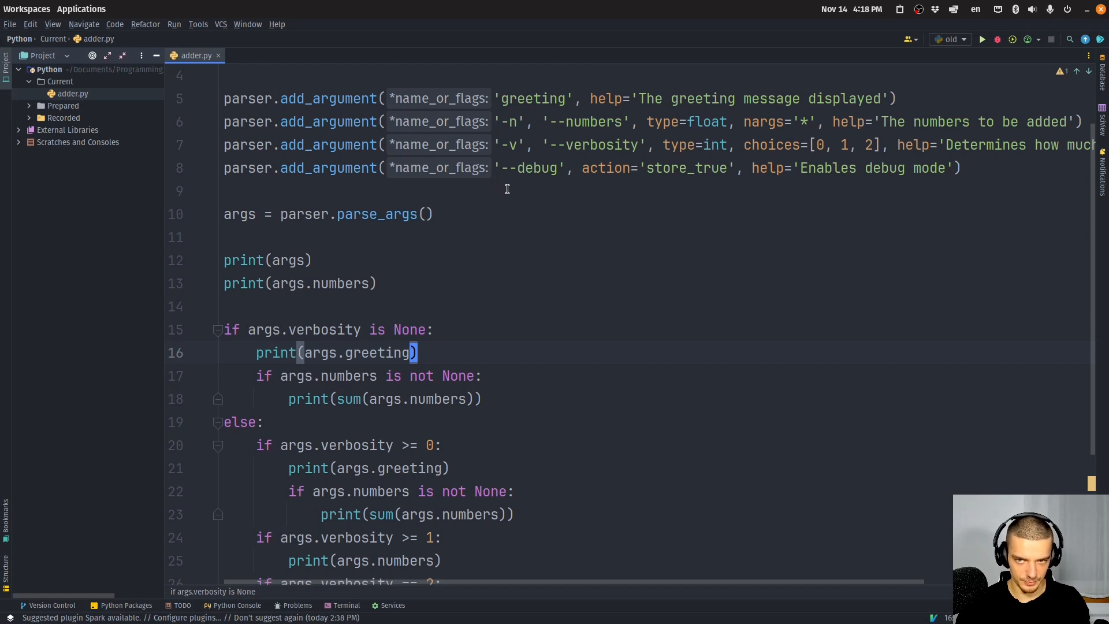
{"action": "mouse_move", "coordinate": [462, 240]}
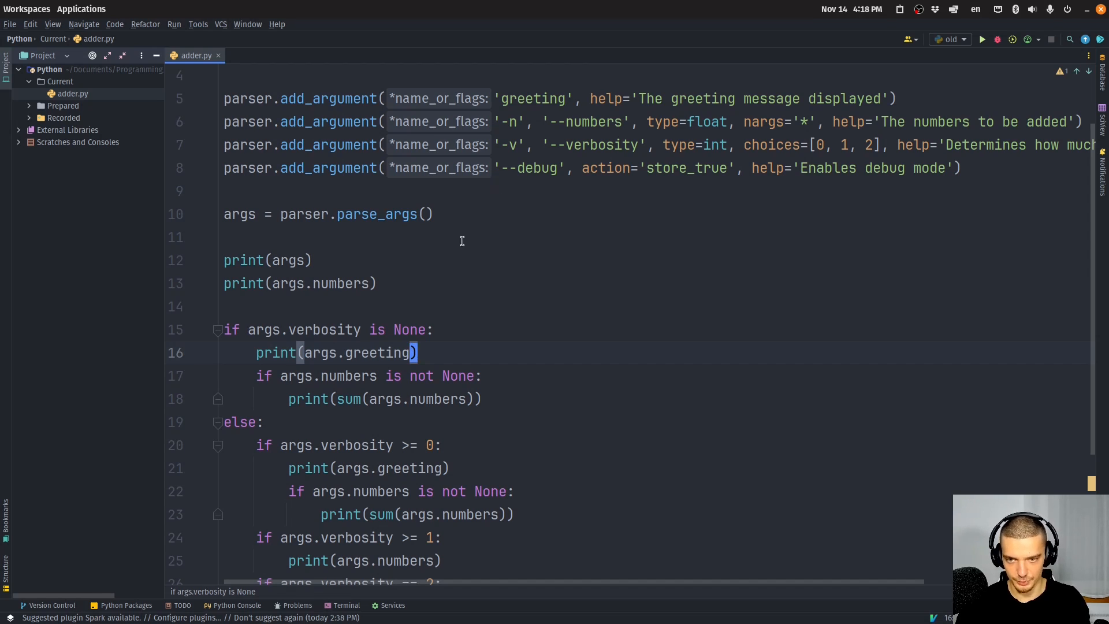
{"action": "scroll", "scroll_direction": "up", "scroll_amount": 3}
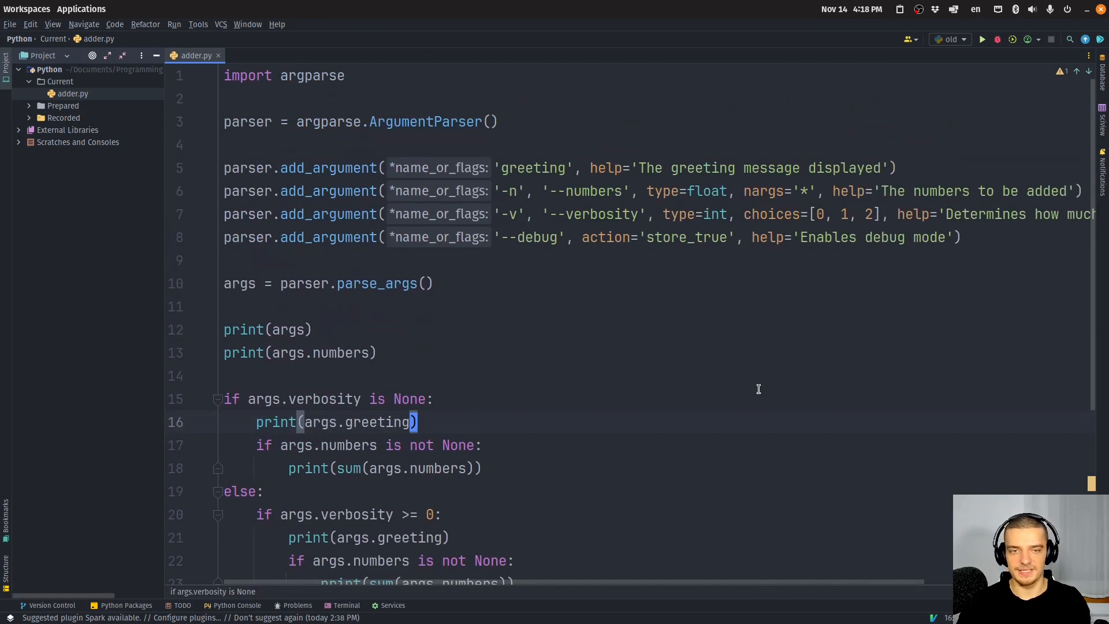
{"action": "mouse_move", "coordinate": [537, 240]}
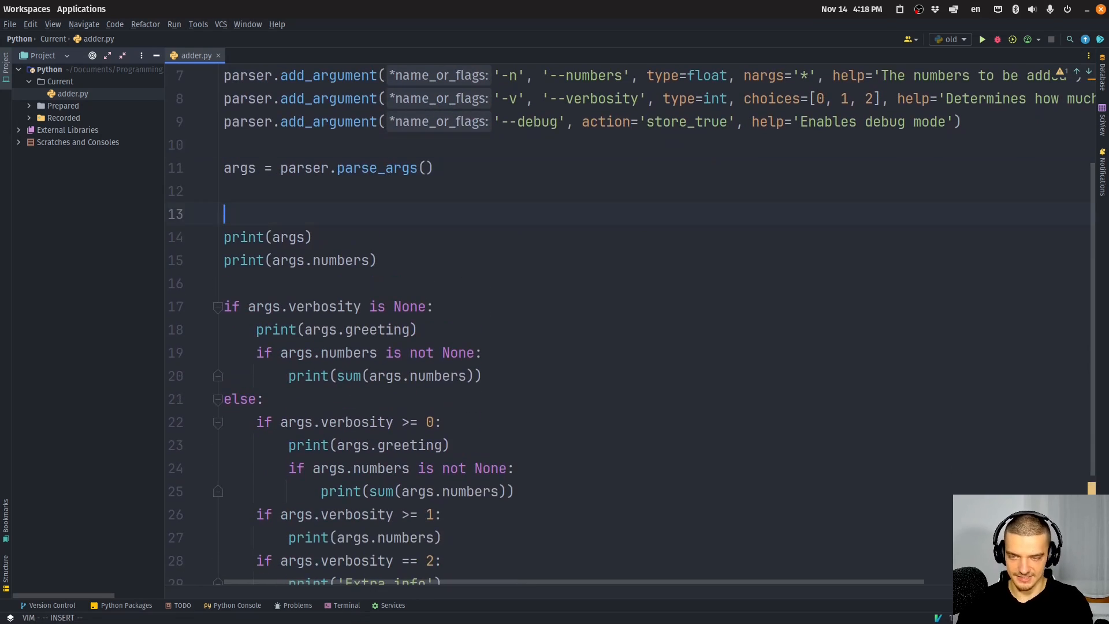
Step: Add 'if args.debug' blocks taking start with time.perf_counter() and printing end - start at the end
{"action": "type", "text": "if args.debug:"}
{"action": "type", "text": "t"}
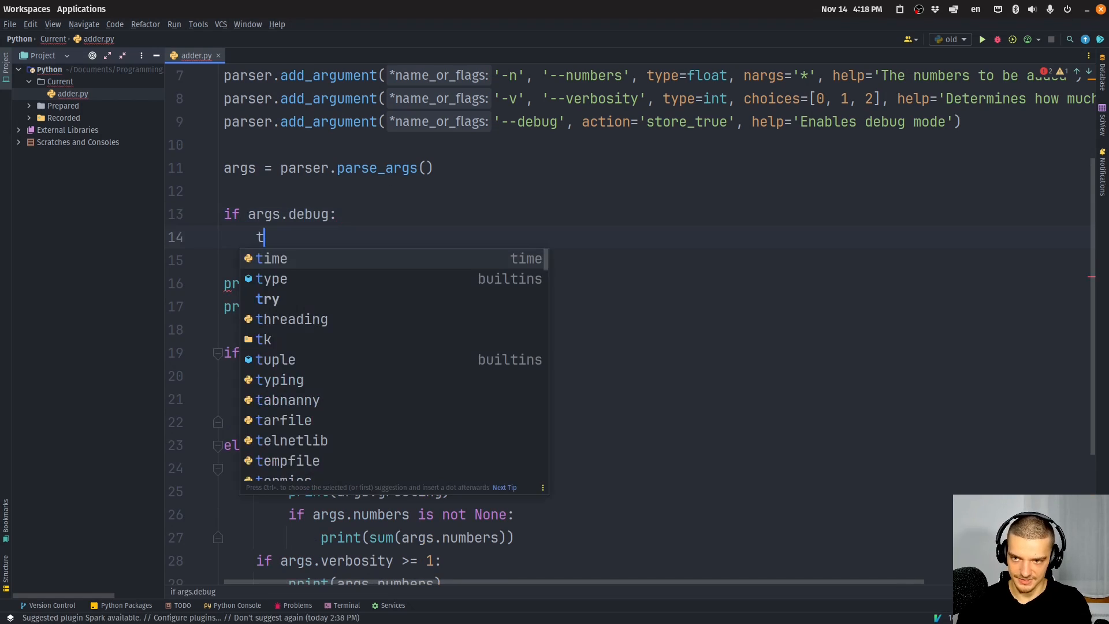
{"action": "type", "text": "start = time.t"}
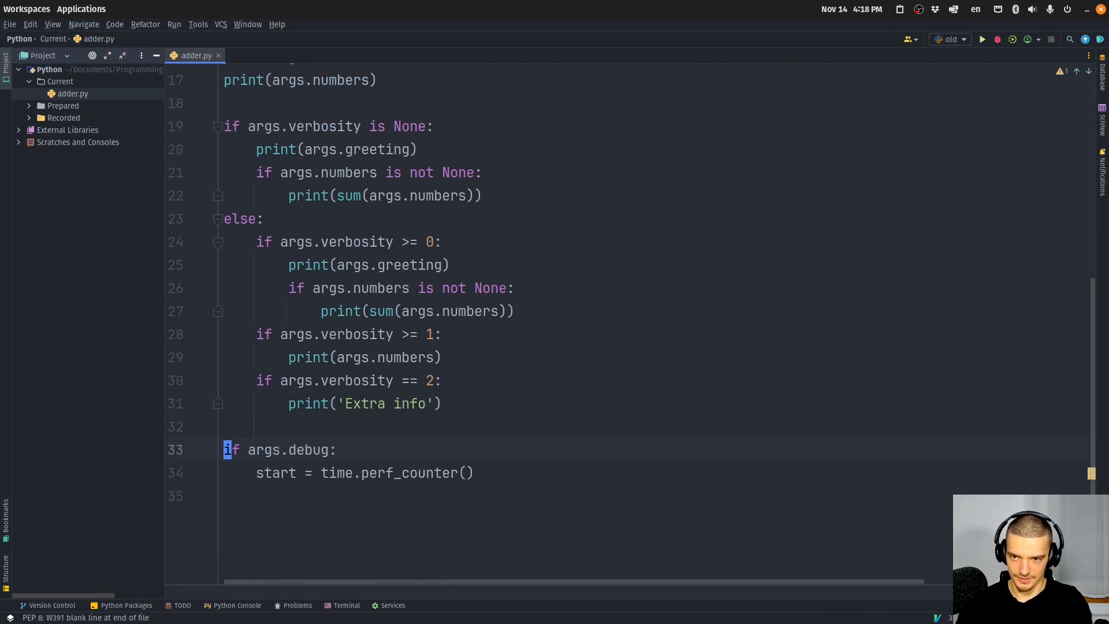
{"action": "type", "text": "dnd"}
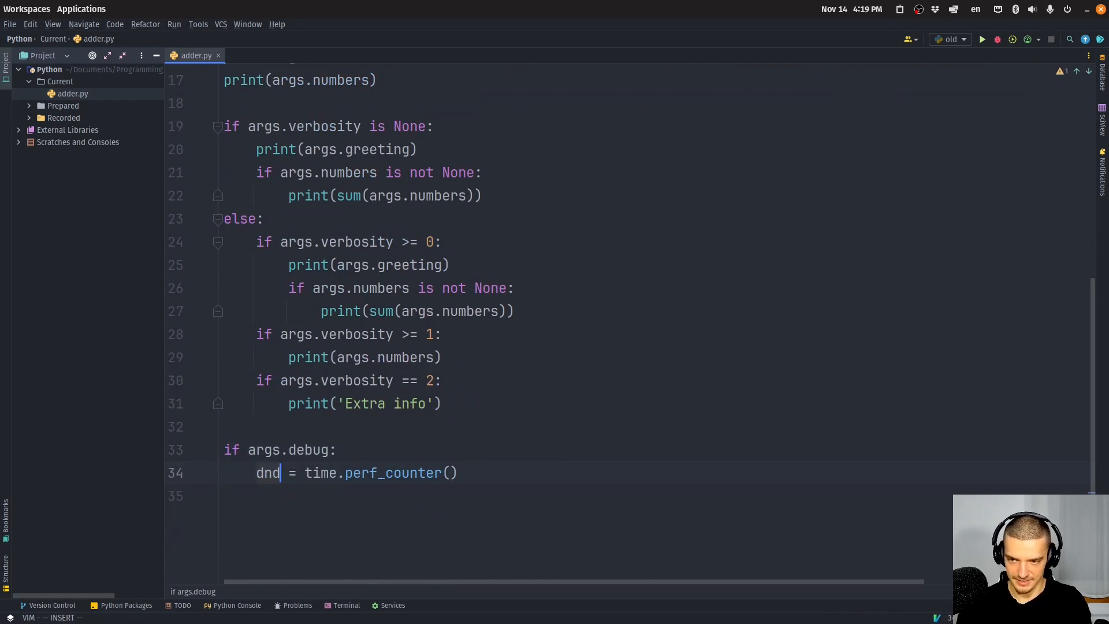
{"action": "type", "text": "print(end - start"}
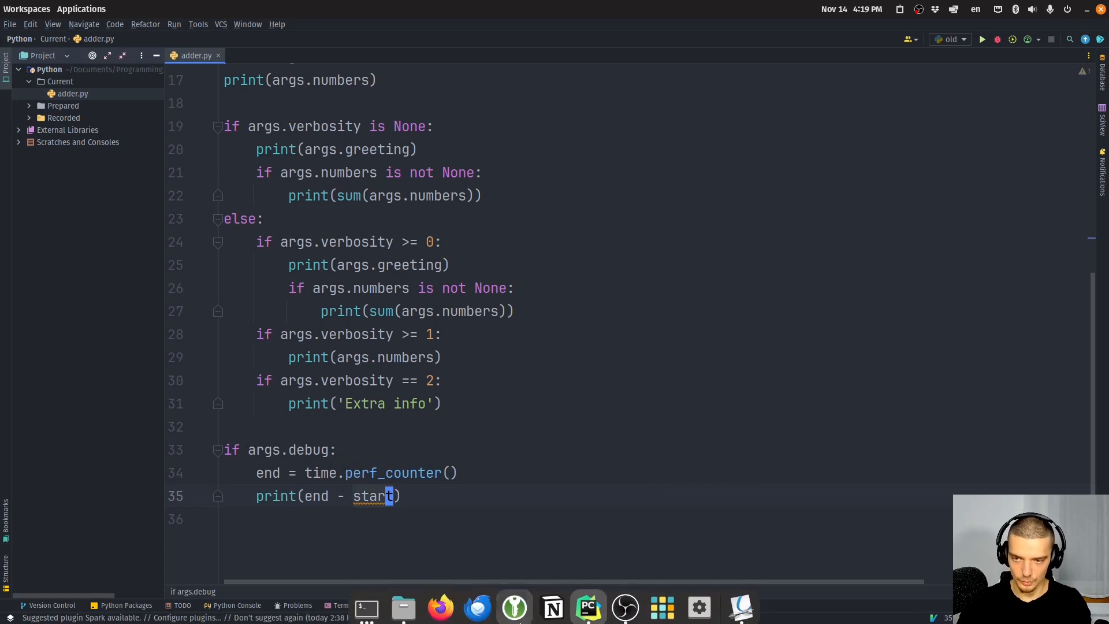
{"action": "left_click", "coordinate": [365, 606]}
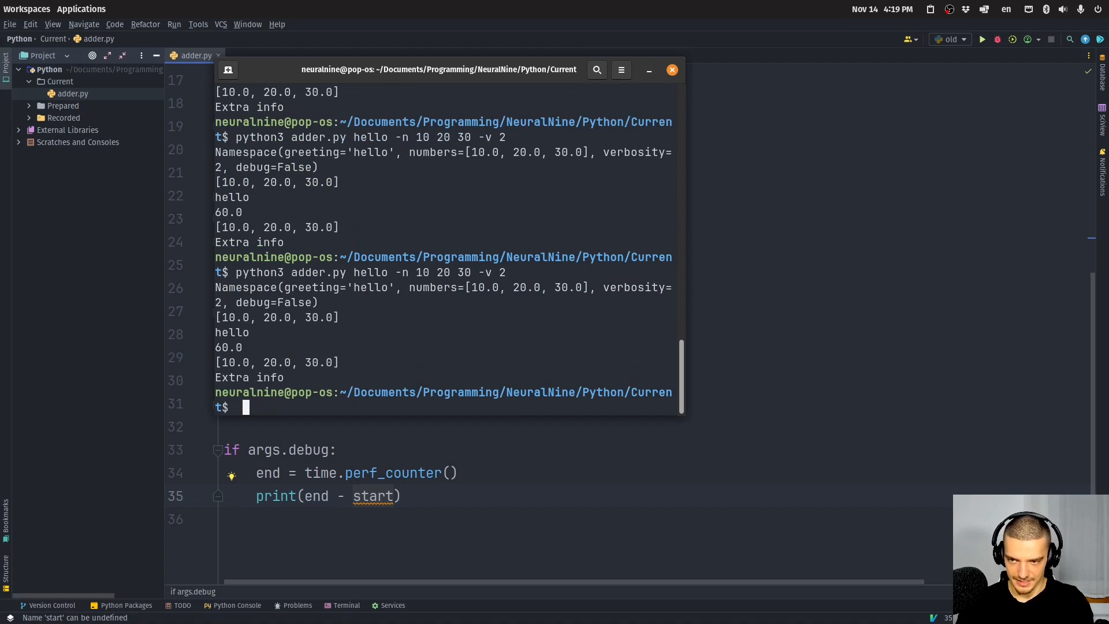
Step: Run python3 adder.py hello -n 10 20 30 -v 2 --debug, showing debug=True and the elapsed time
{"action": "type", "text": "python3 adder.py hello -n 10 20 30 -v 2 --d"}
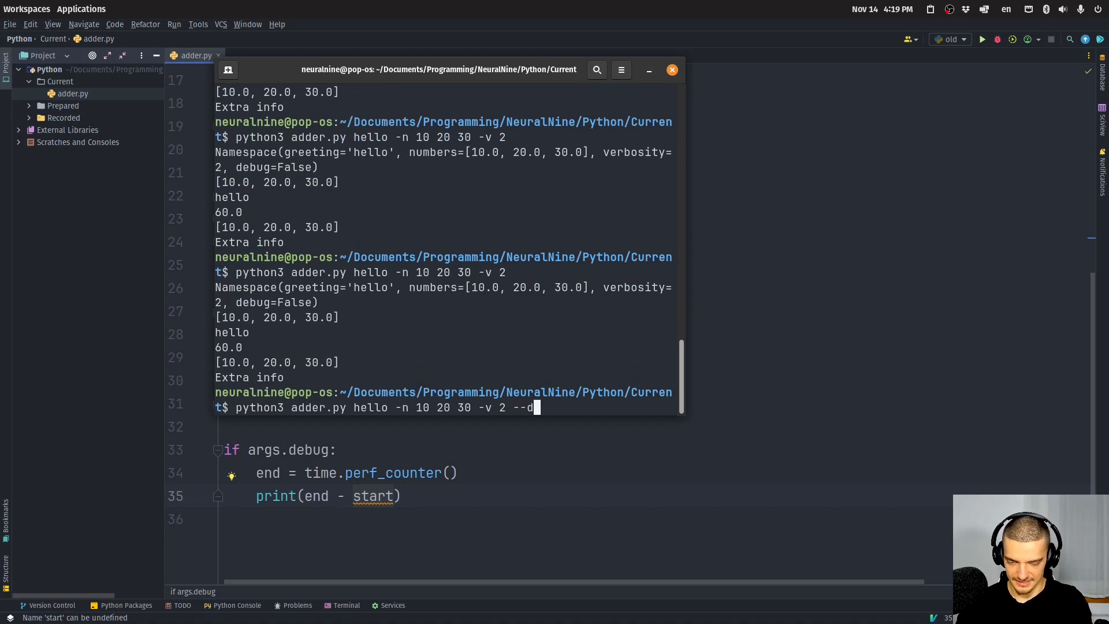
{"action": "key", "text": "Return"}
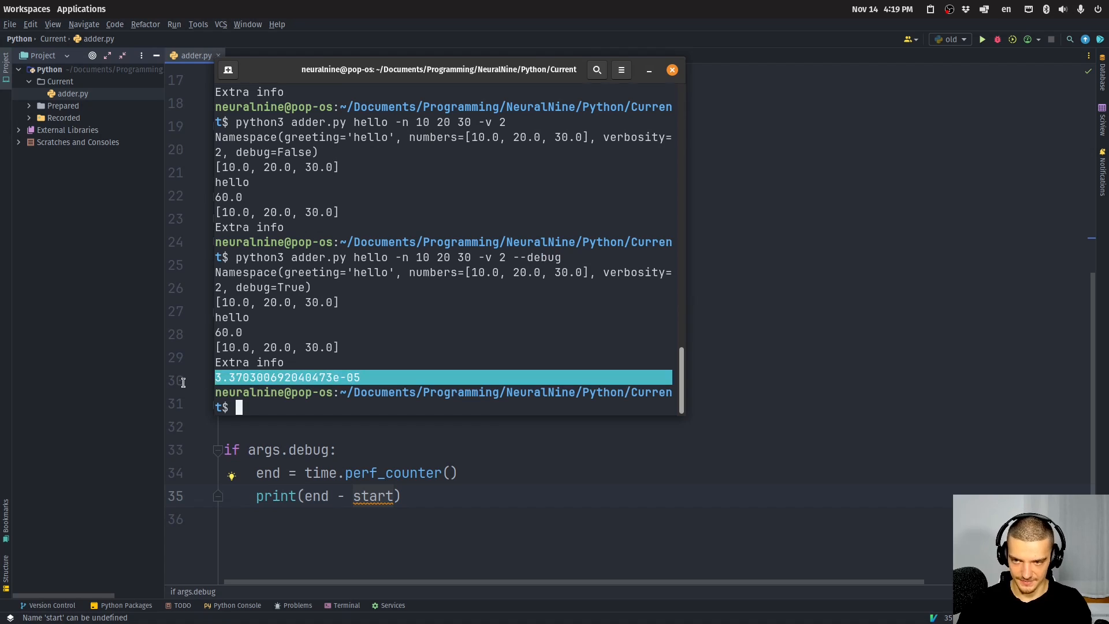